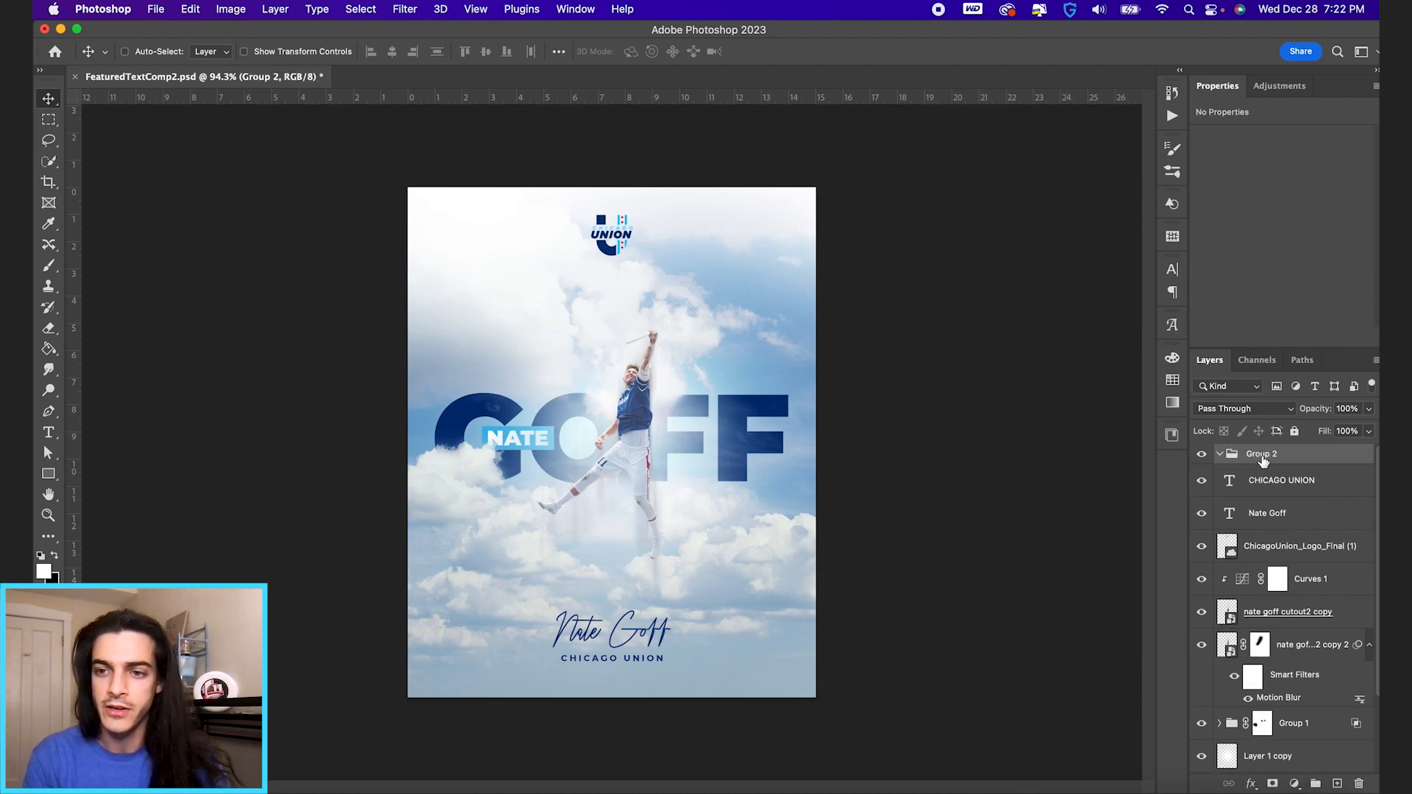
Rename Group 2 to Finishing and convert the stamped Layer 2 into a smart object.
double_click(1261, 454)
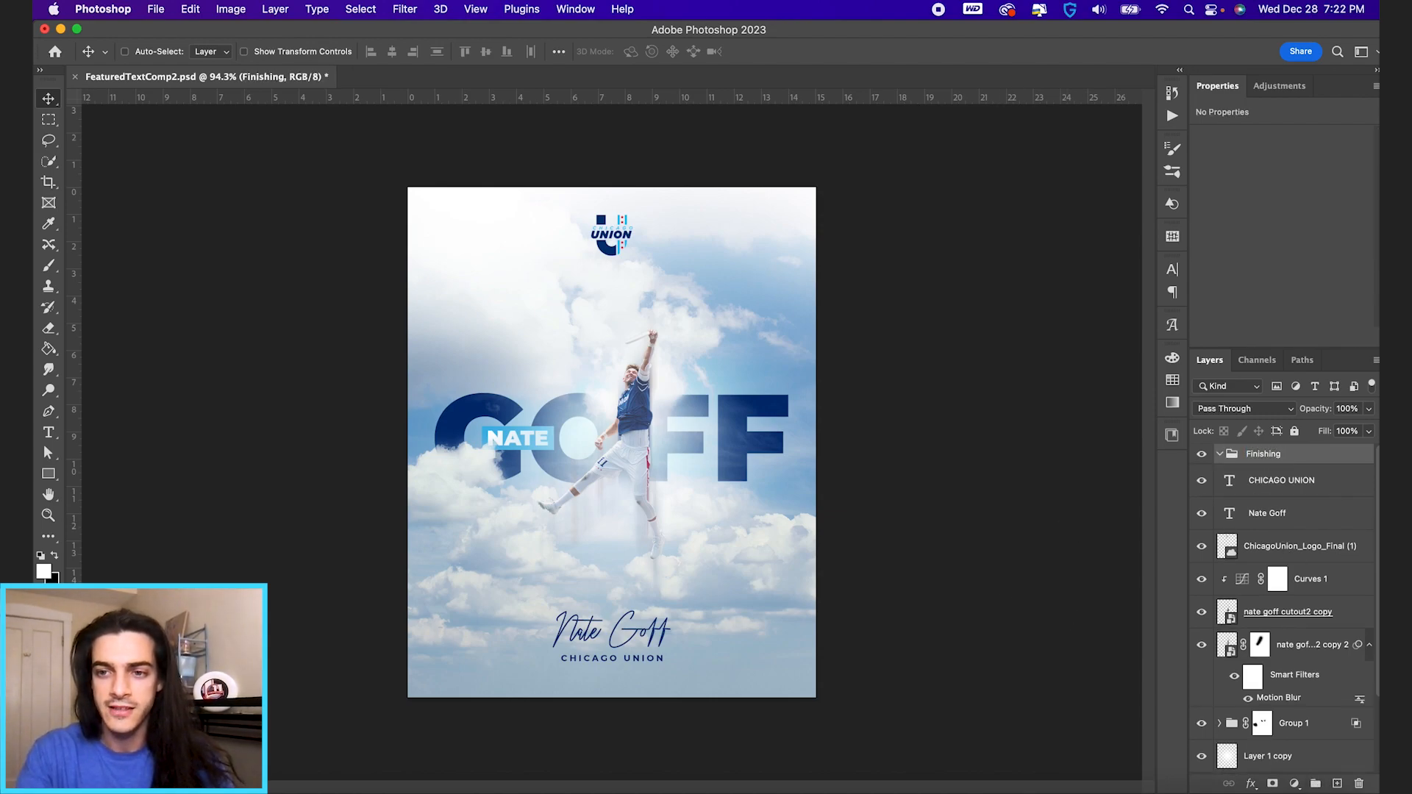
mouse_move(814, 488)
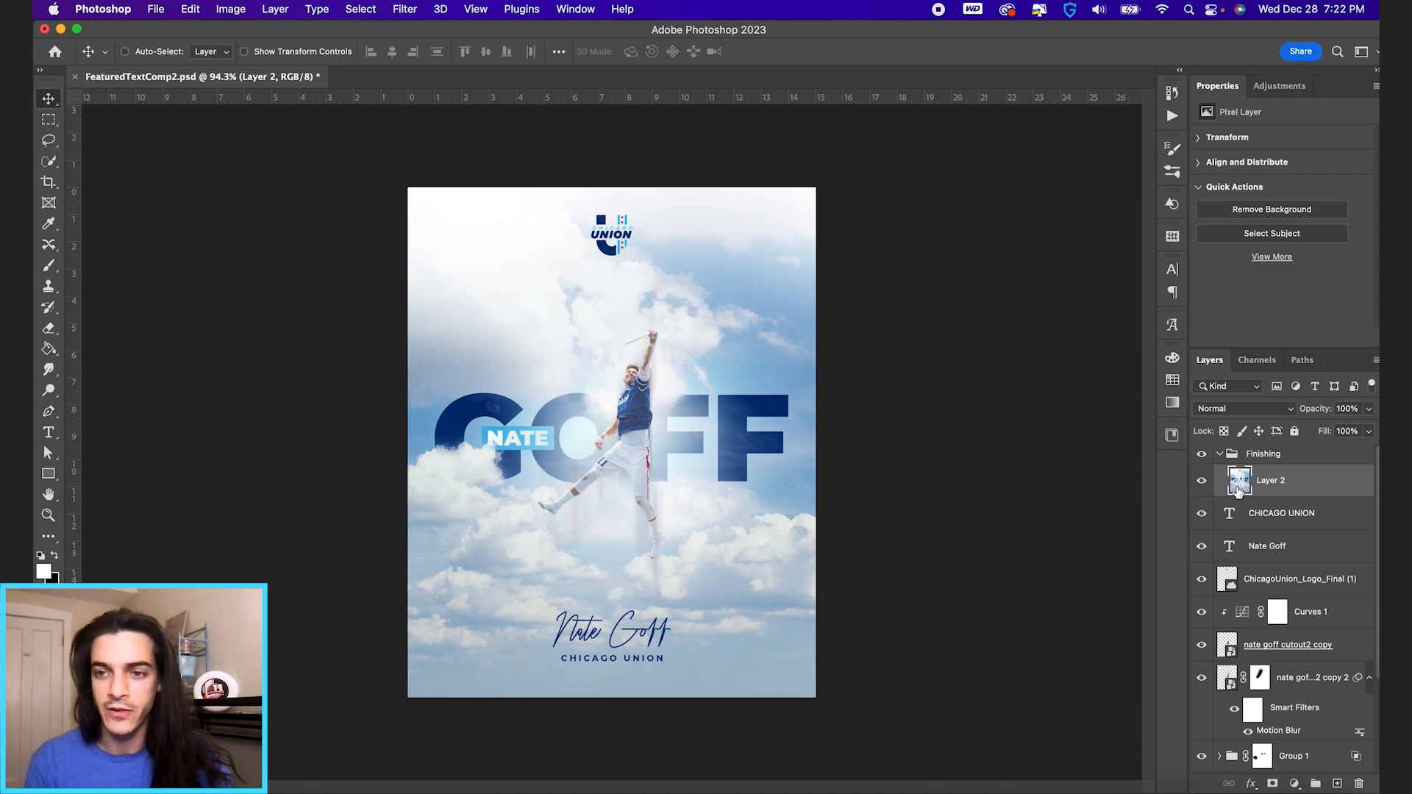
mouse_move(958, 521)
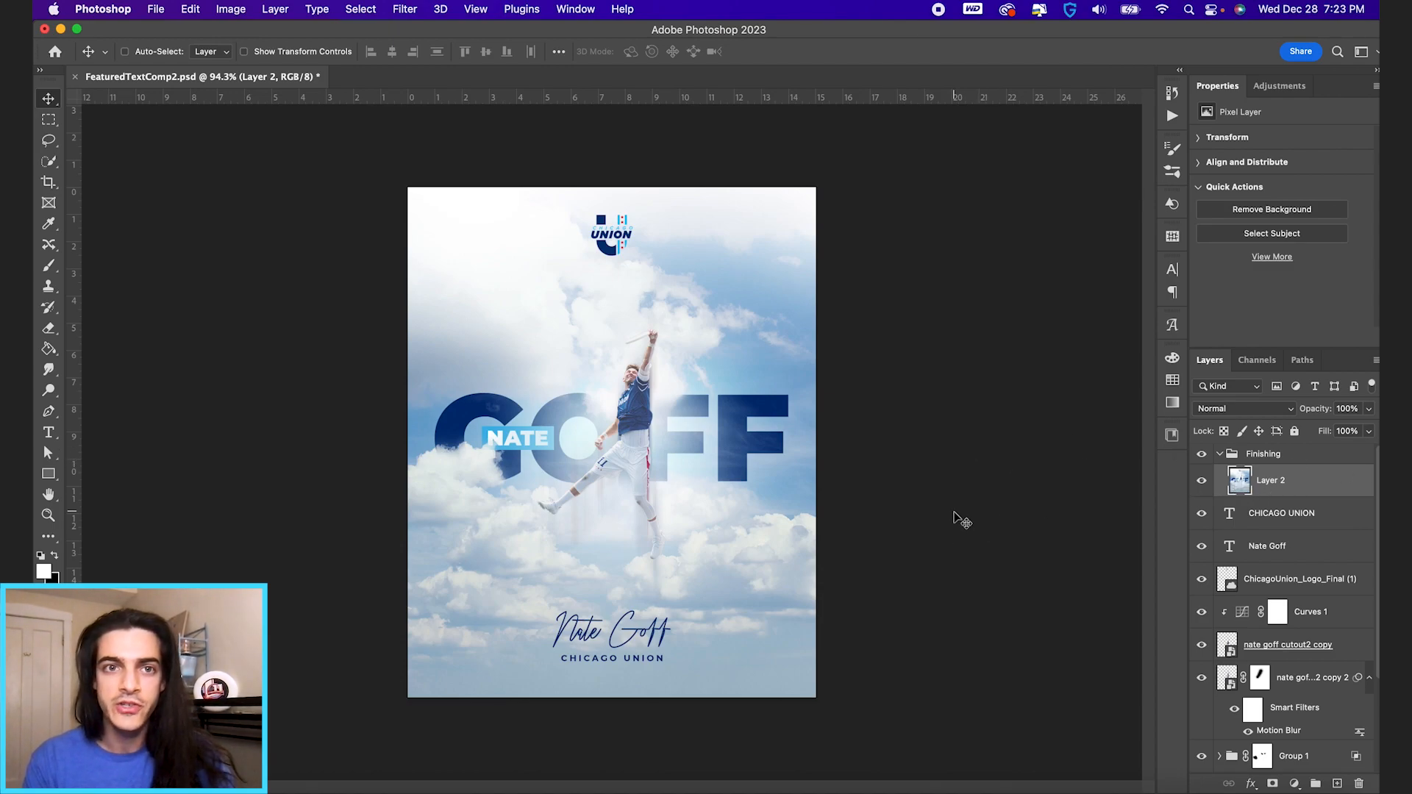
click(405, 9)
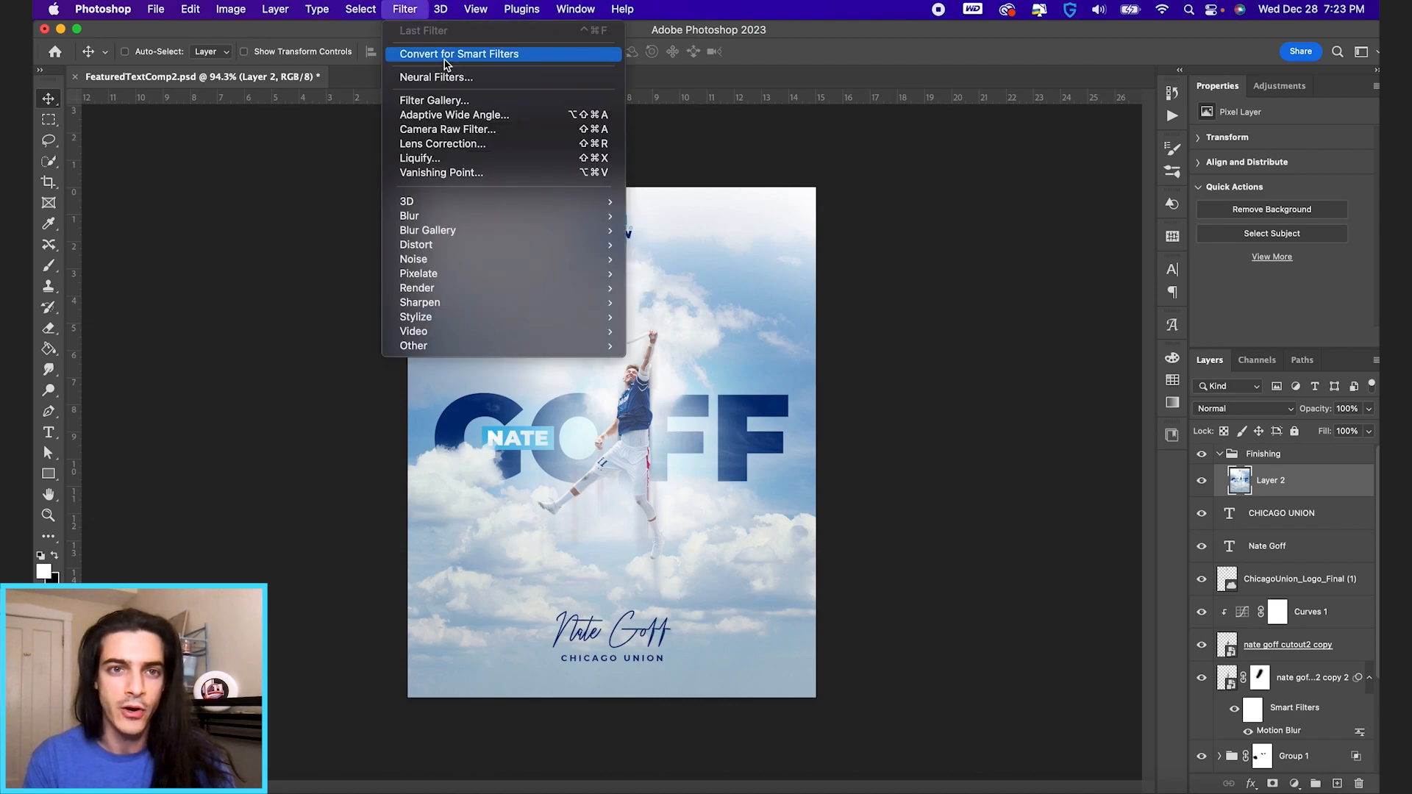
click(458, 53)
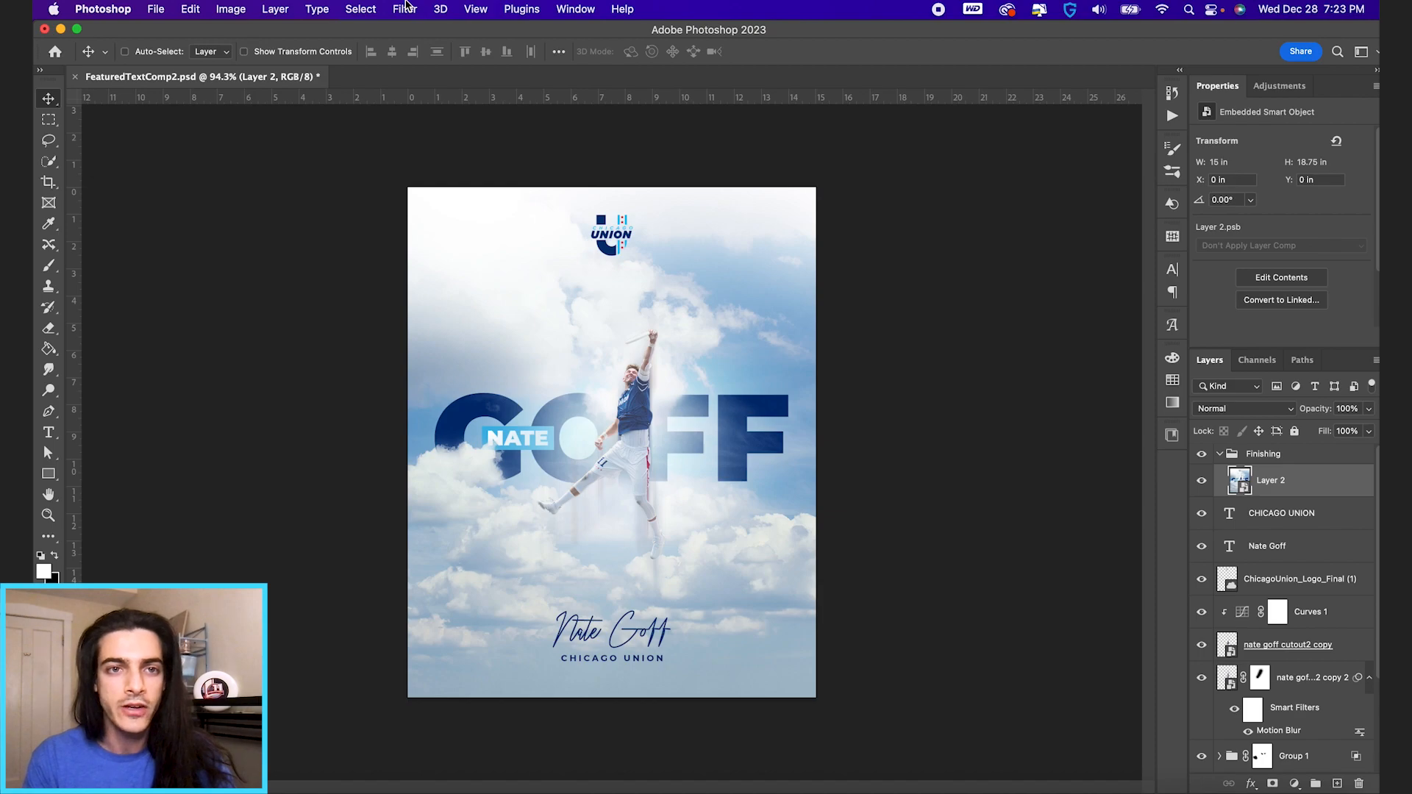
In Camera Raw set Exposure -0.30, Contrast +18, Highlights -41, Shadows +33, Whites +38, Blacks -20.
click(404, 9)
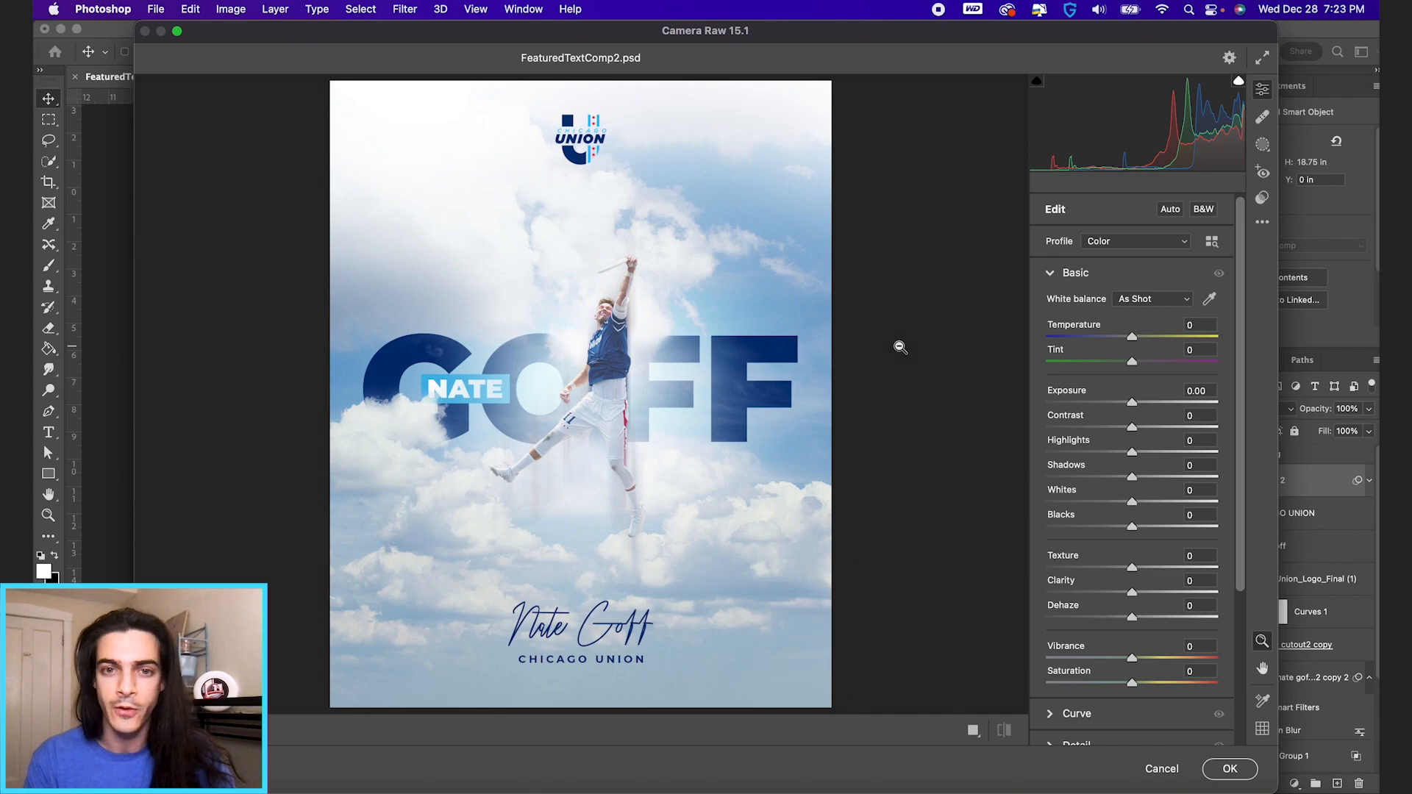
mouse_move(1104, 385)
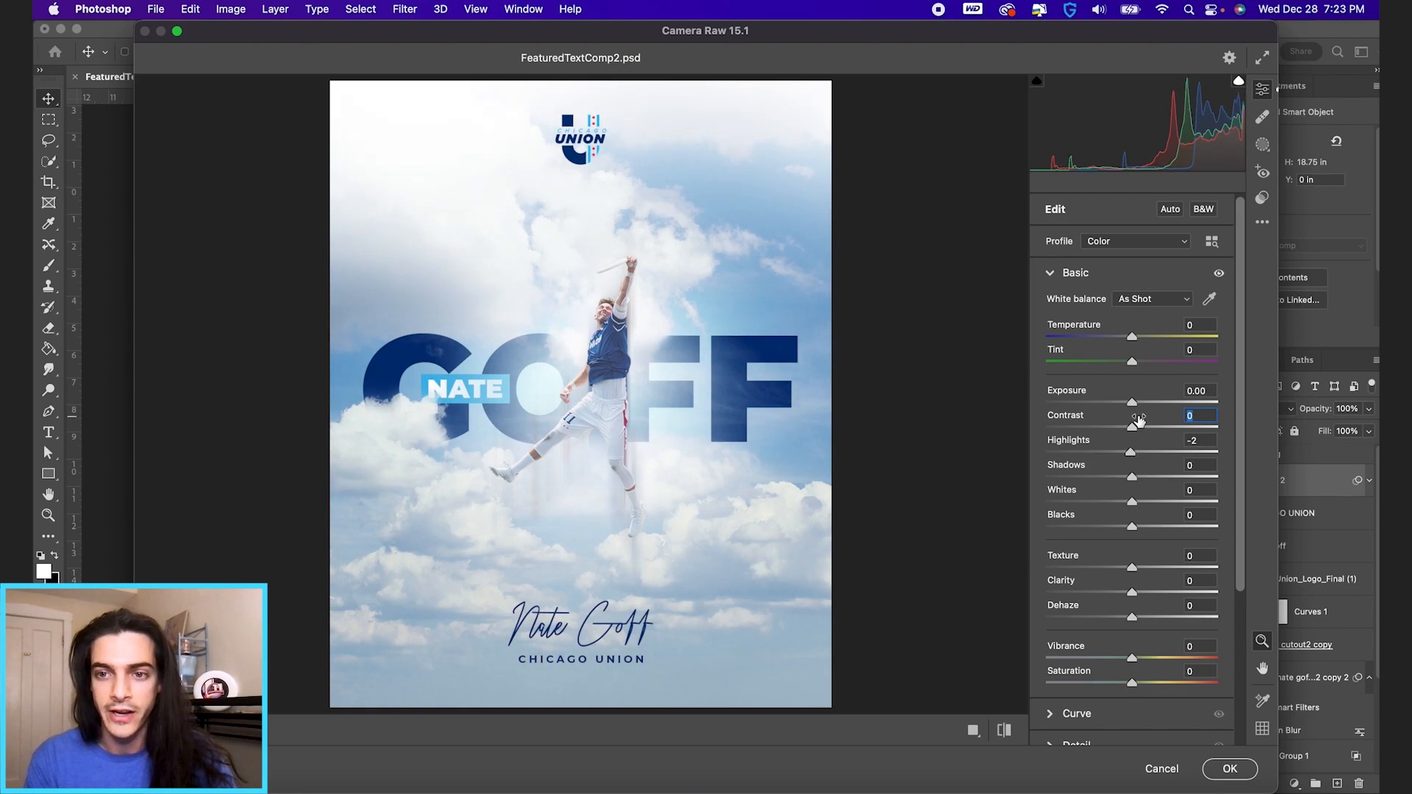
drag(1132, 401, 1112, 402)
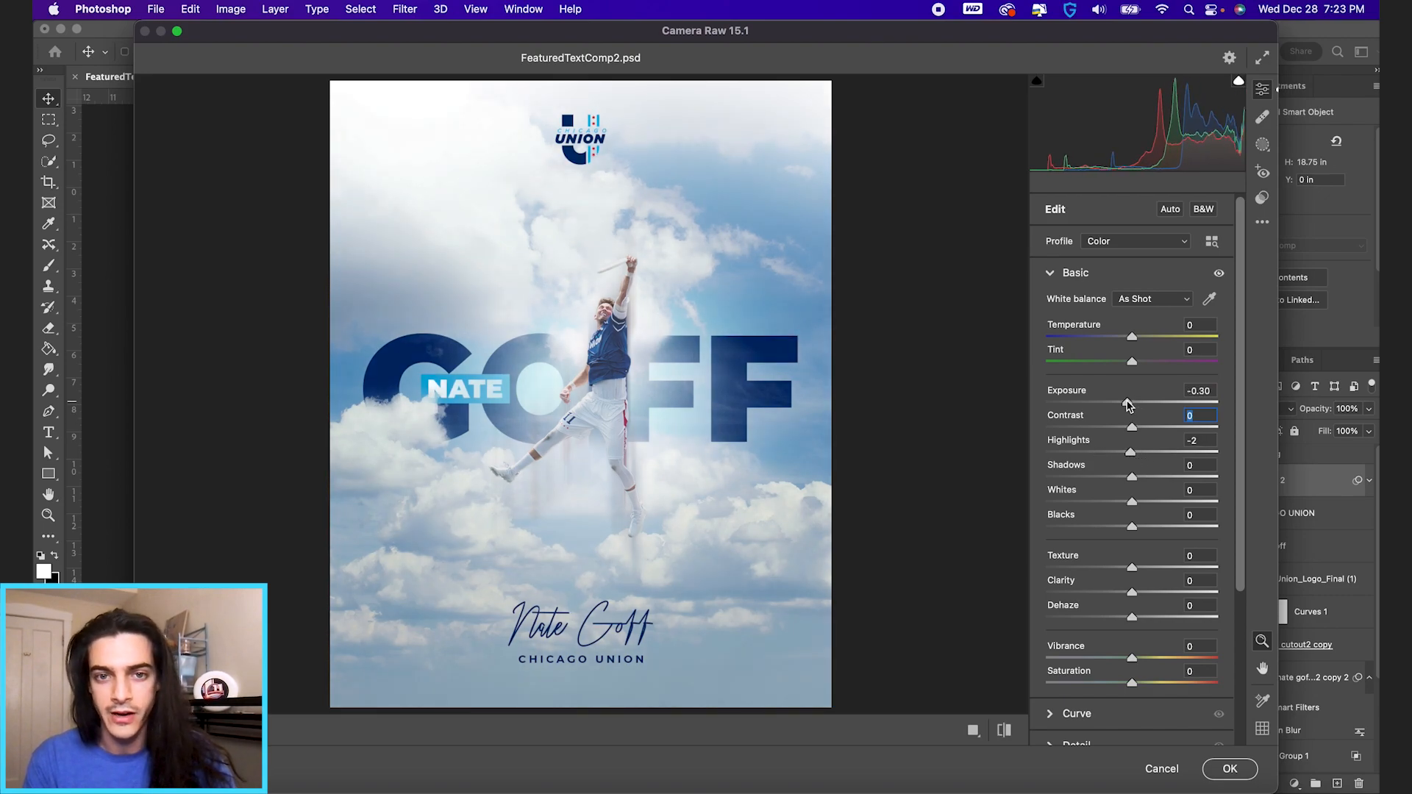
drag(1132, 428, 1149, 428)
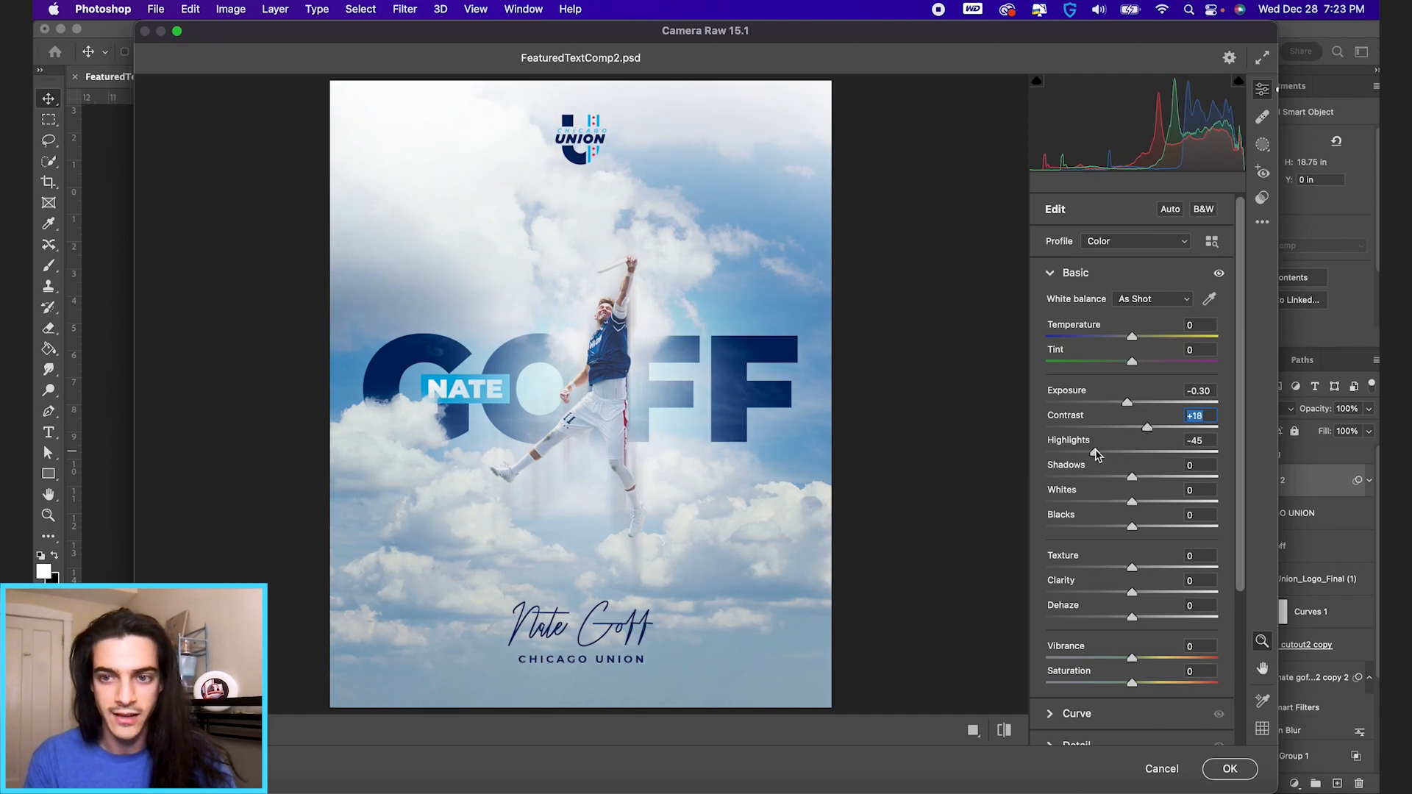
drag(1130, 477, 1169, 477)
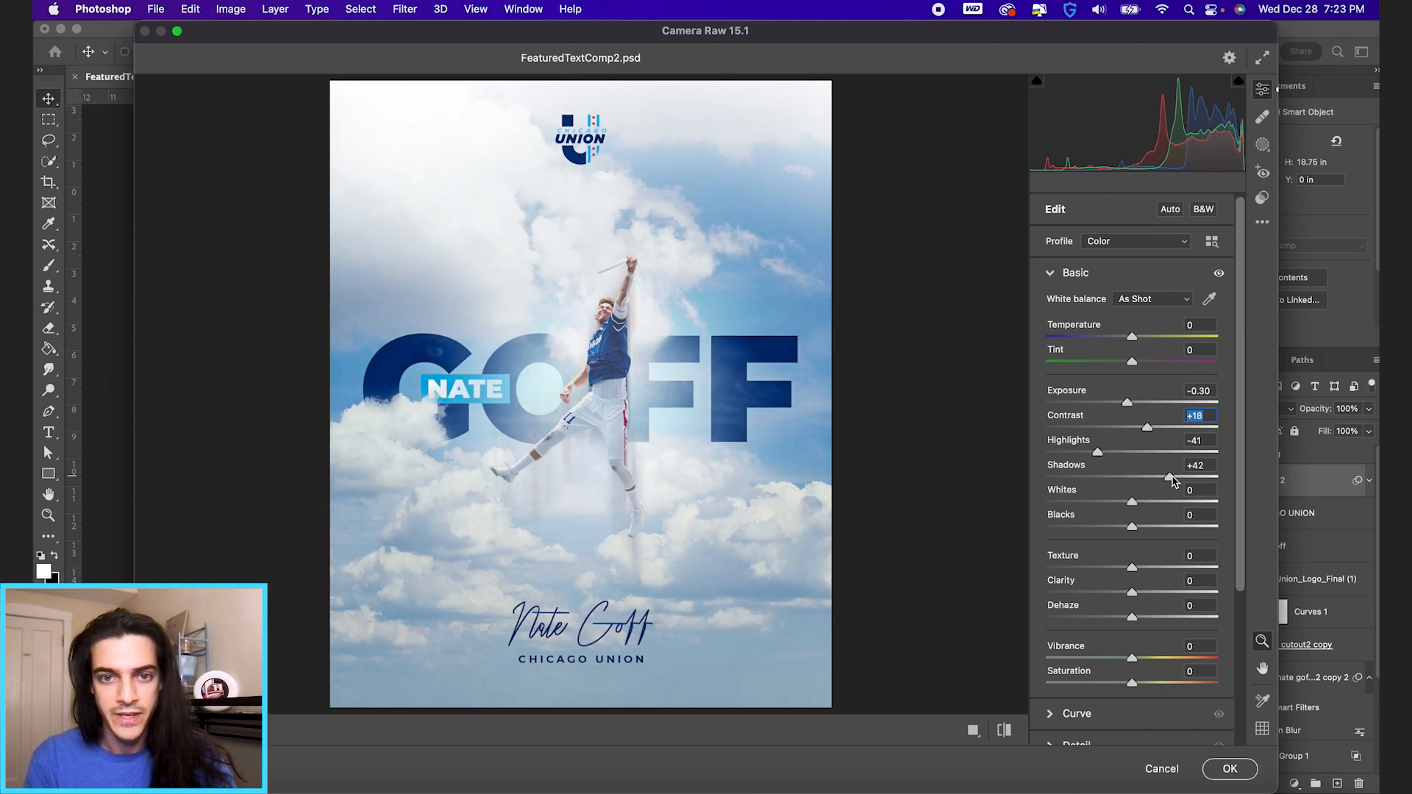
drag(1170, 478, 1160, 478)
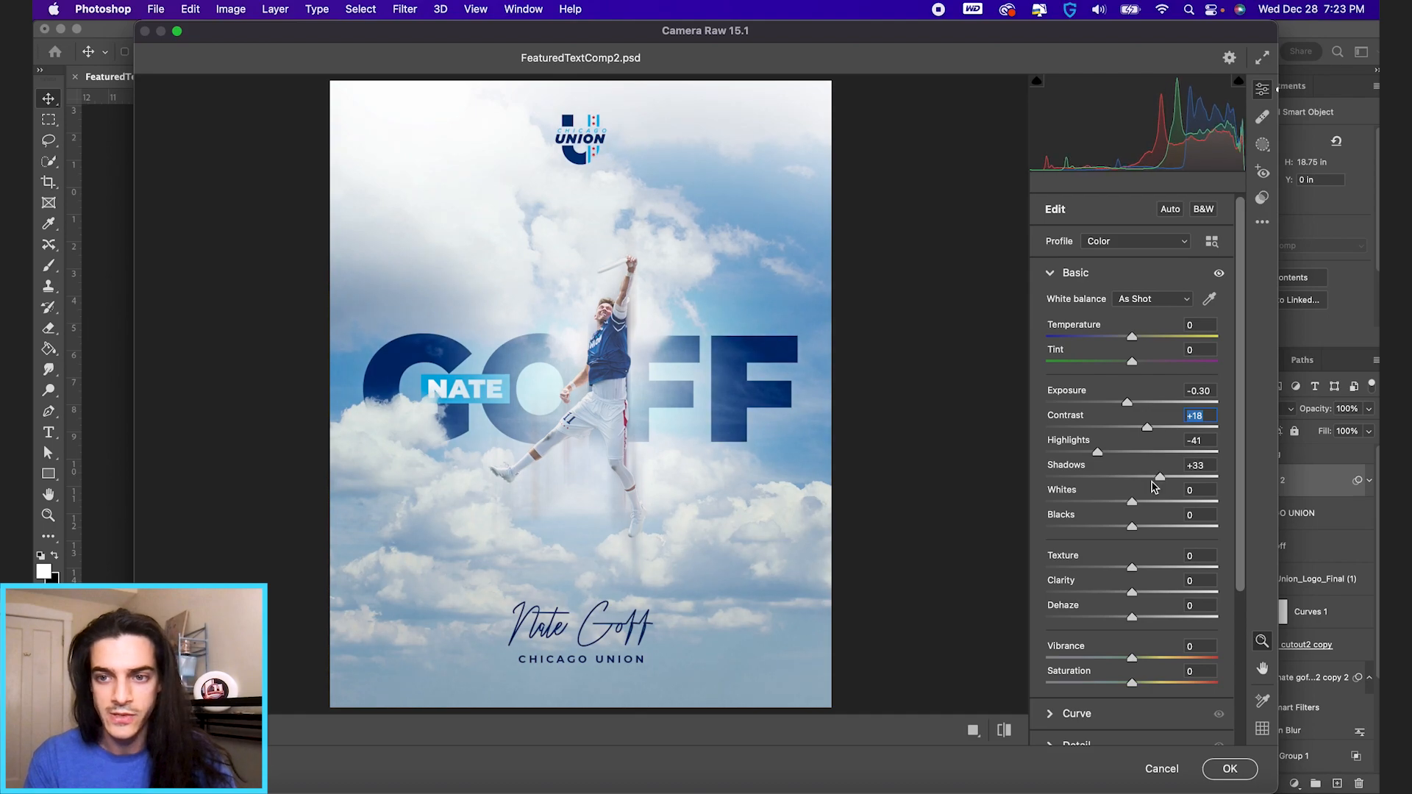
drag(1131, 502, 1160, 501)
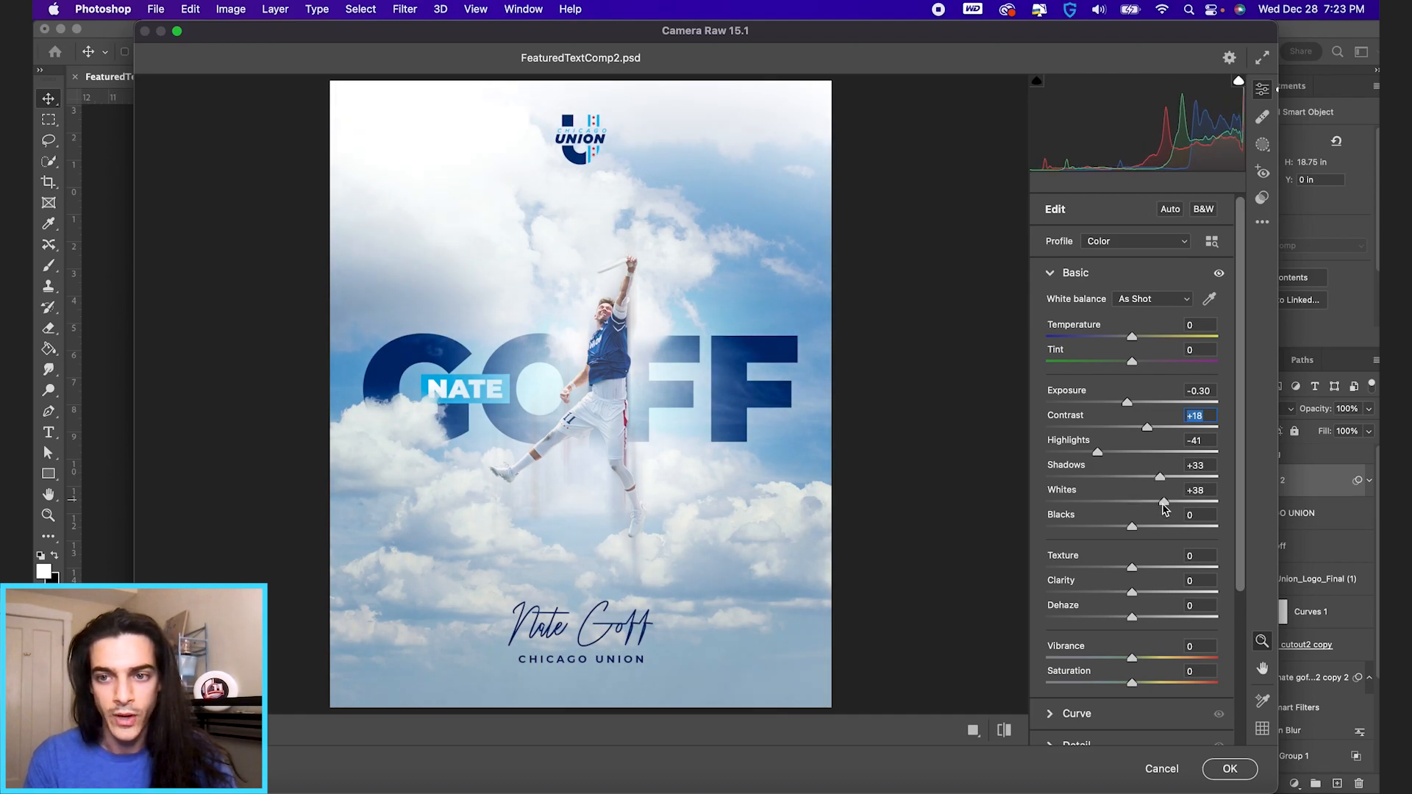
click(1197, 514)
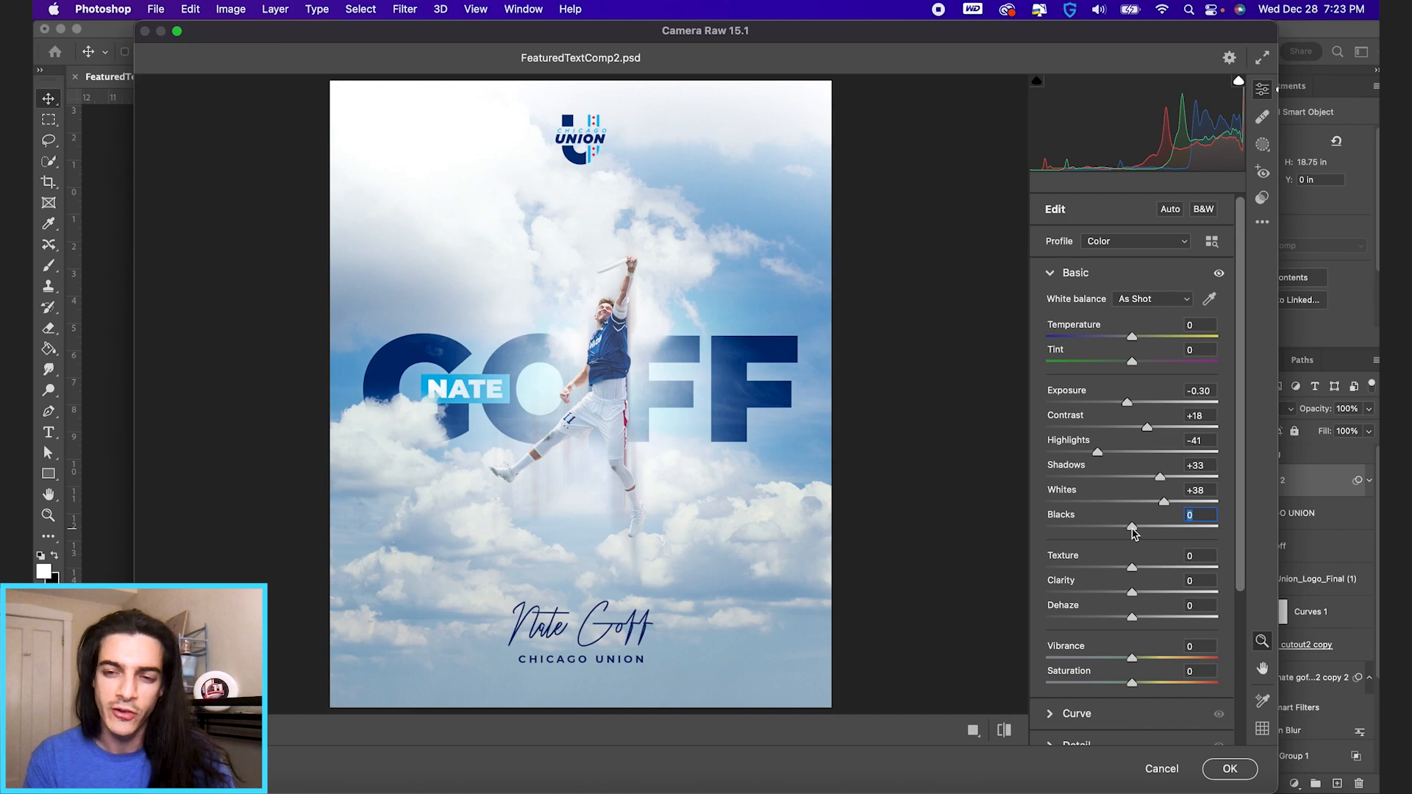
drag(1132, 525, 1111, 525)
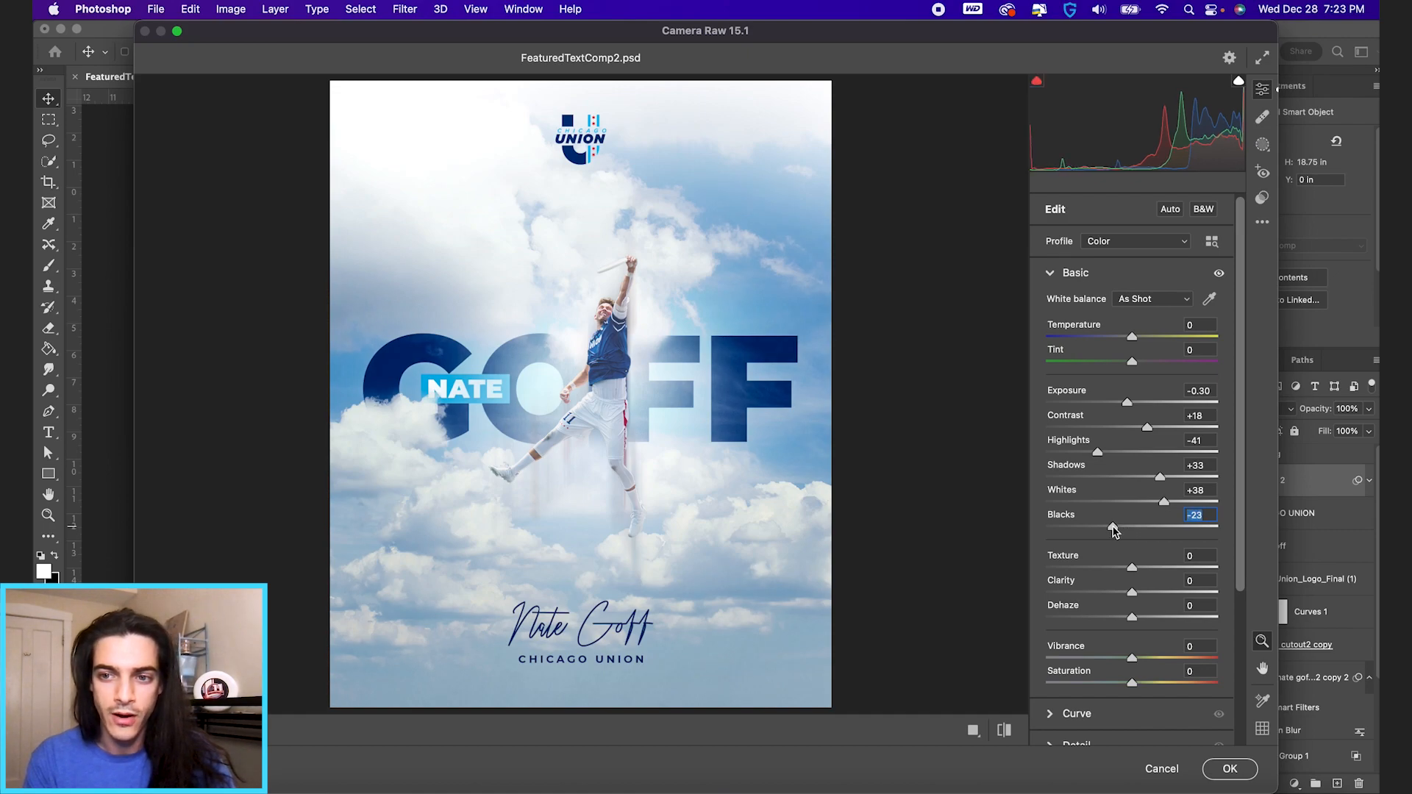
drag(1112, 530, 1130, 526)
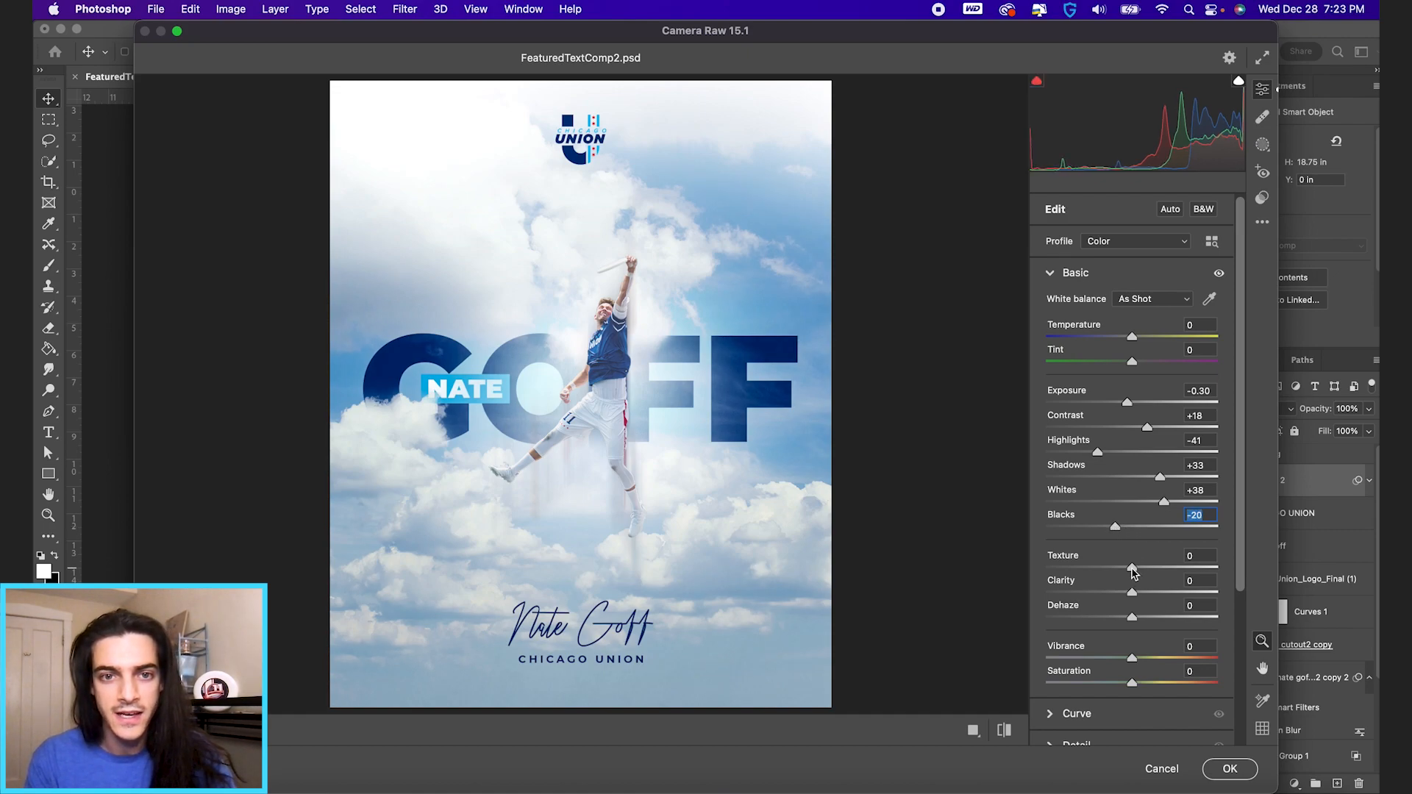
Set Texture +19, Clarity +25 and Dehaze -6 after previewing stronger settings.
drag(1132, 567, 1149, 568)
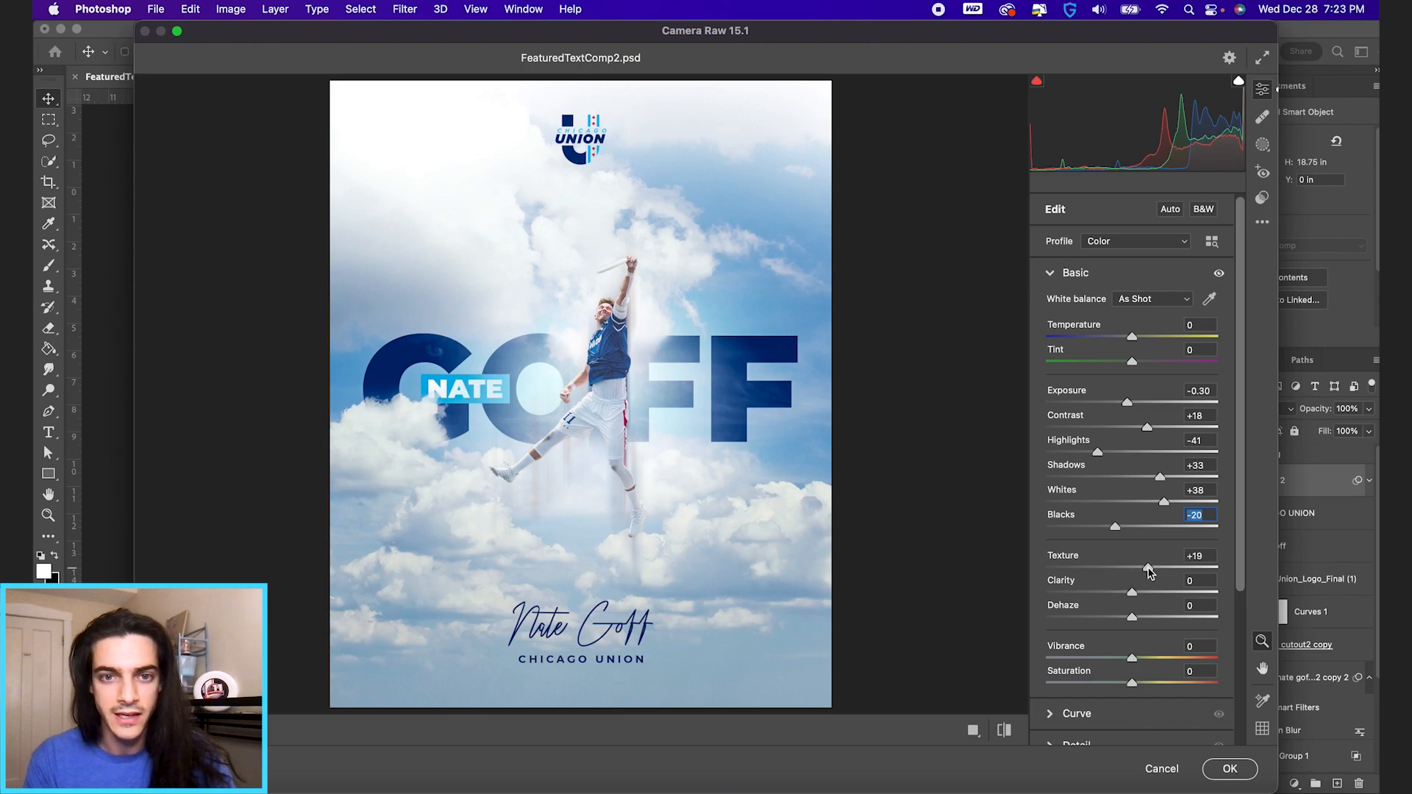
drag(1130, 591, 1193, 591)
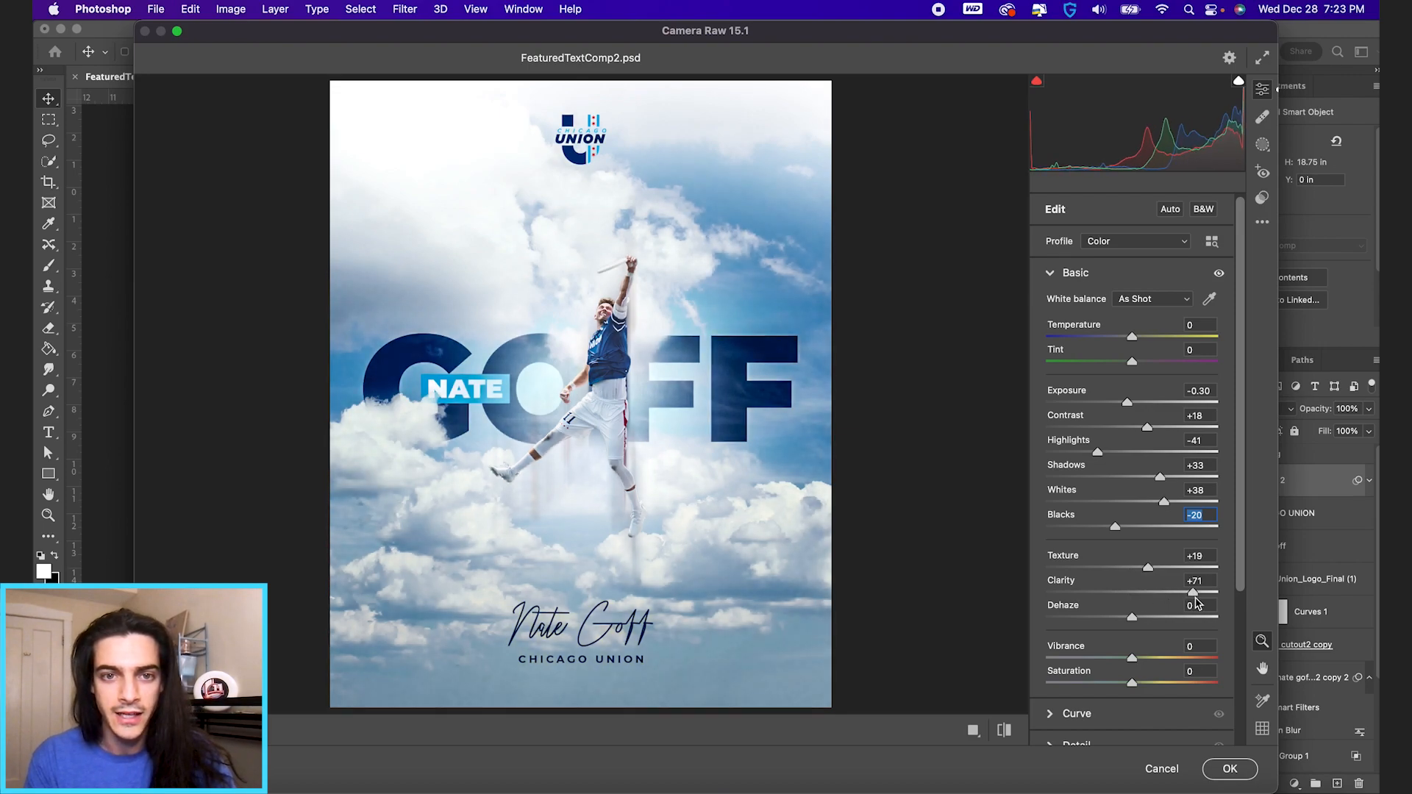
drag(1201, 593, 1218, 593)
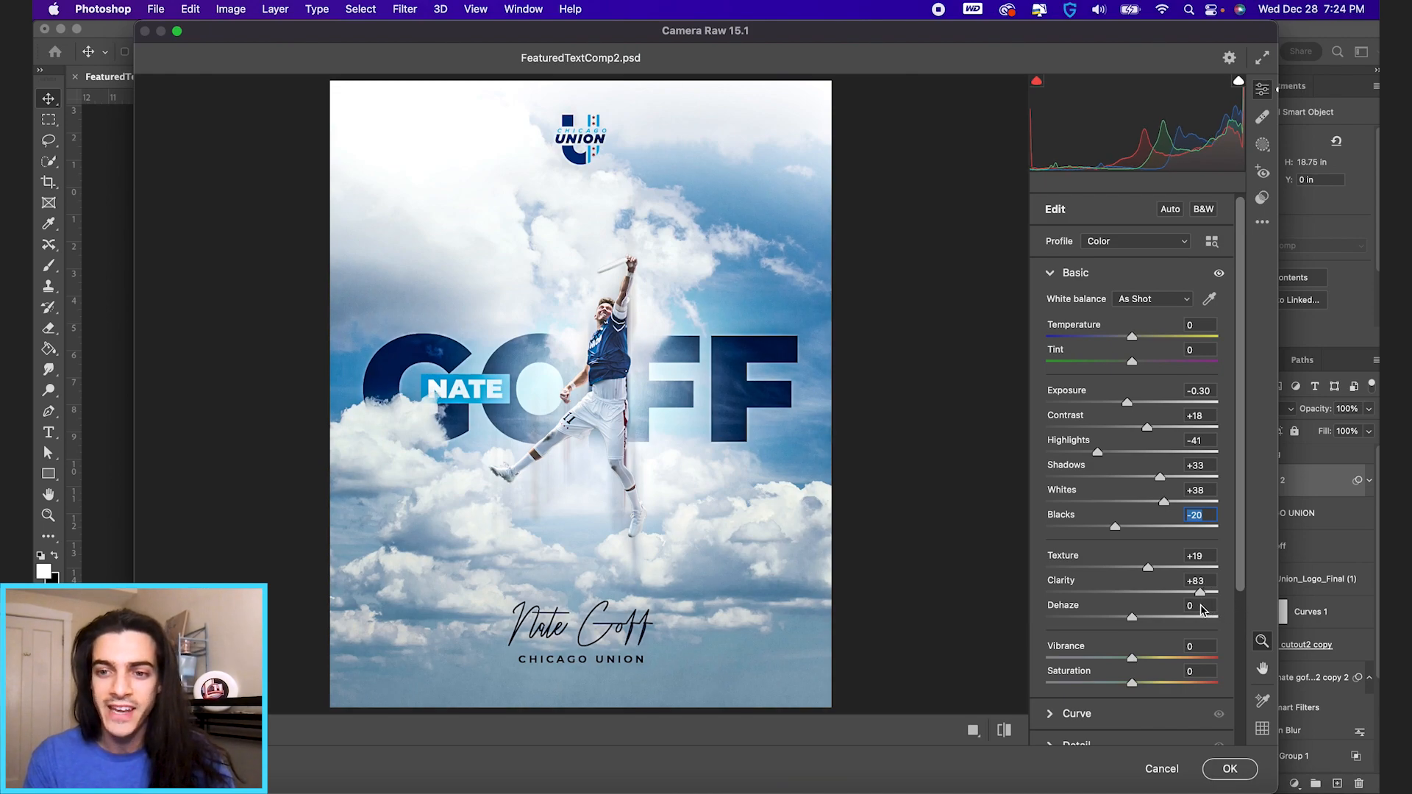
drag(1206, 591, 1080, 591)
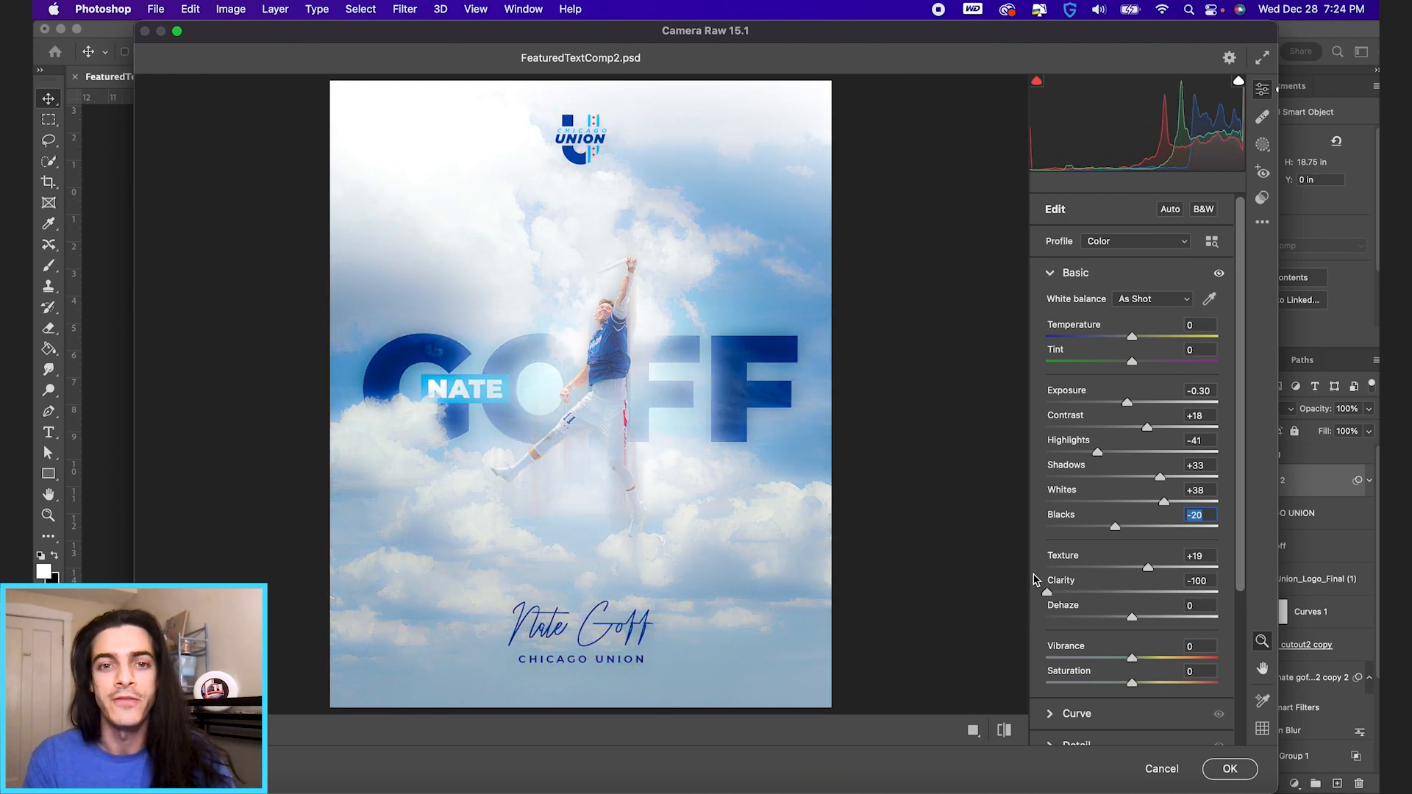
drag(1086, 592, 1162, 592)
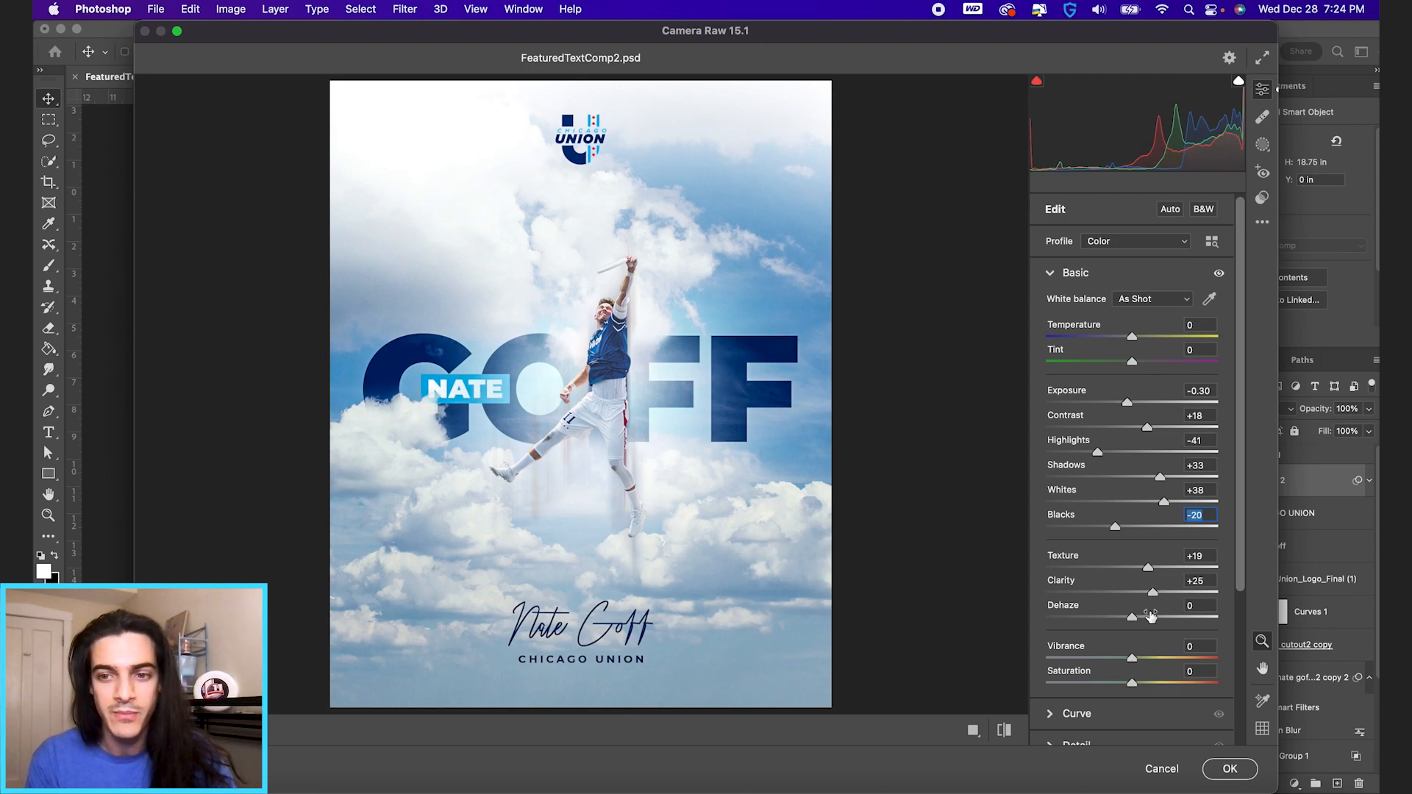
drag(1132, 616, 1194, 616)
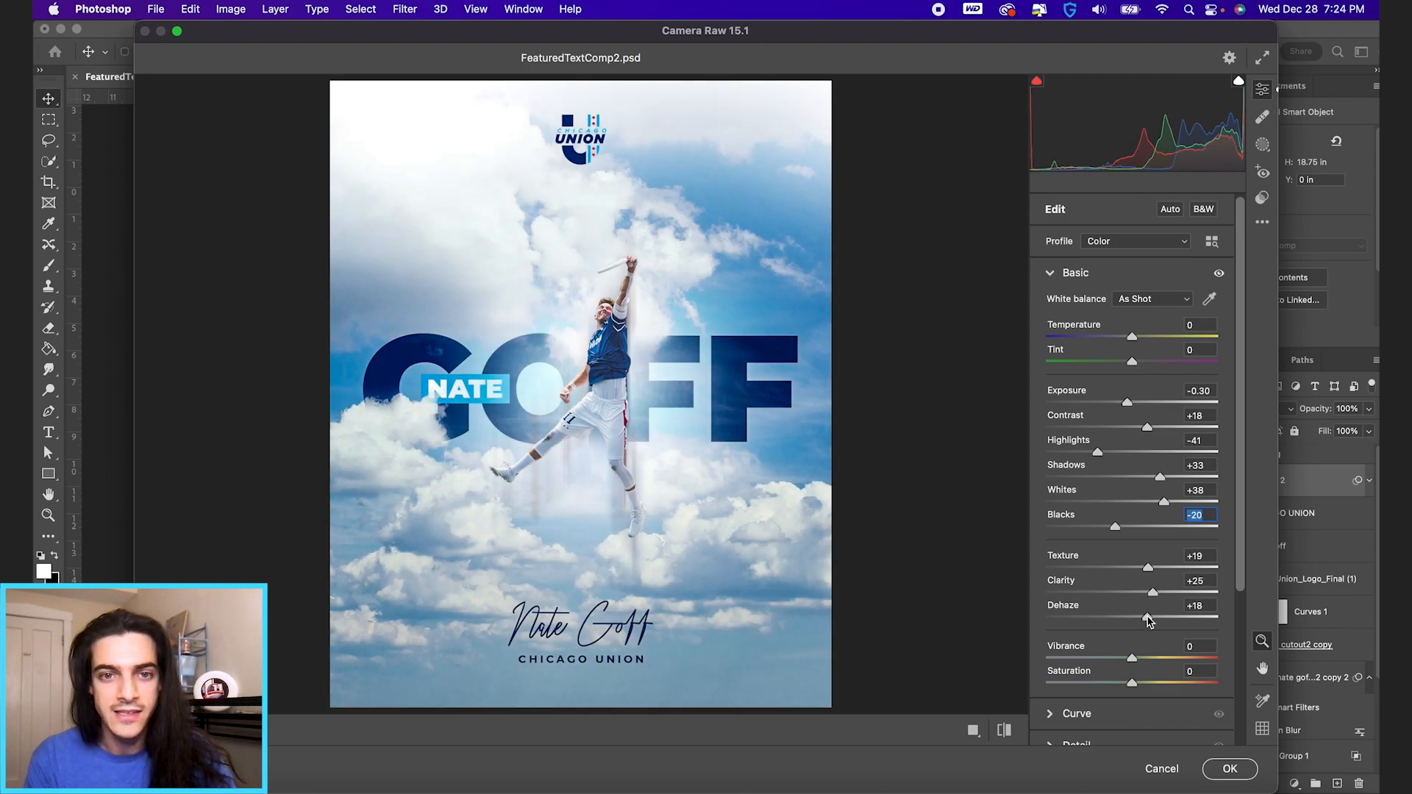
drag(1129, 619, 1157, 619)
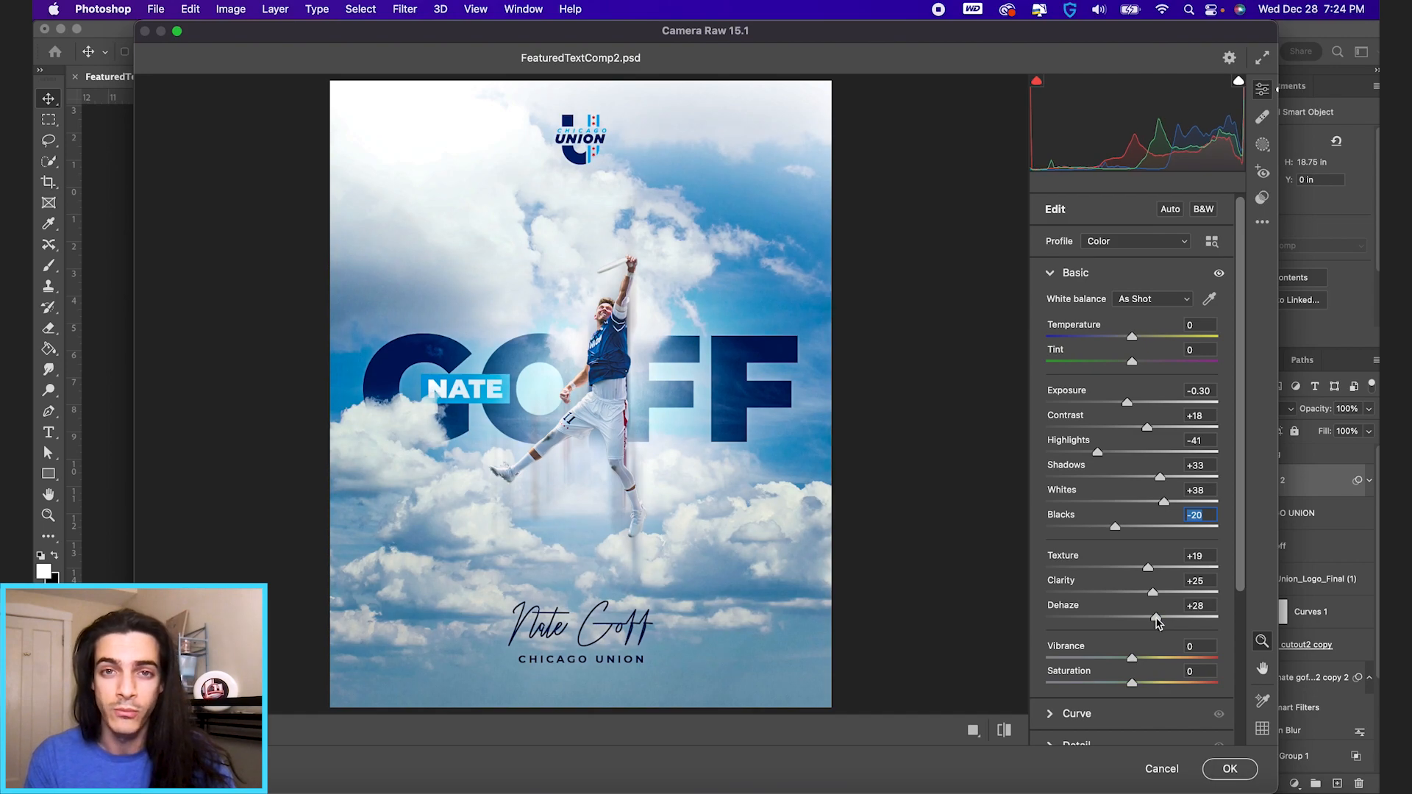
drag(1178, 619, 1132, 619)
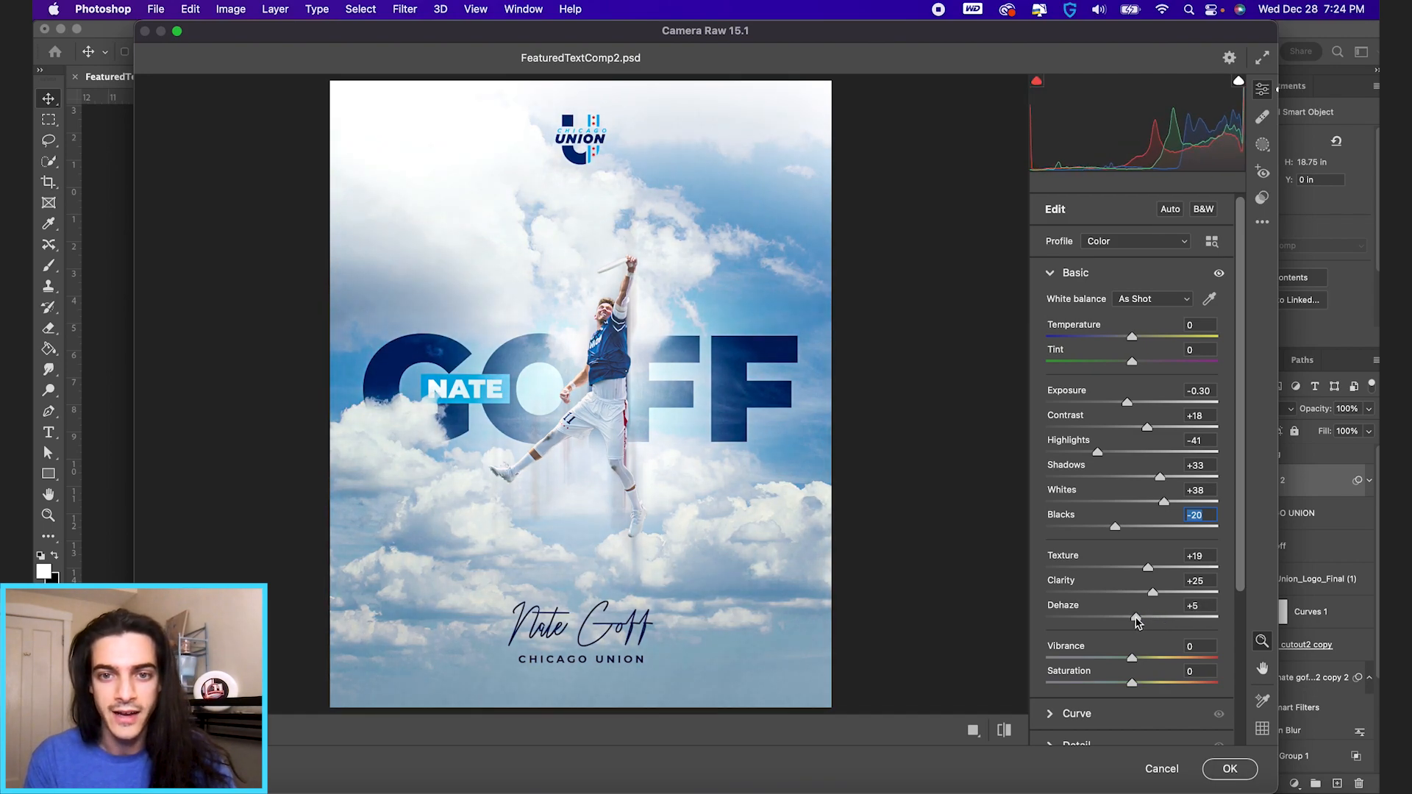
drag(1144, 619, 1129, 619)
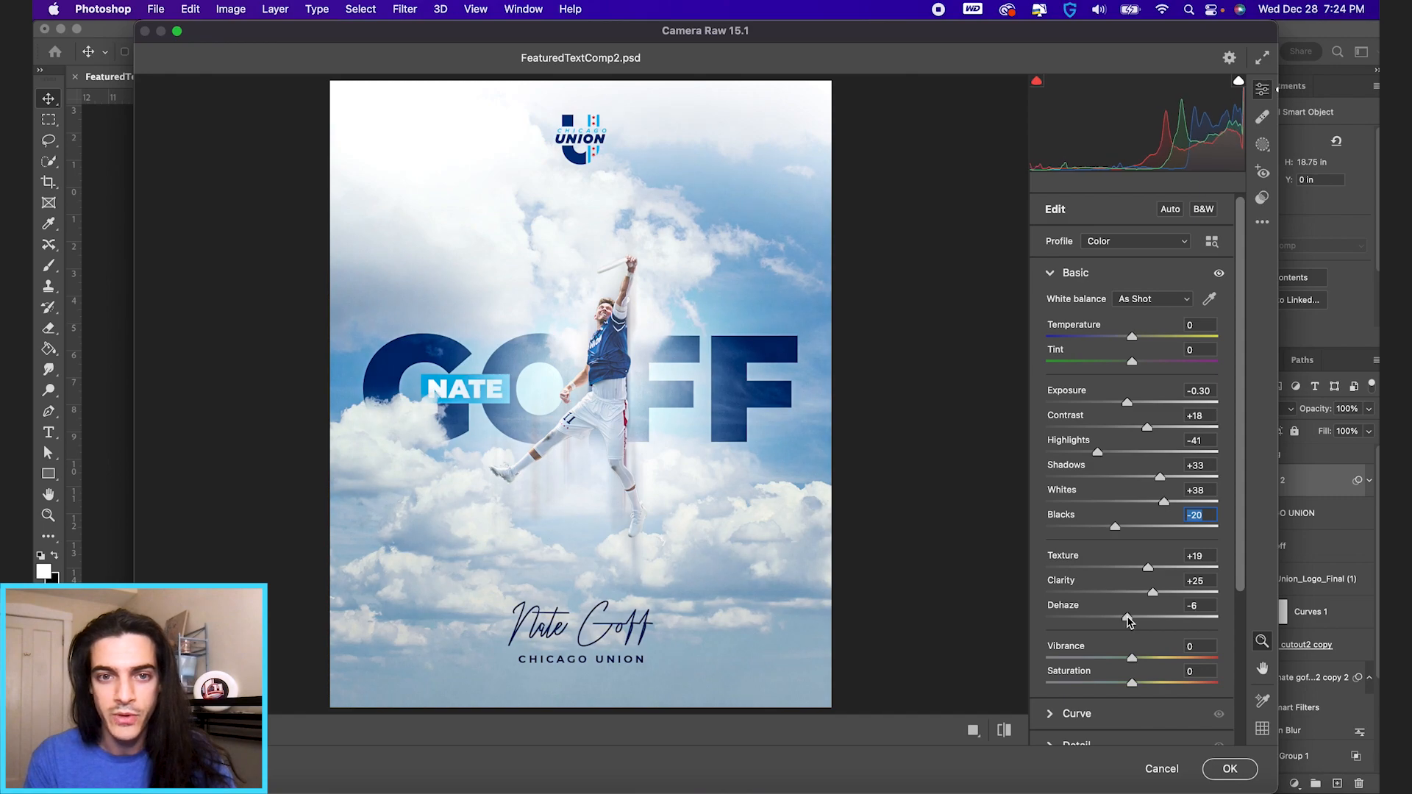
Add a -26 vignette under Effects and apply Camera Raw as a smart filter on Layer 2.
scroll(down, 3)
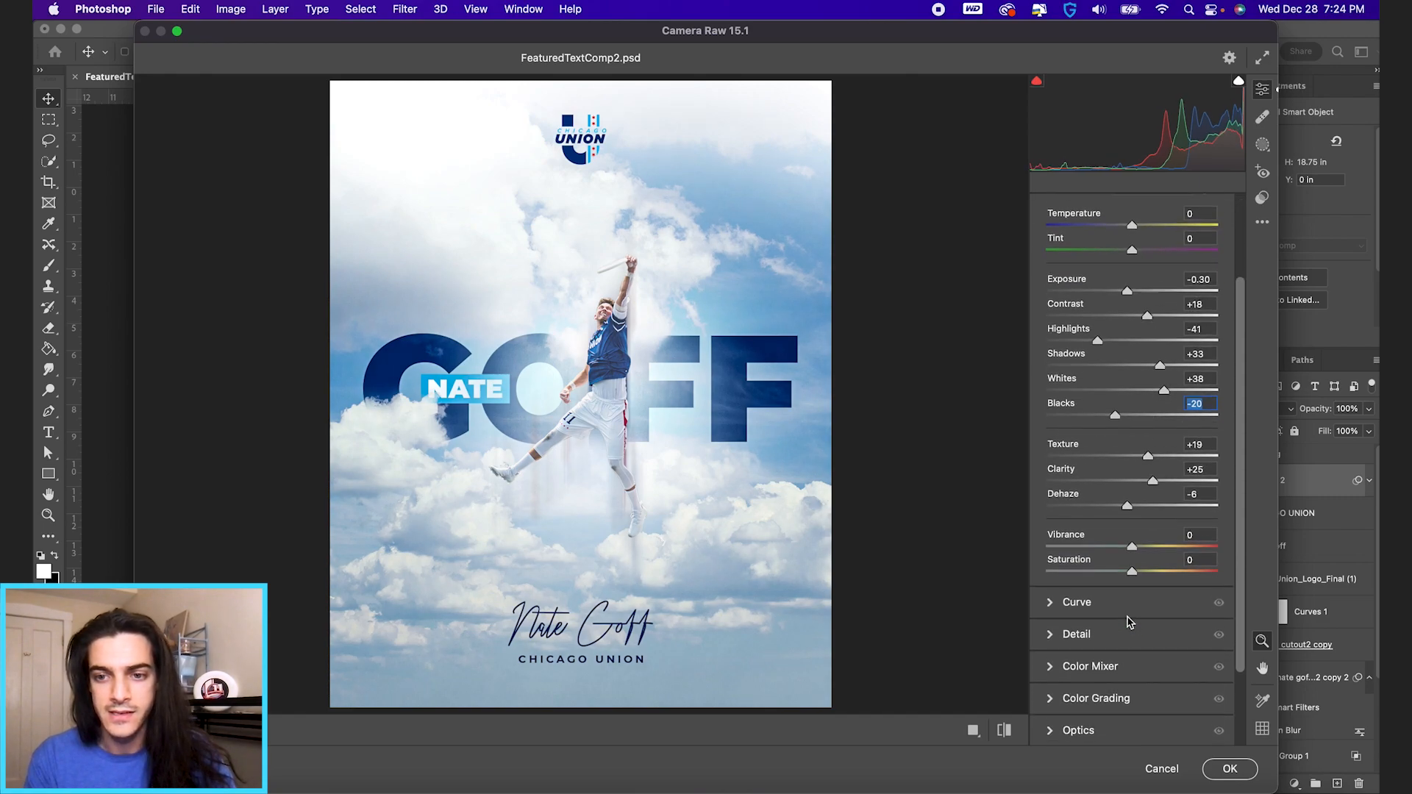
scroll(down, 3)
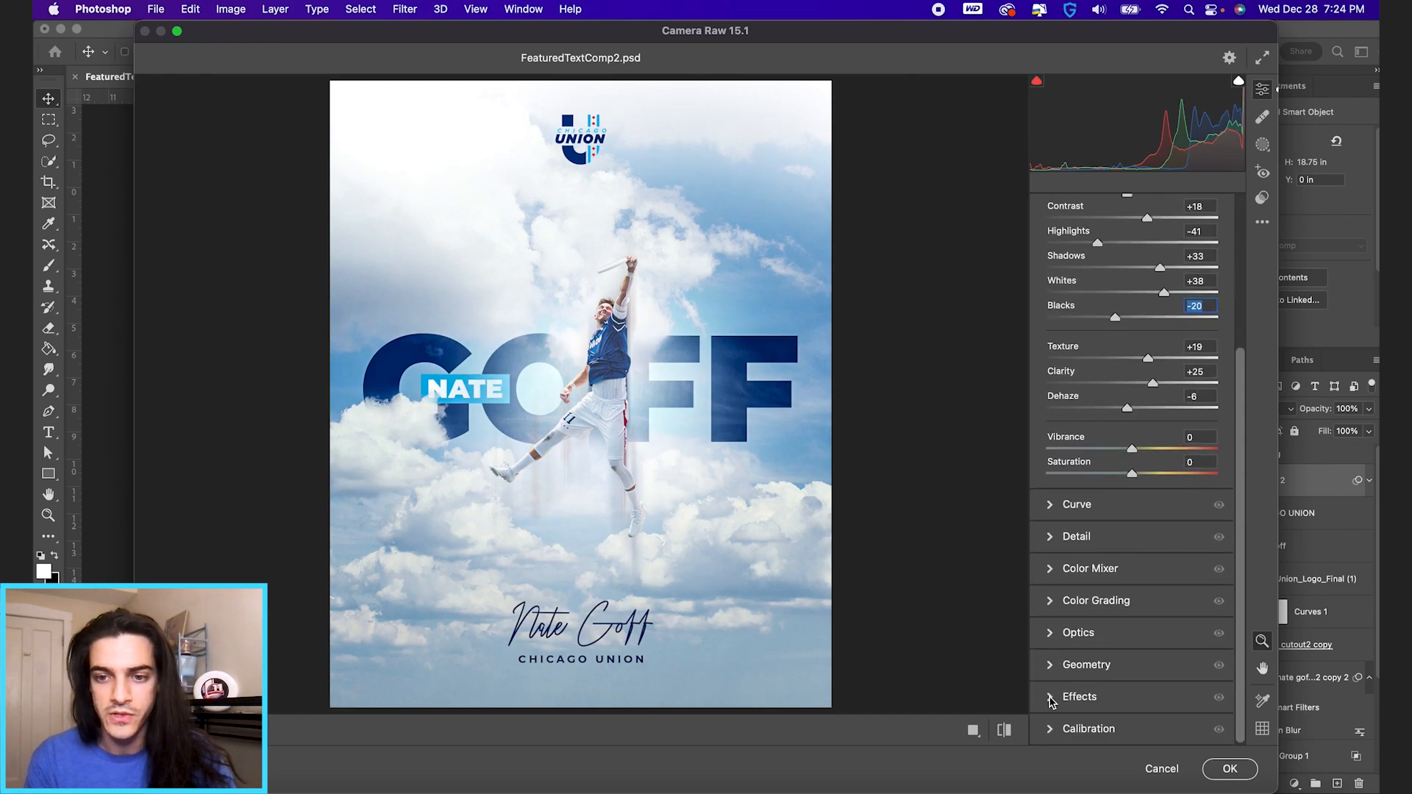
click(1078, 695)
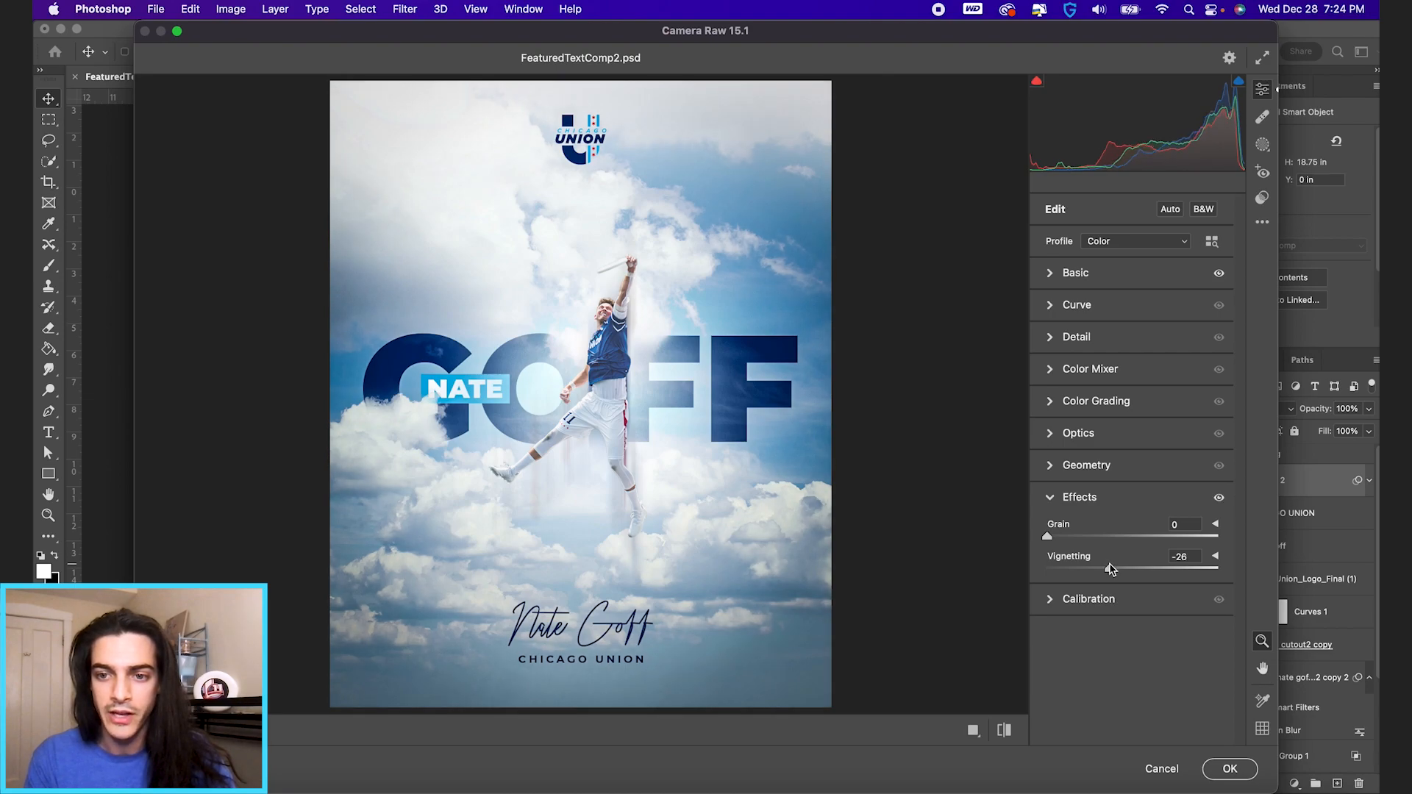
click(1228, 767)
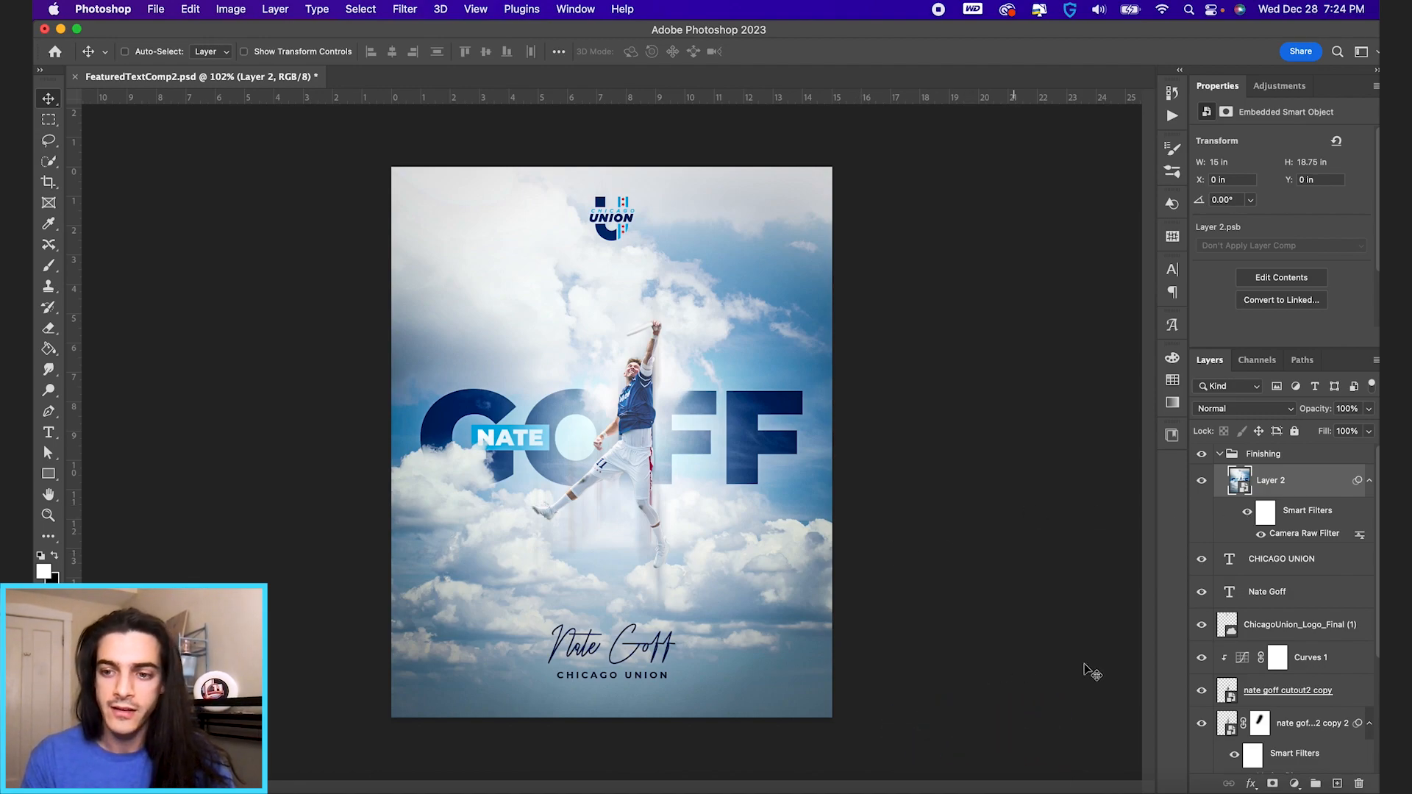
Add a new Layer 3 and set the foreground colour to mid-grey with brightness 50.
click(1334, 783)
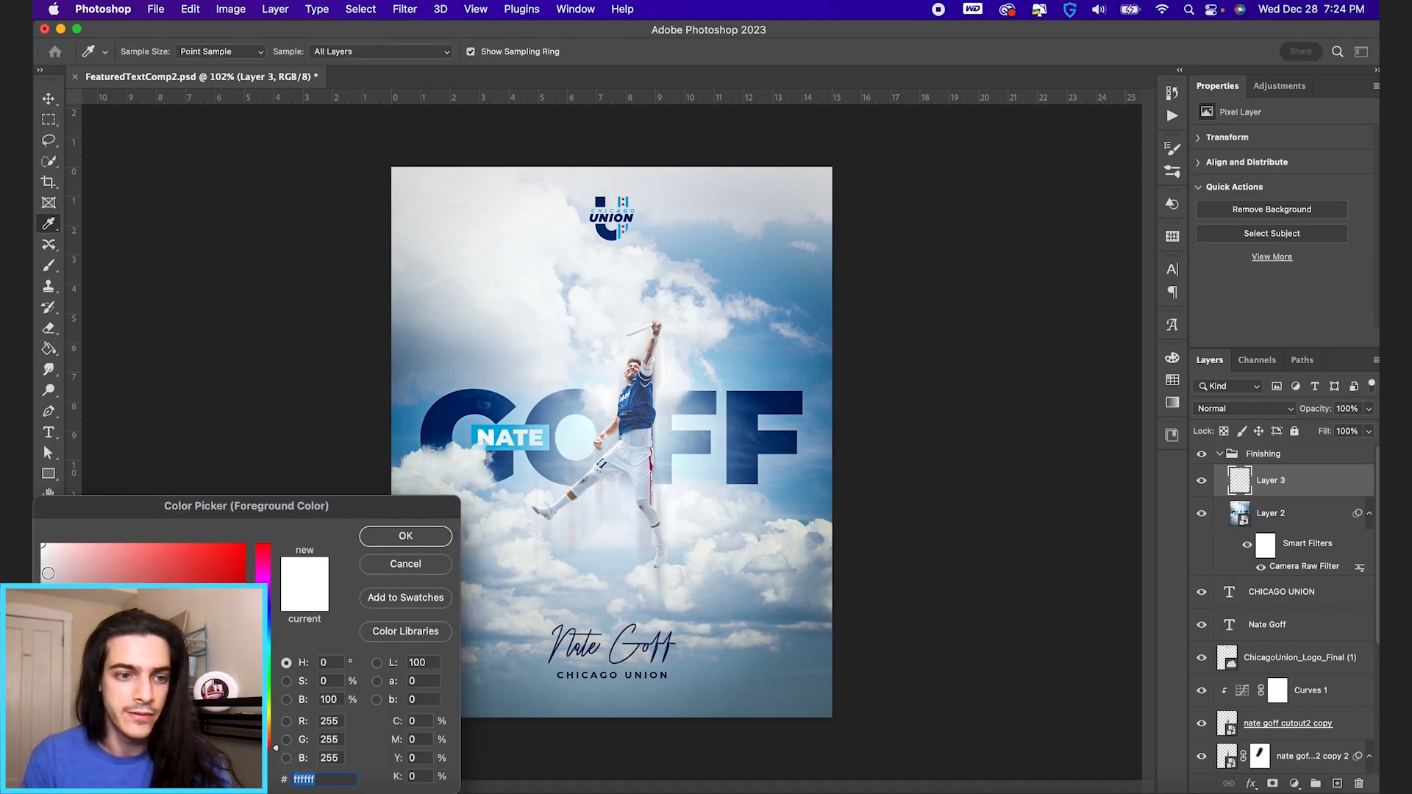
text(50)
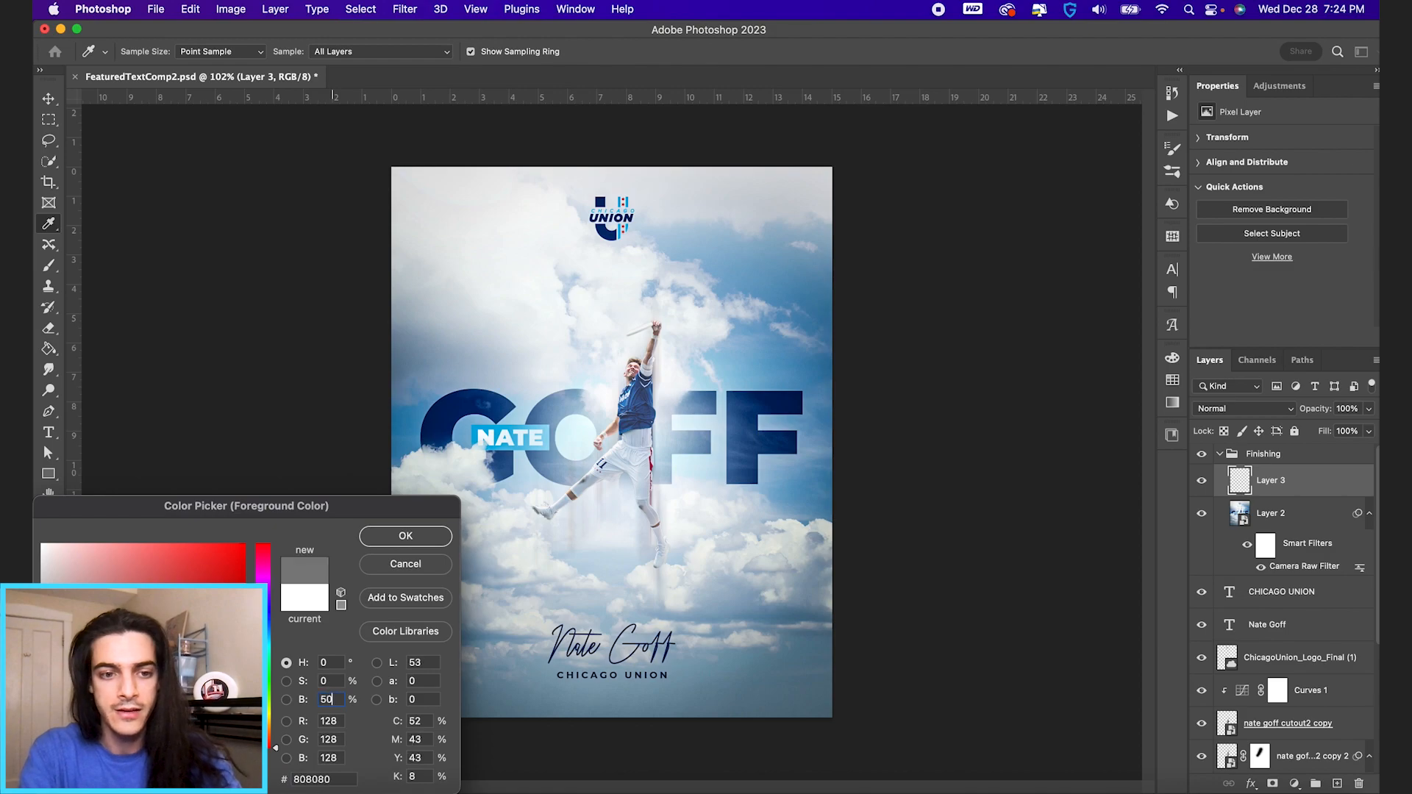
click(404, 9)
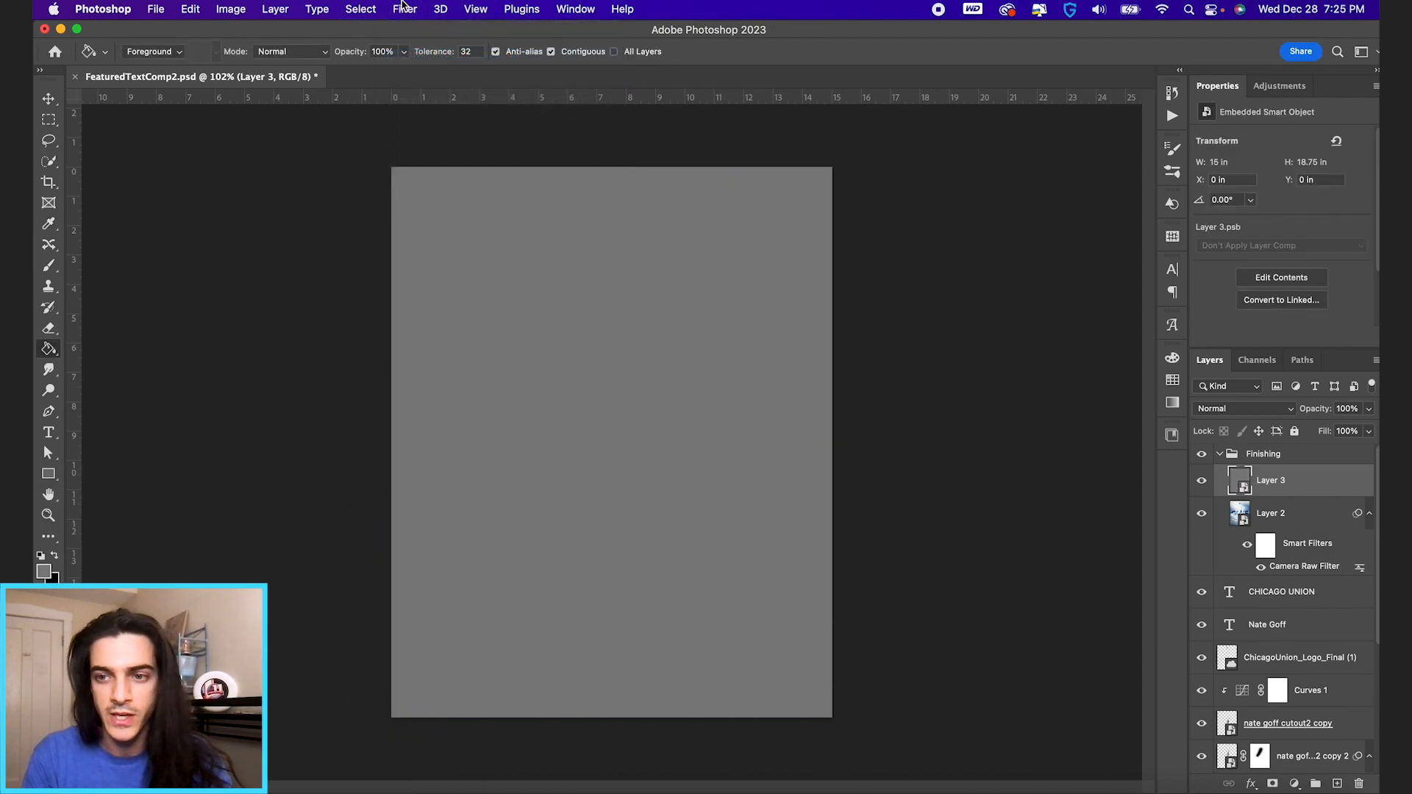
Apply Add Noise to the grey smart object Layer 3 and blend it in Soft Light.
click(402, 9)
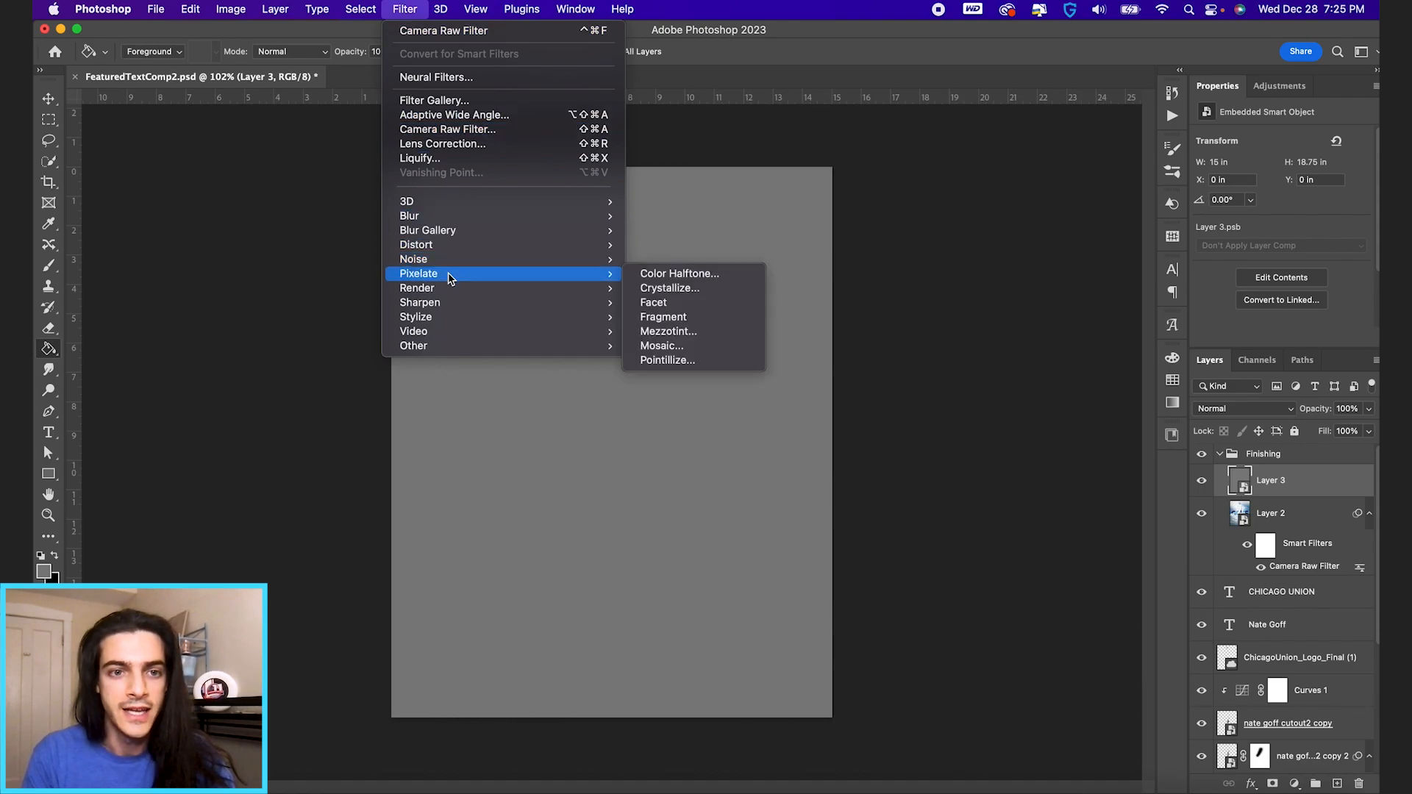
mouse_move(413, 259)
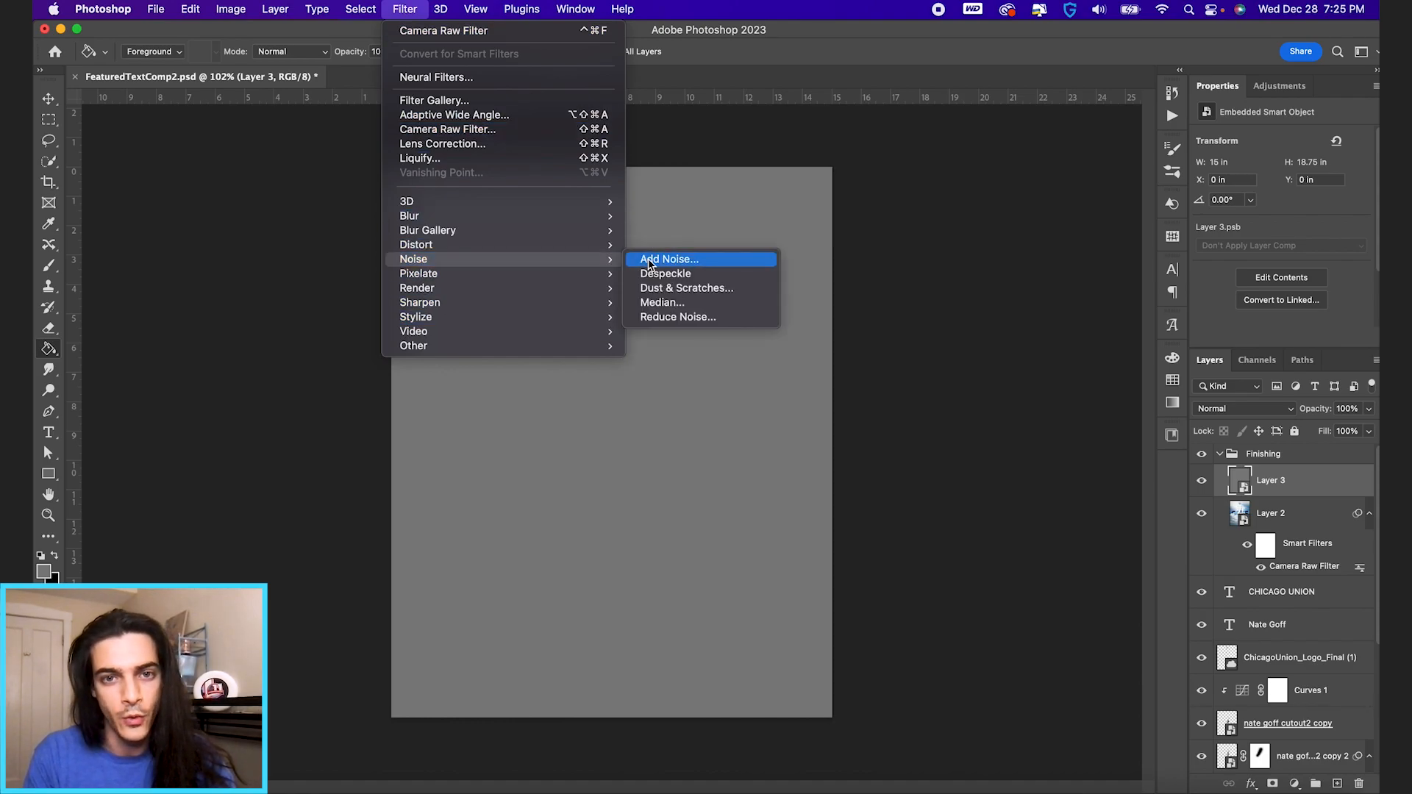
click(668, 259)
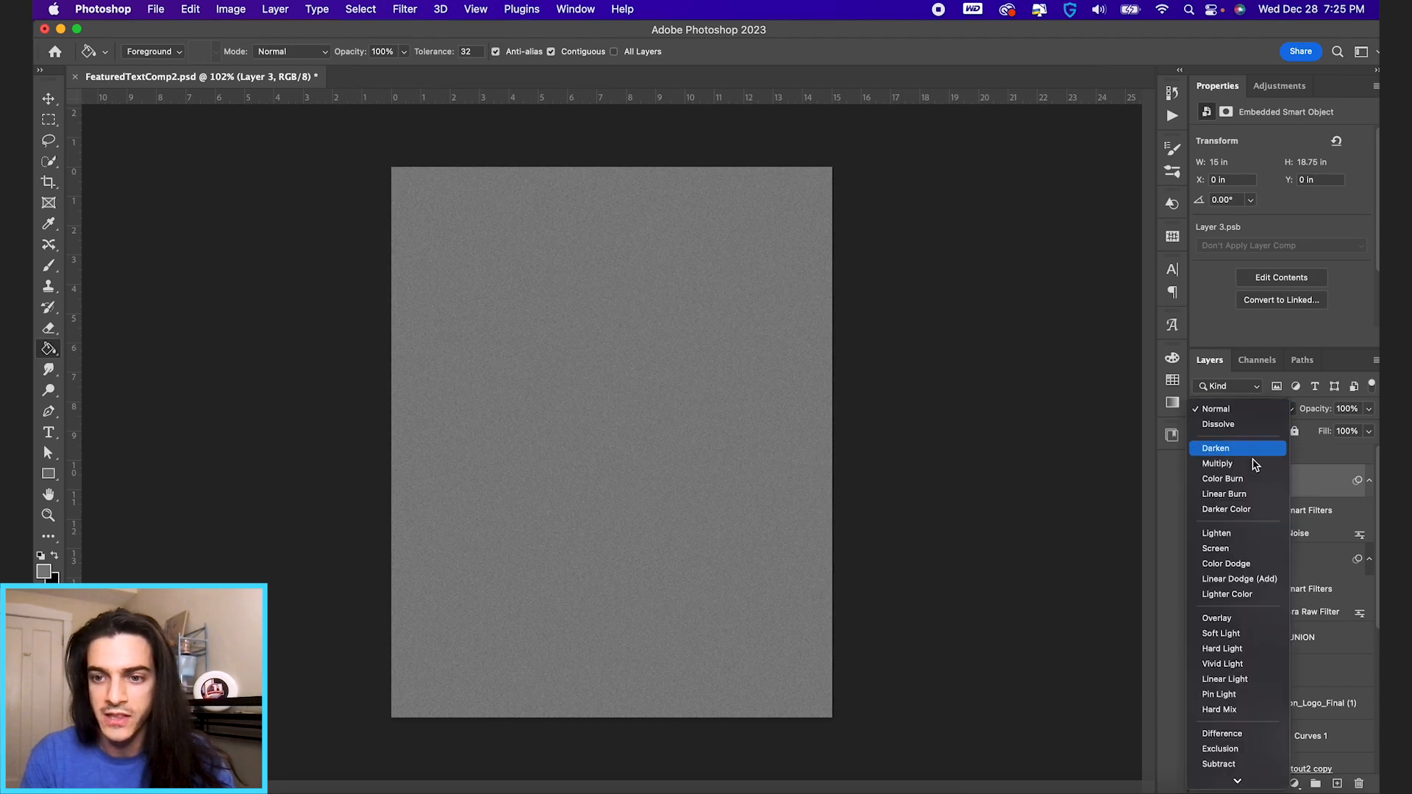
click(1221, 633)
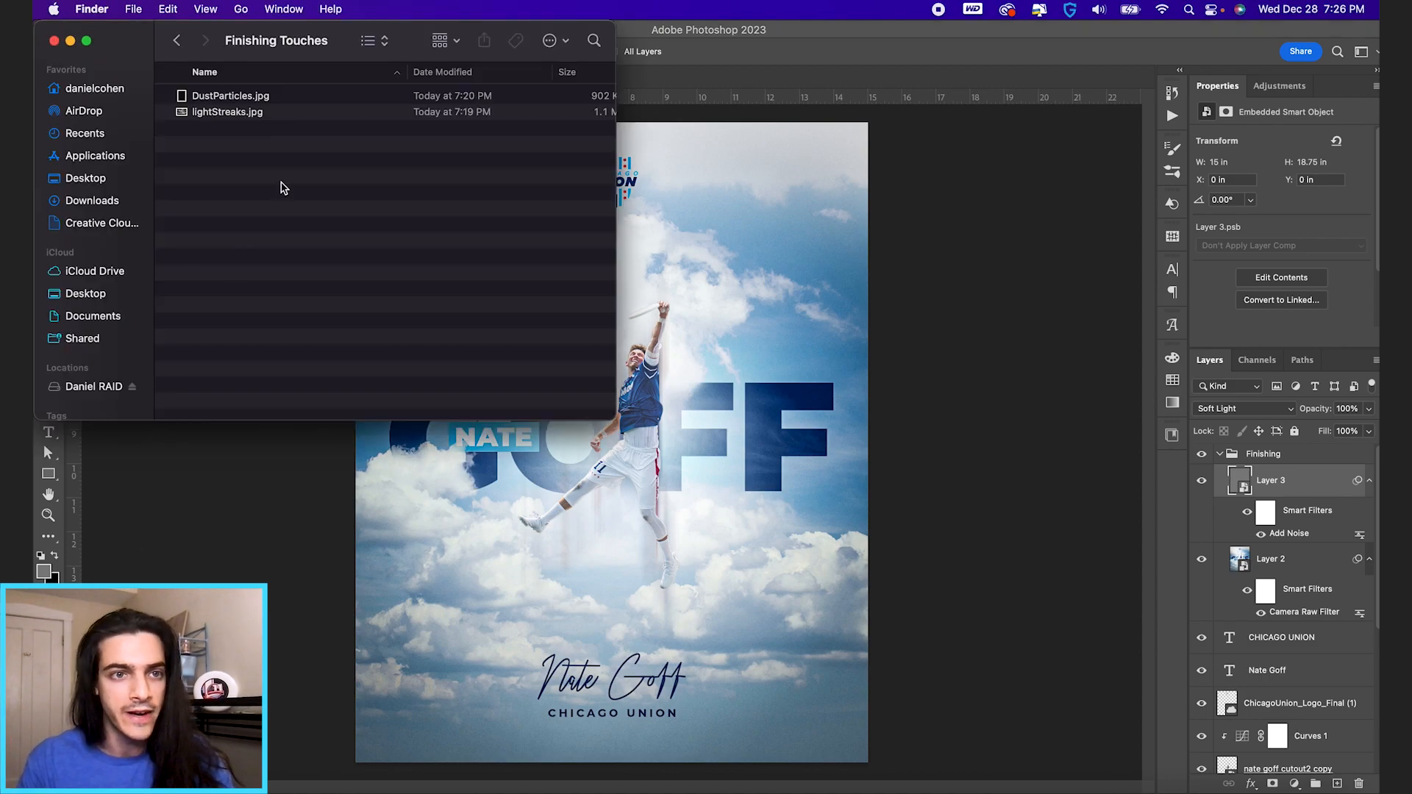
Place lightStreaks.jpg enlarged, rotated sideways, shifted left and blended in Screen at 64% opacity.
drag(226, 110, 599, 522)
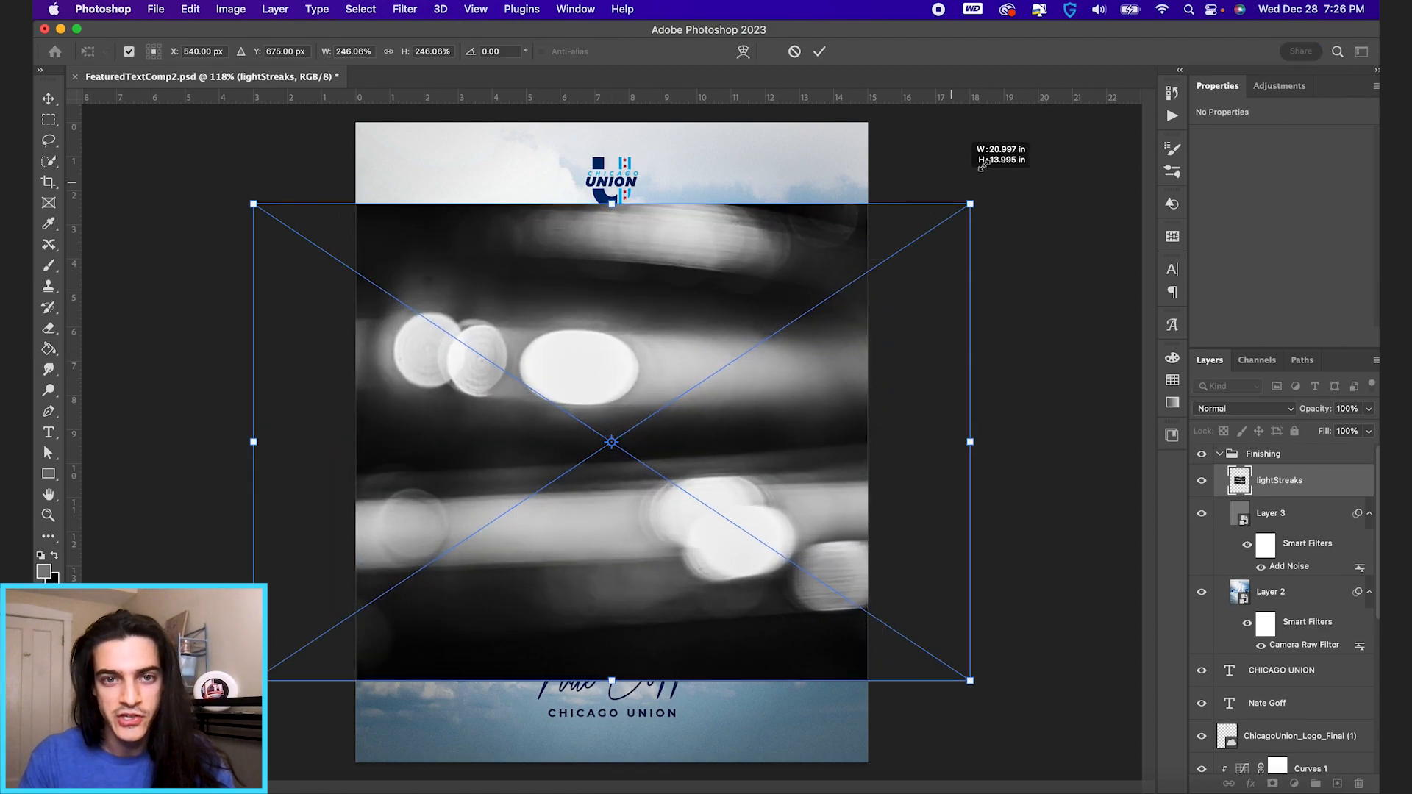
drag(969, 203, 1094, 119)
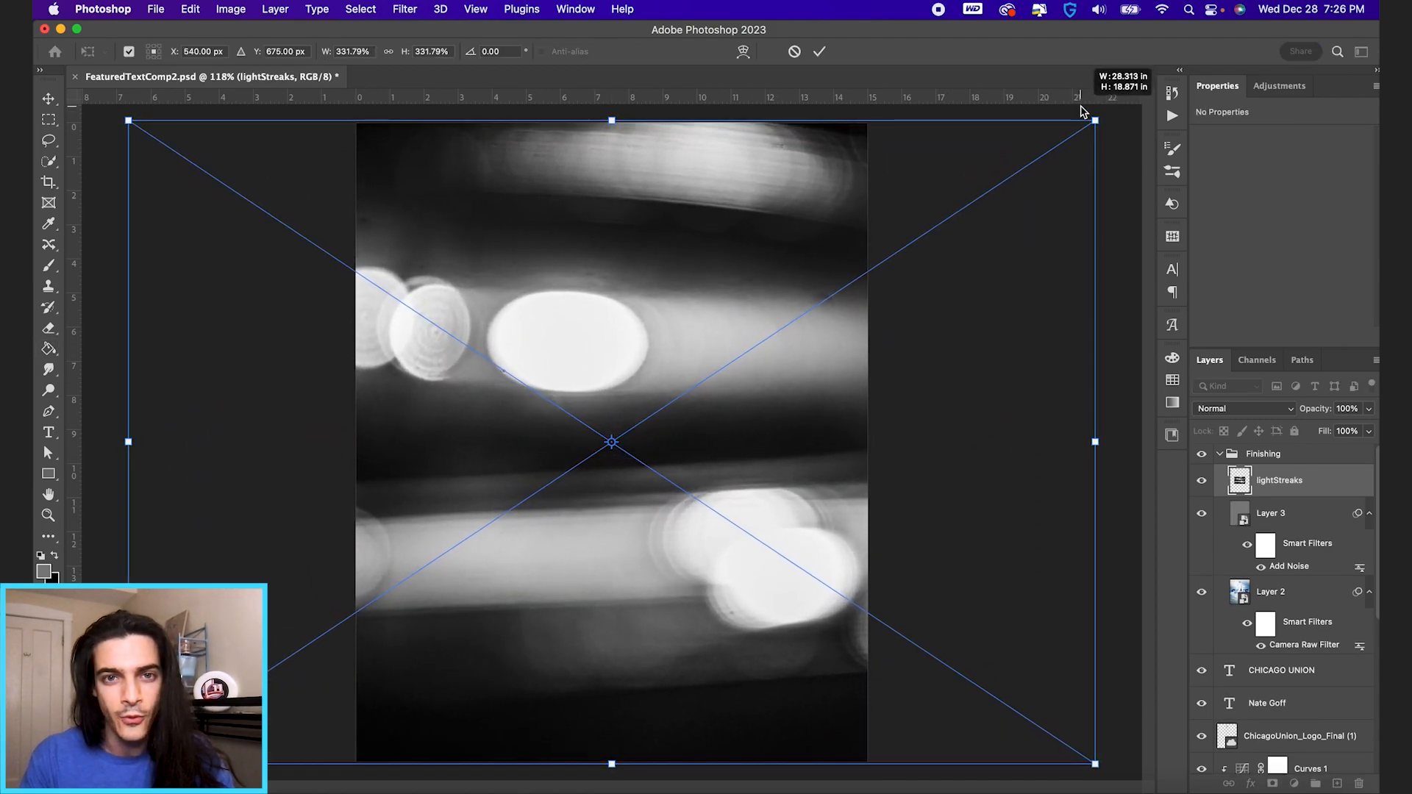
click(1242, 407)
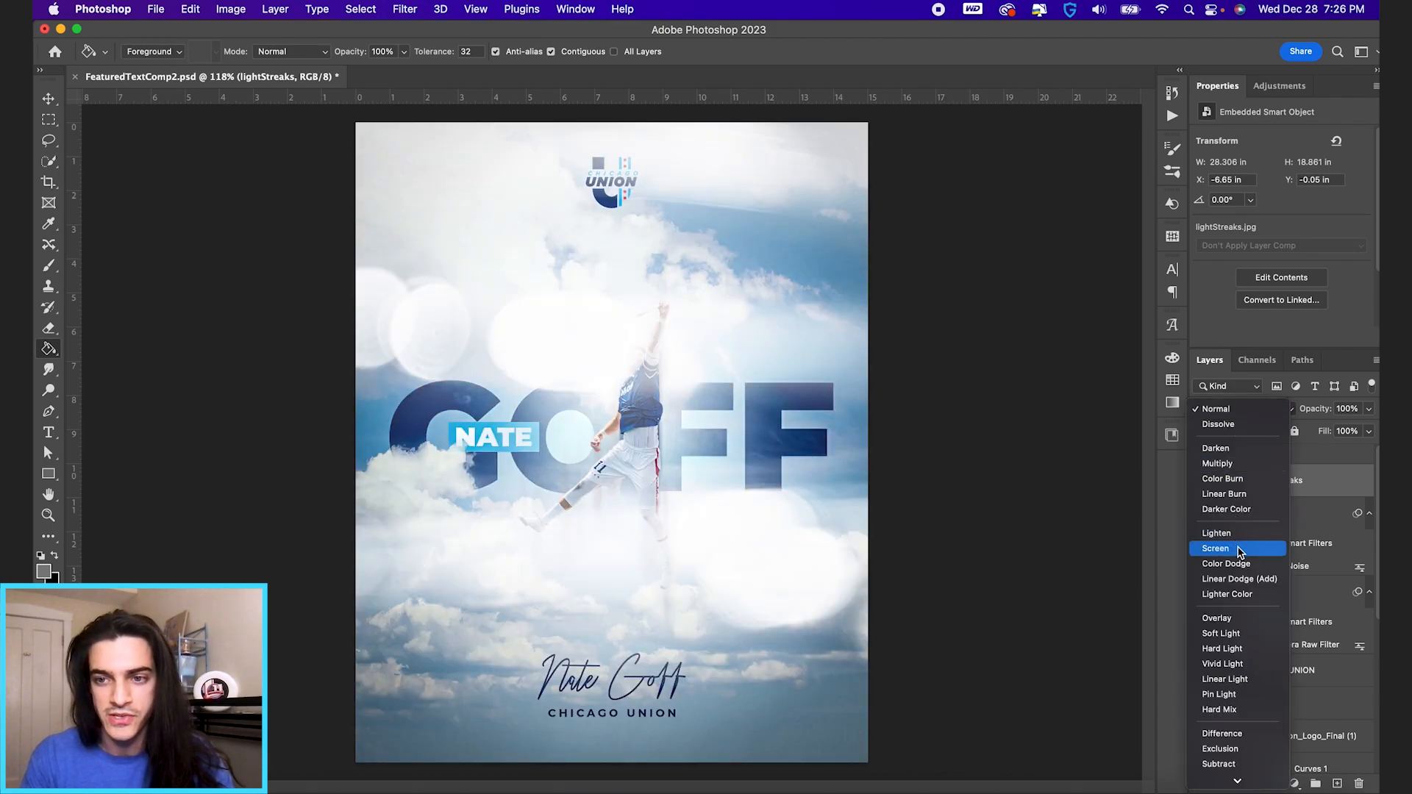
click(1214, 548)
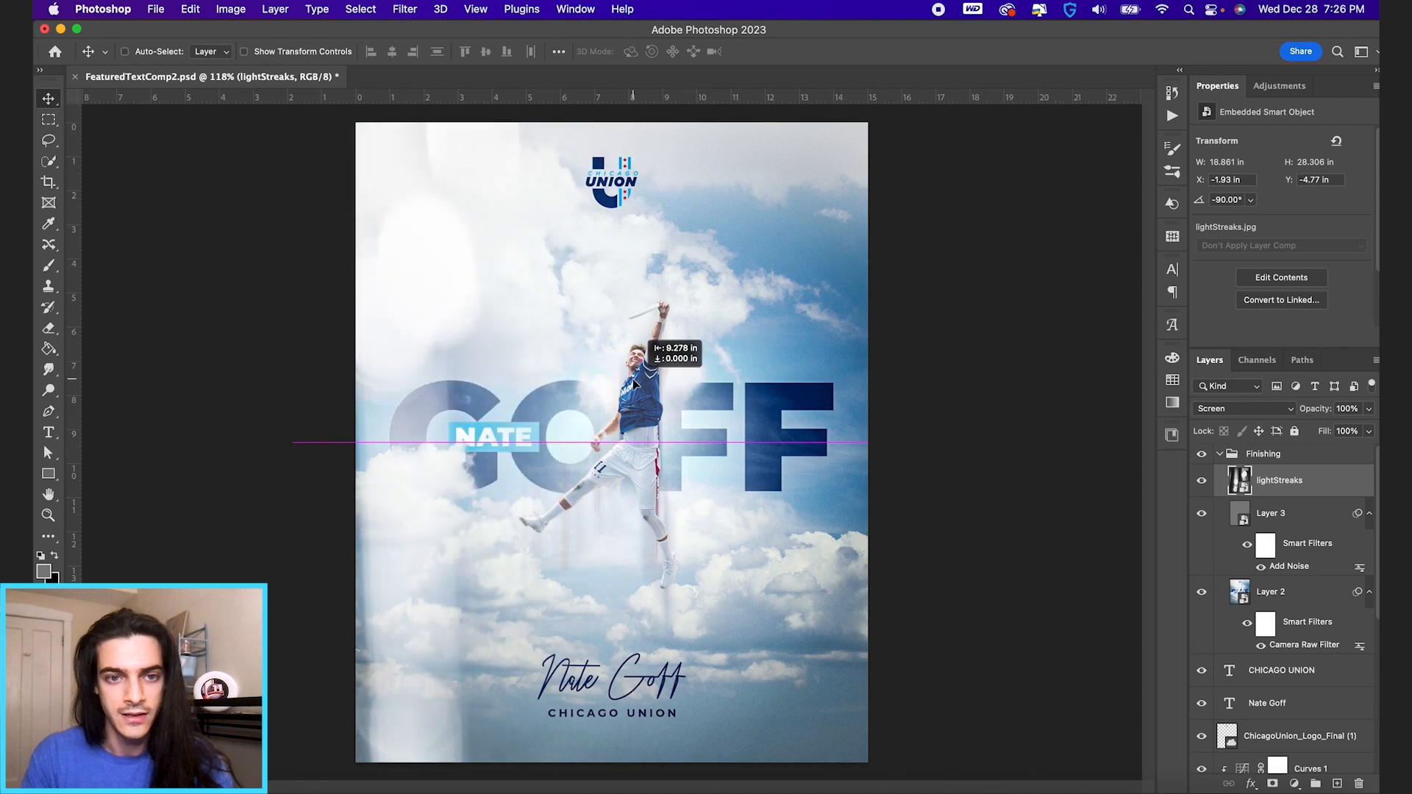
drag(636, 383, 400, 171)
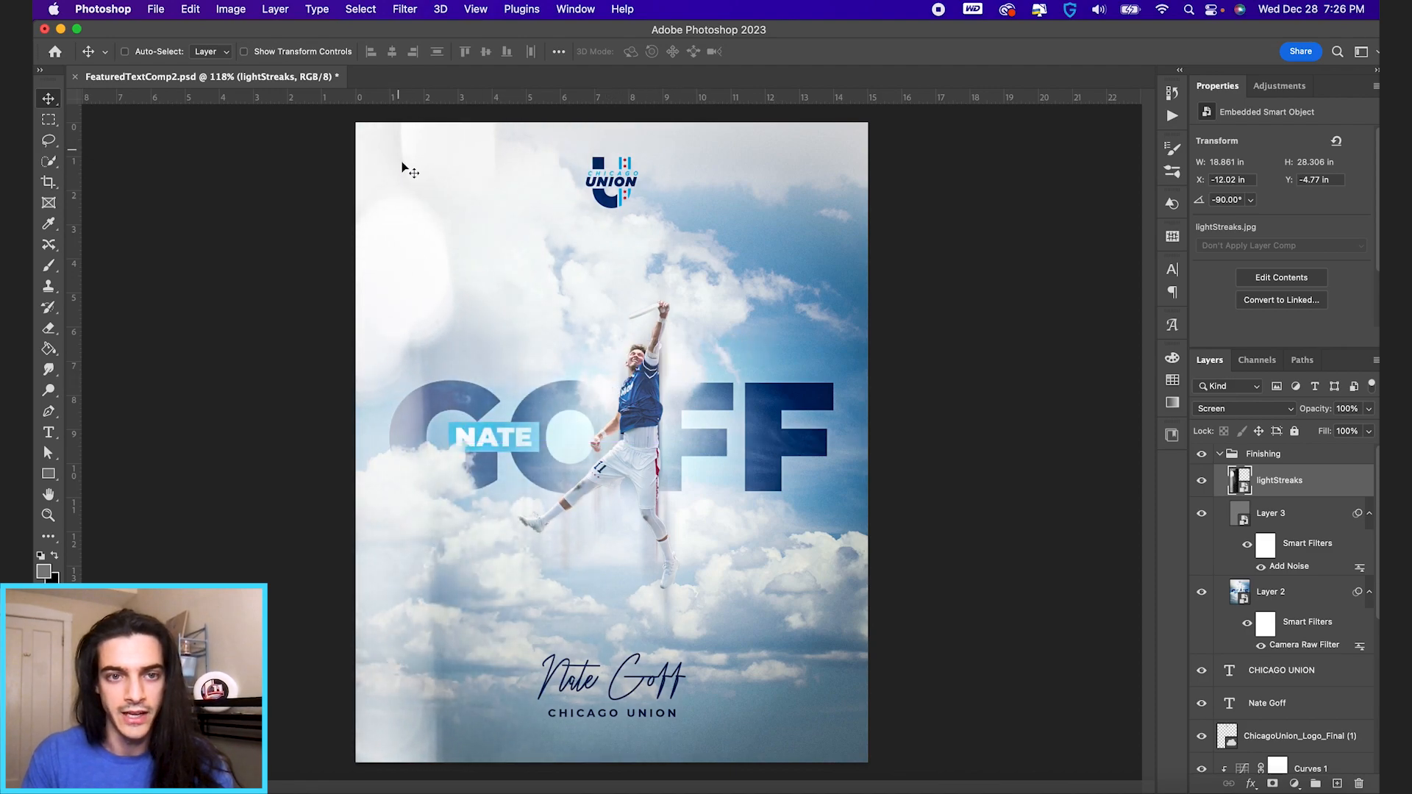
mouse_move(640, 437)
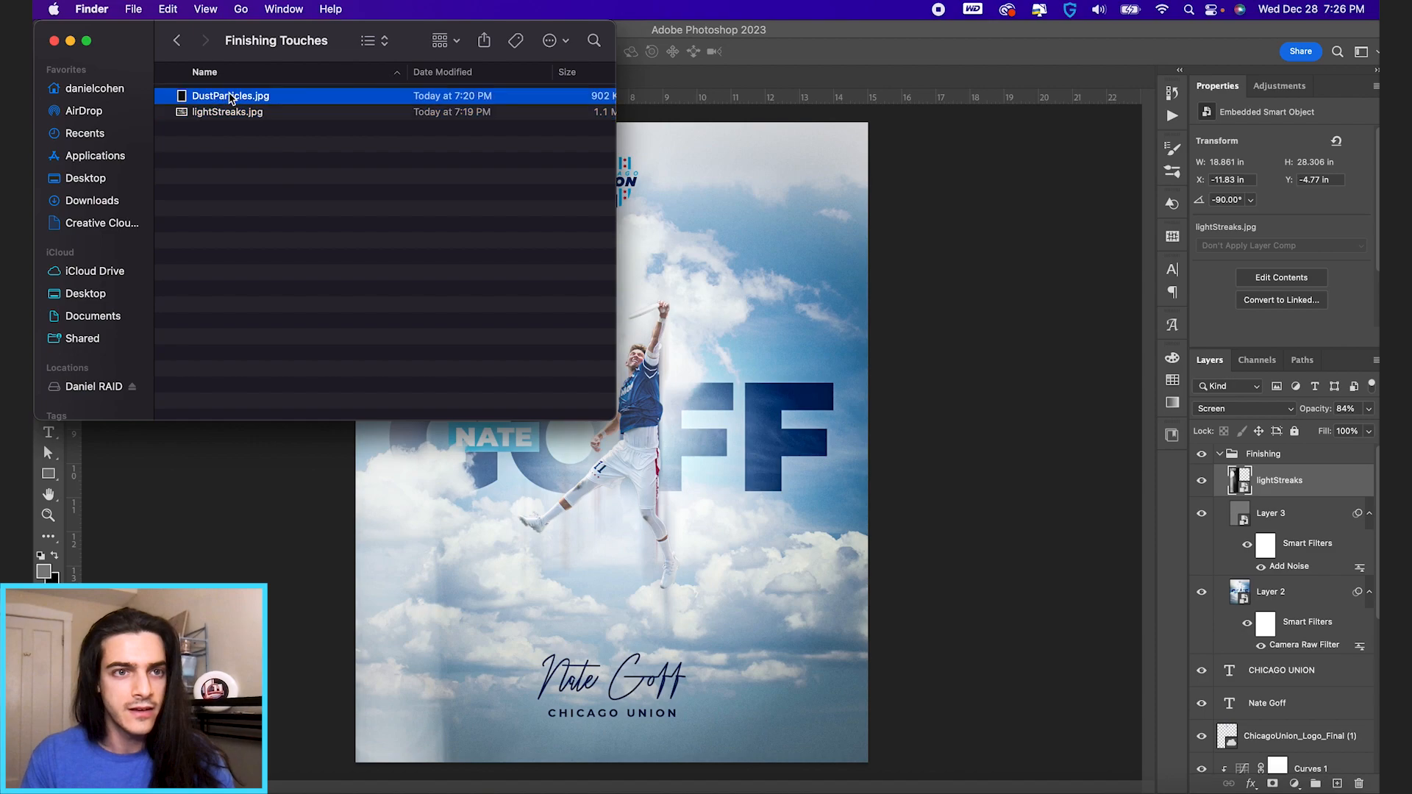
Place DustParticles.jpg above lightStreaks and blend it in Screen mode.
double_click(230, 96)
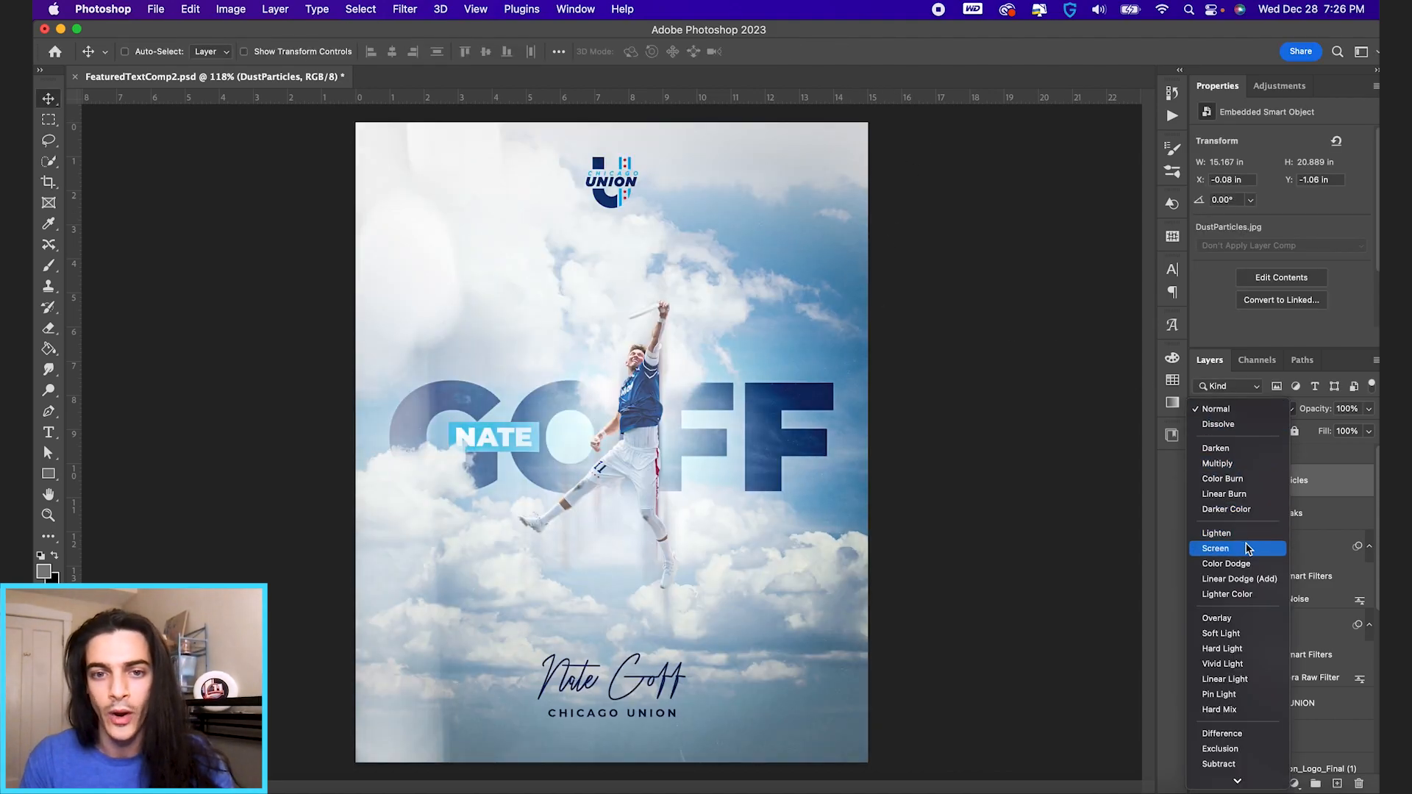
click(1214, 548)
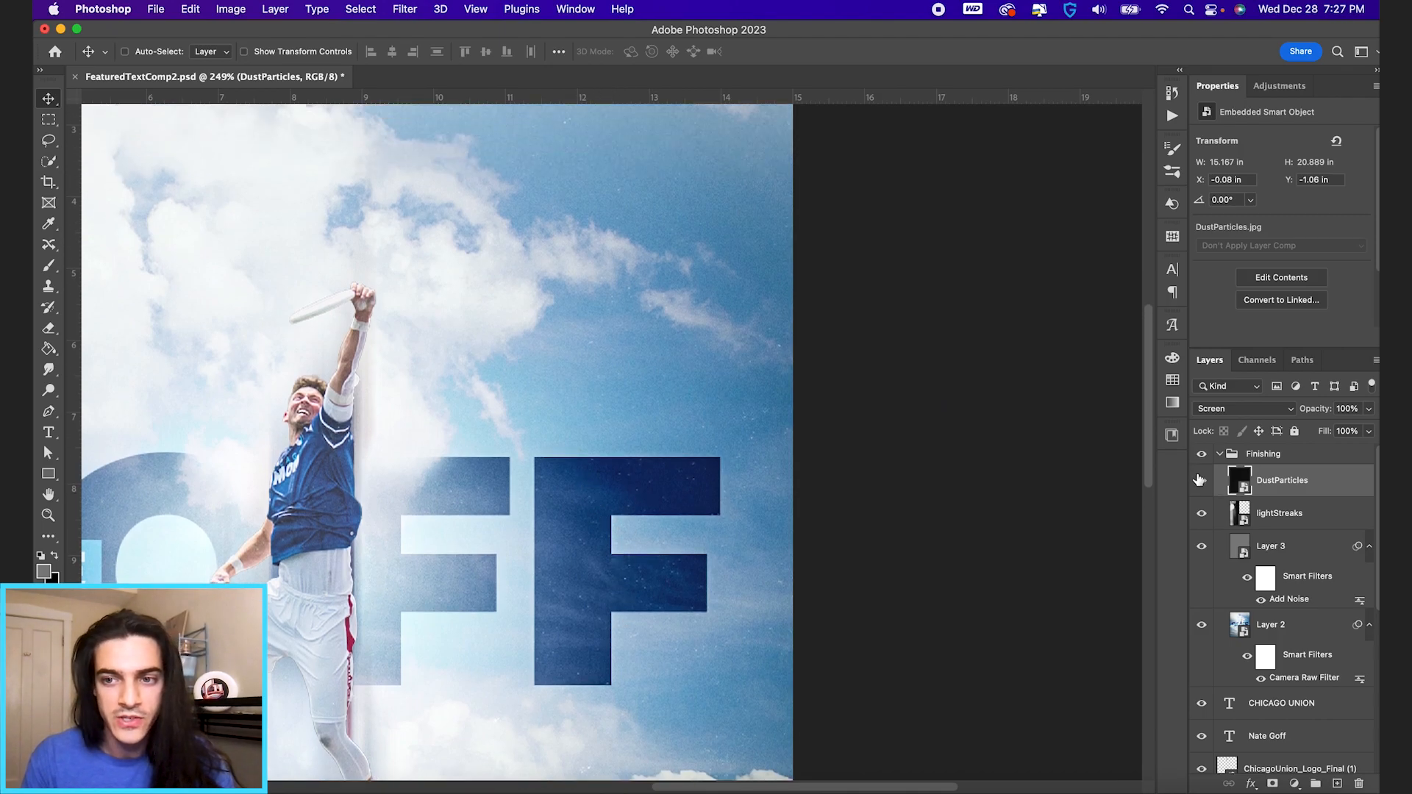
scroll(down, 3)
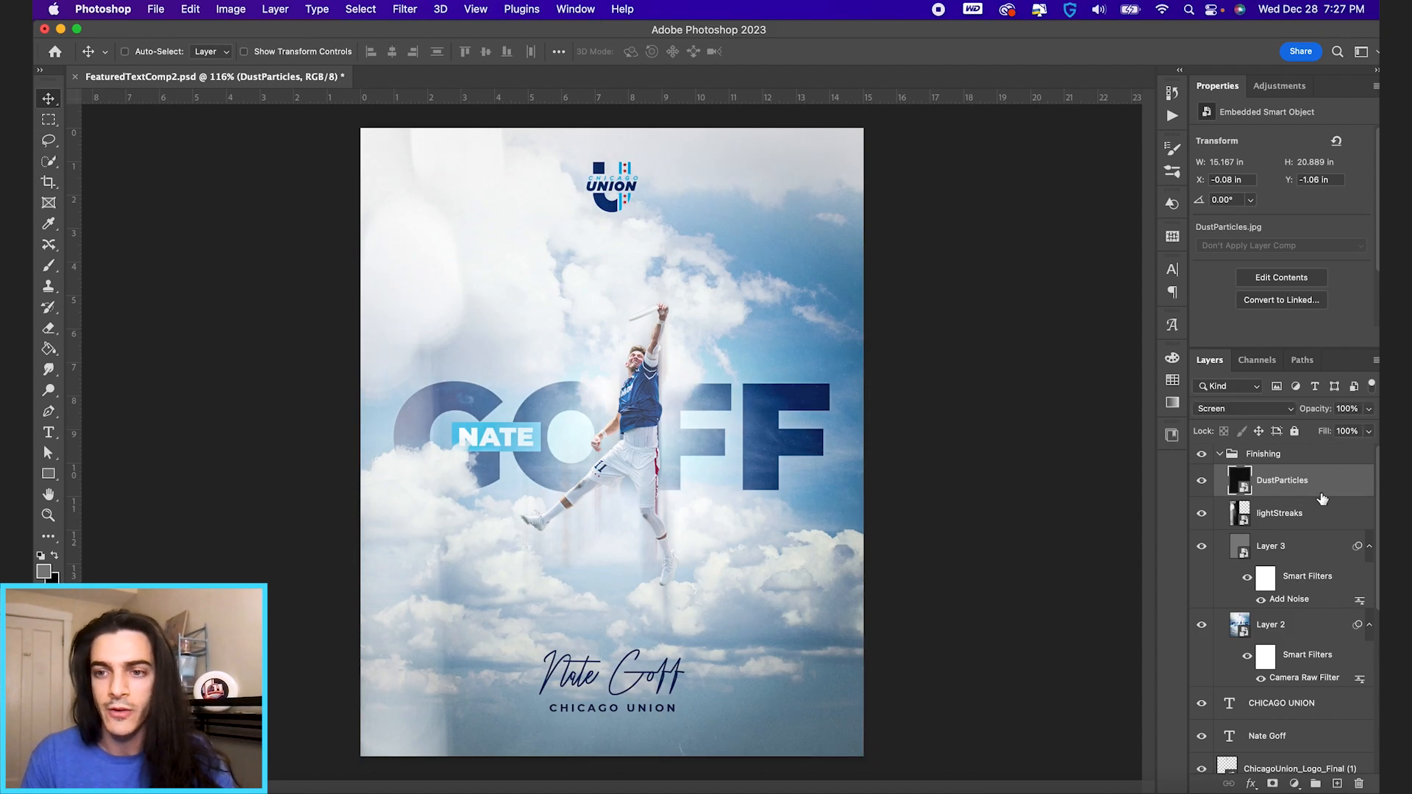
Split DustParticles' black Blend If slider to 0/65 so only bright specks show.
double_click(1281, 479)
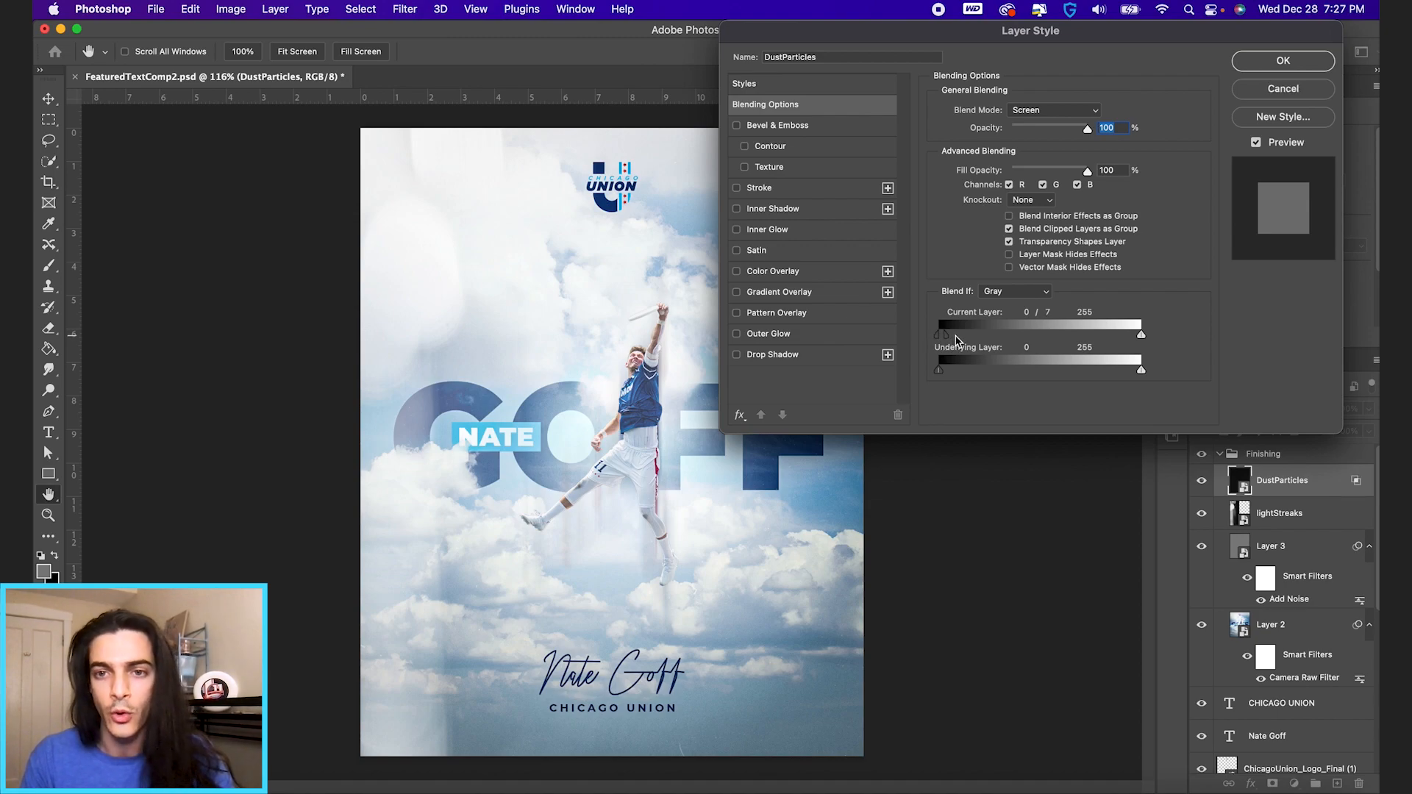
drag(940, 325, 954, 325)
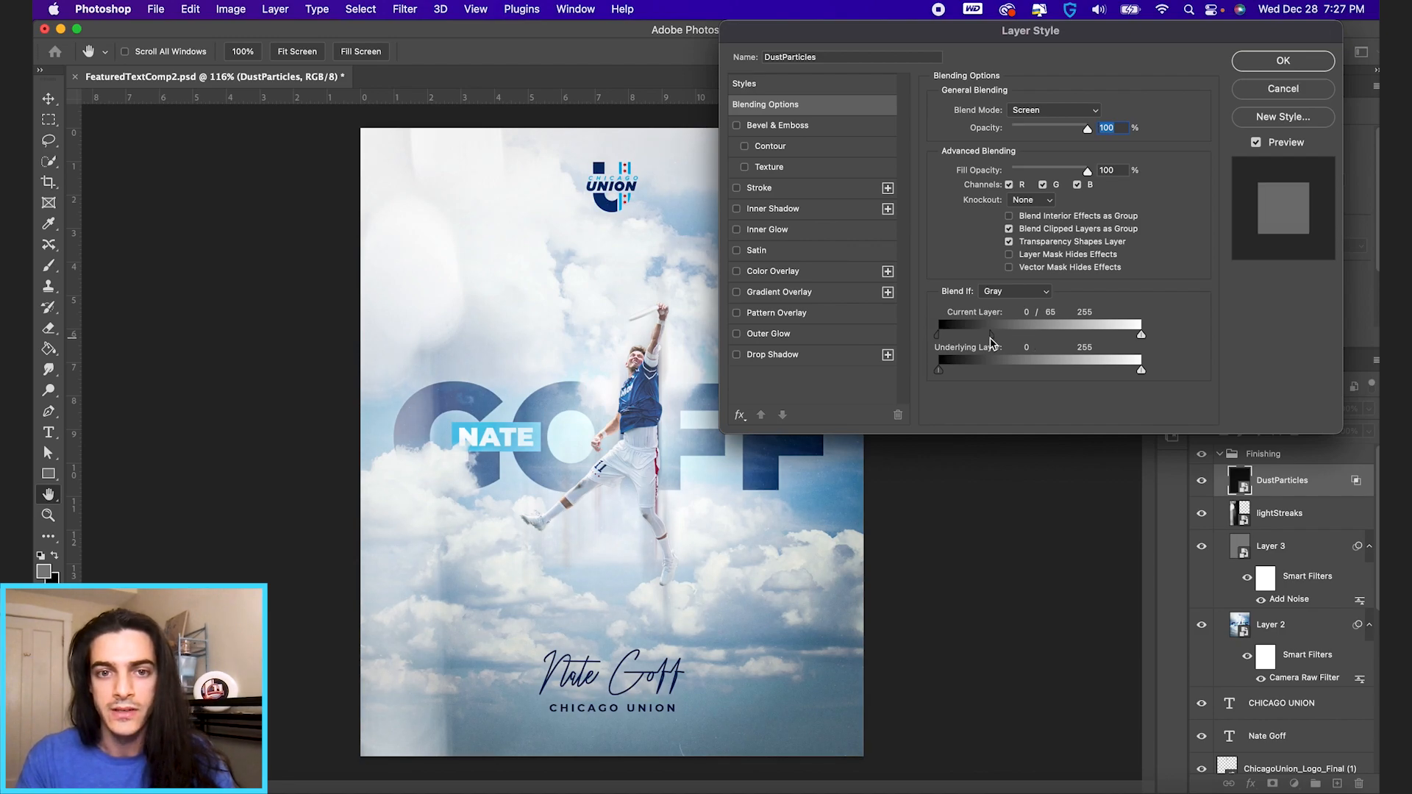
click(1282, 60)
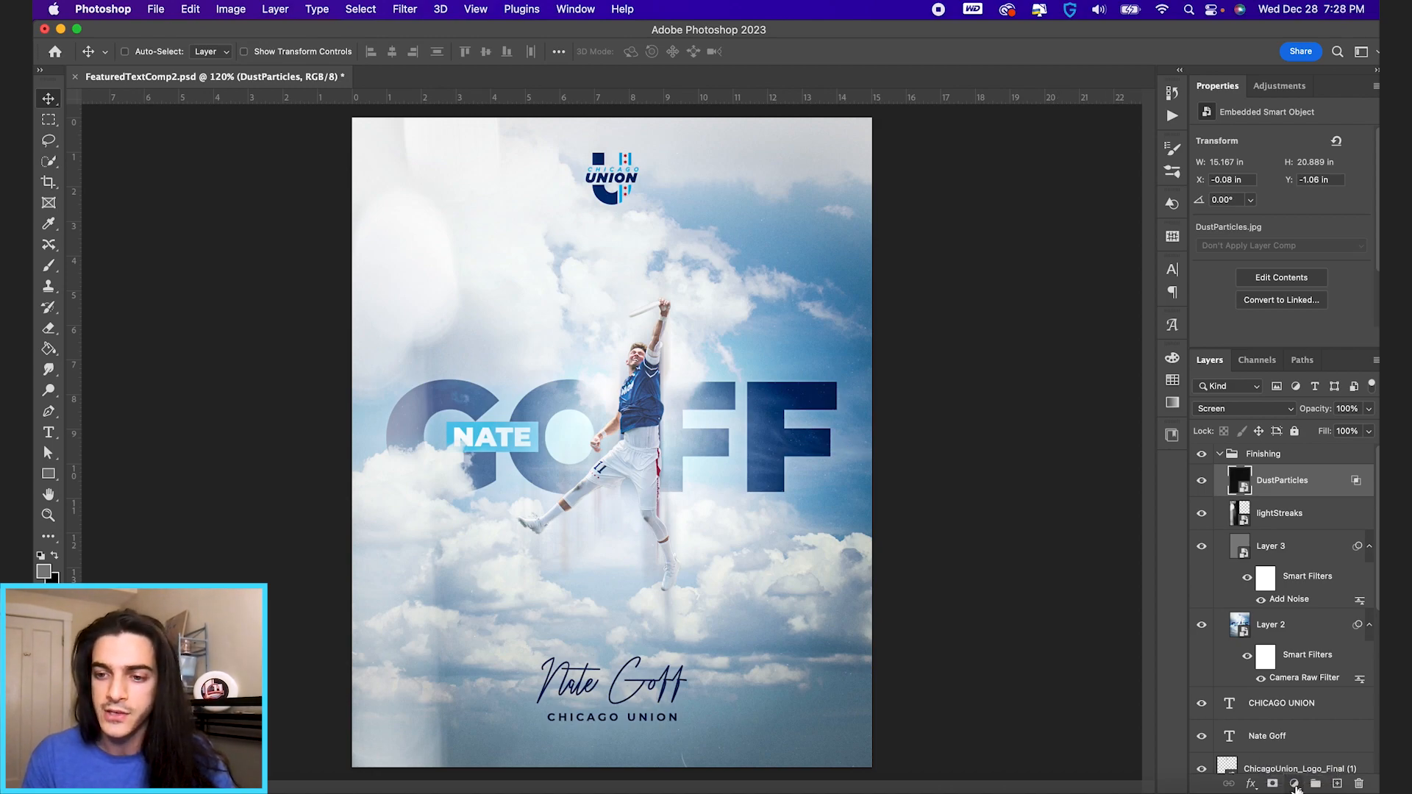
Add a Color Lookup layer and preview 3Strip, Bleach Bypass and Candlelight looks.
click(1296, 782)
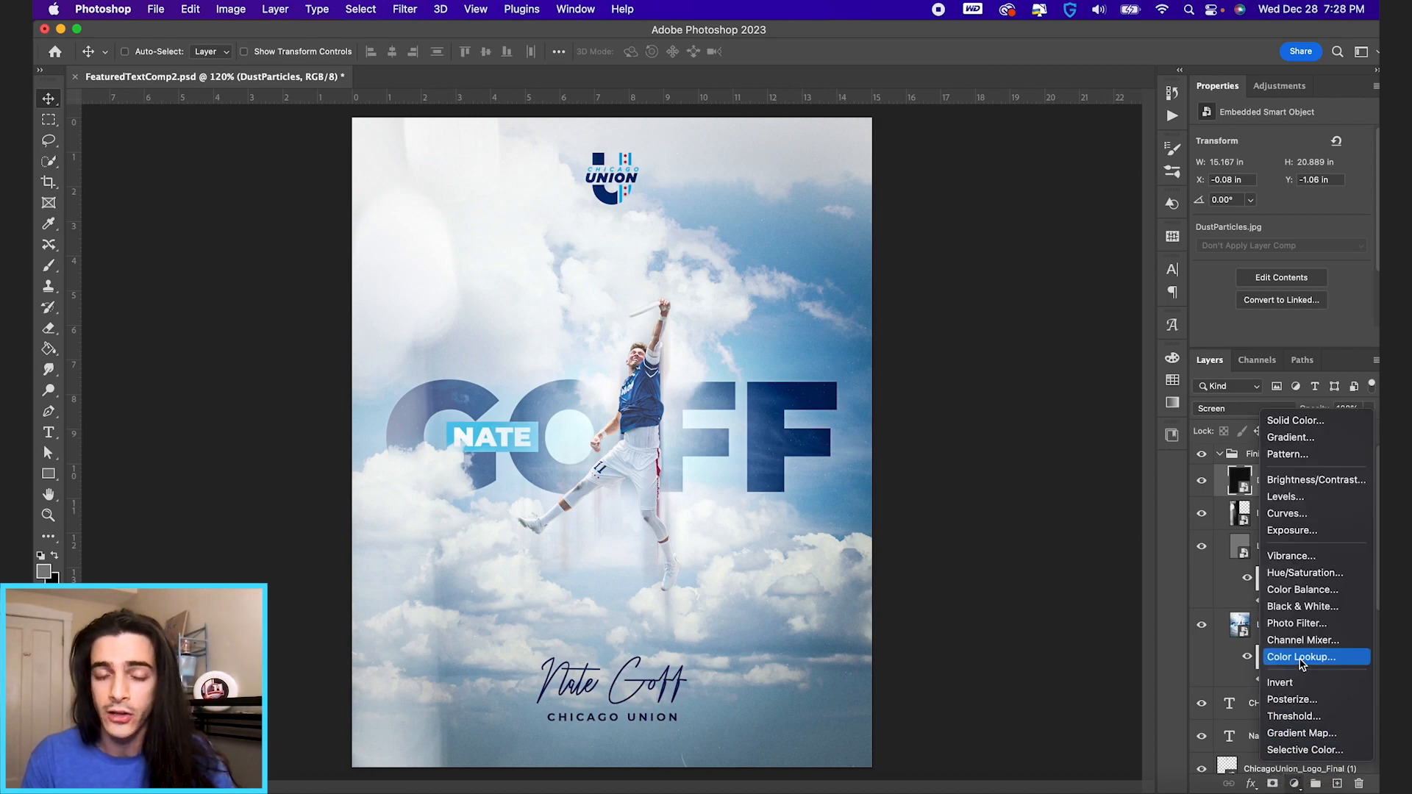
click(1298, 656)
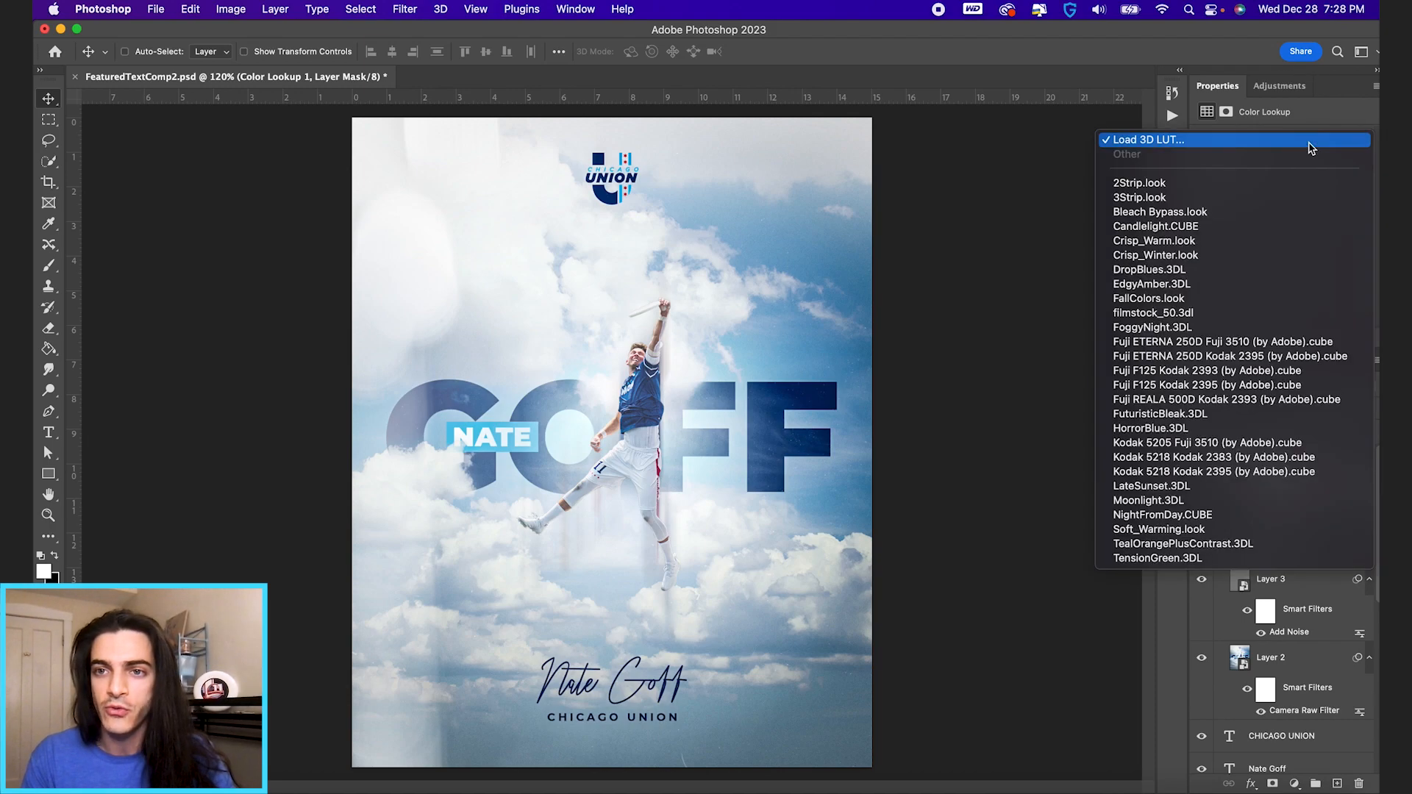
click(1138, 153)
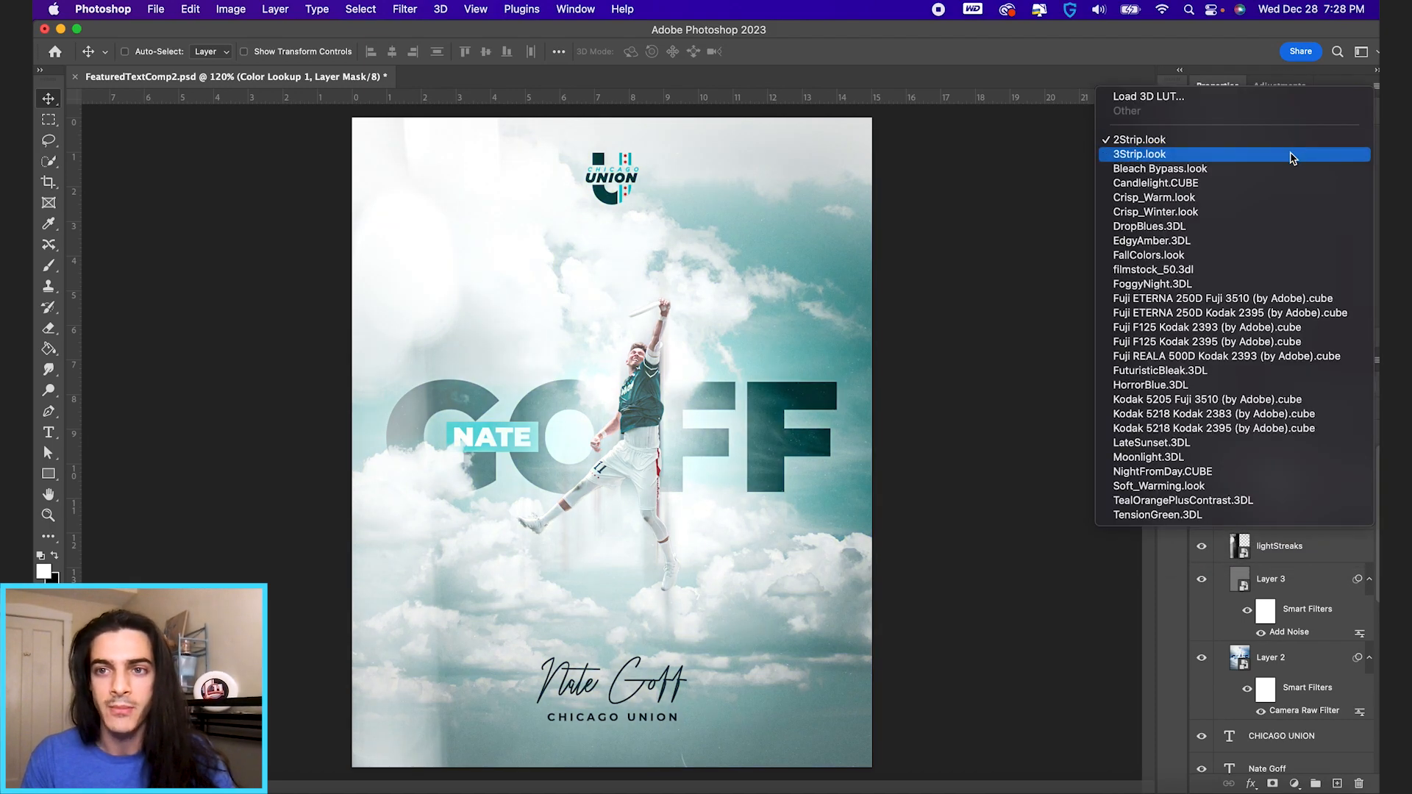
click(1160, 155)
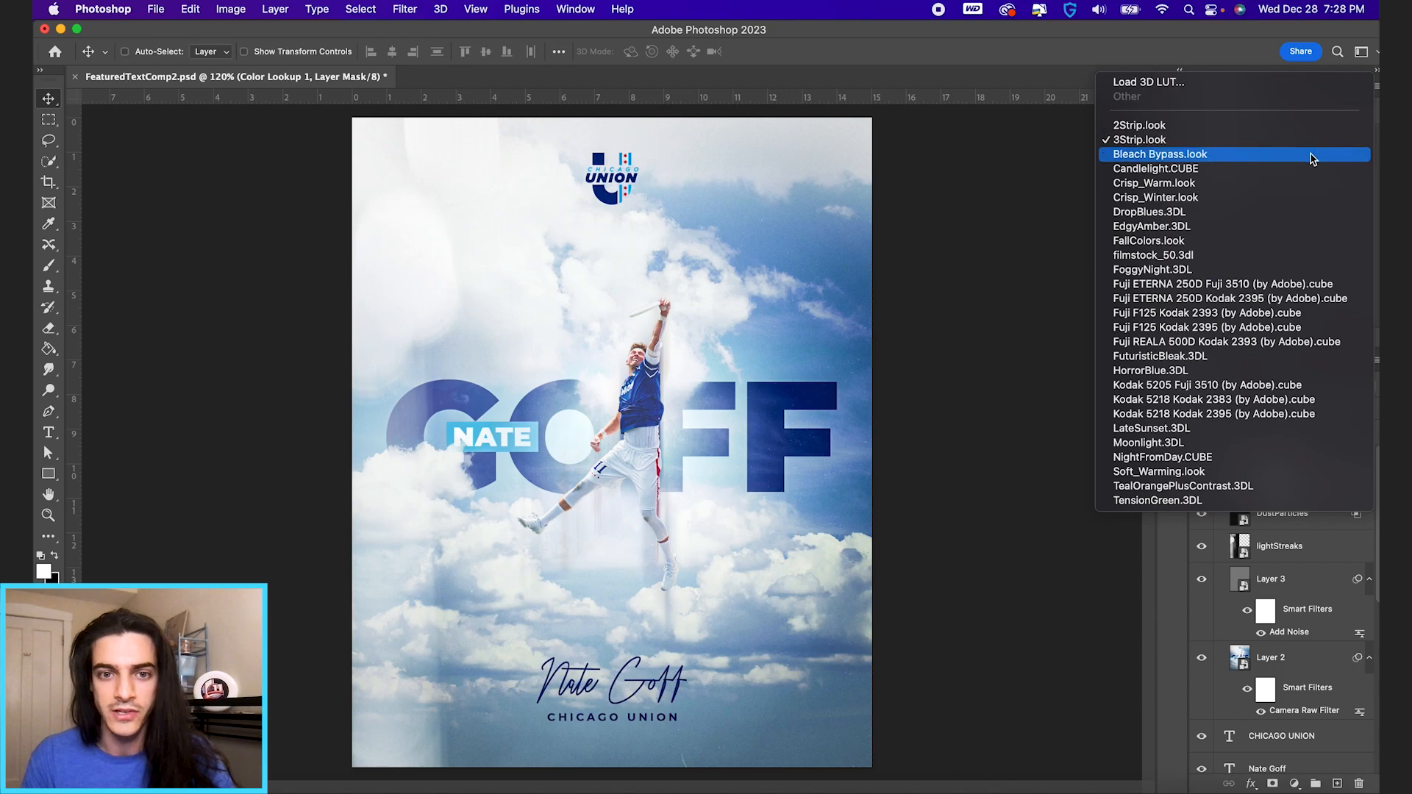
click(1160, 140)
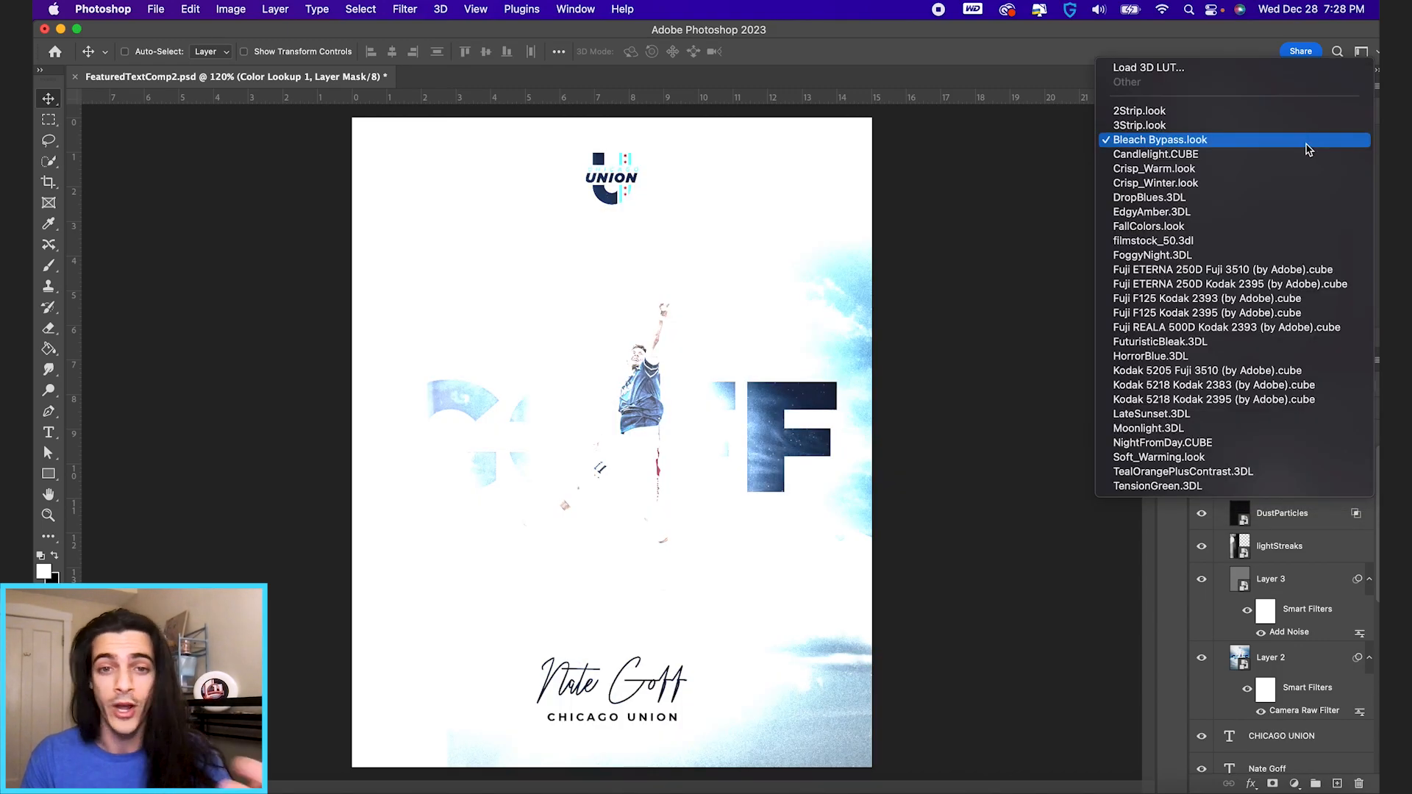
click(1156, 155)
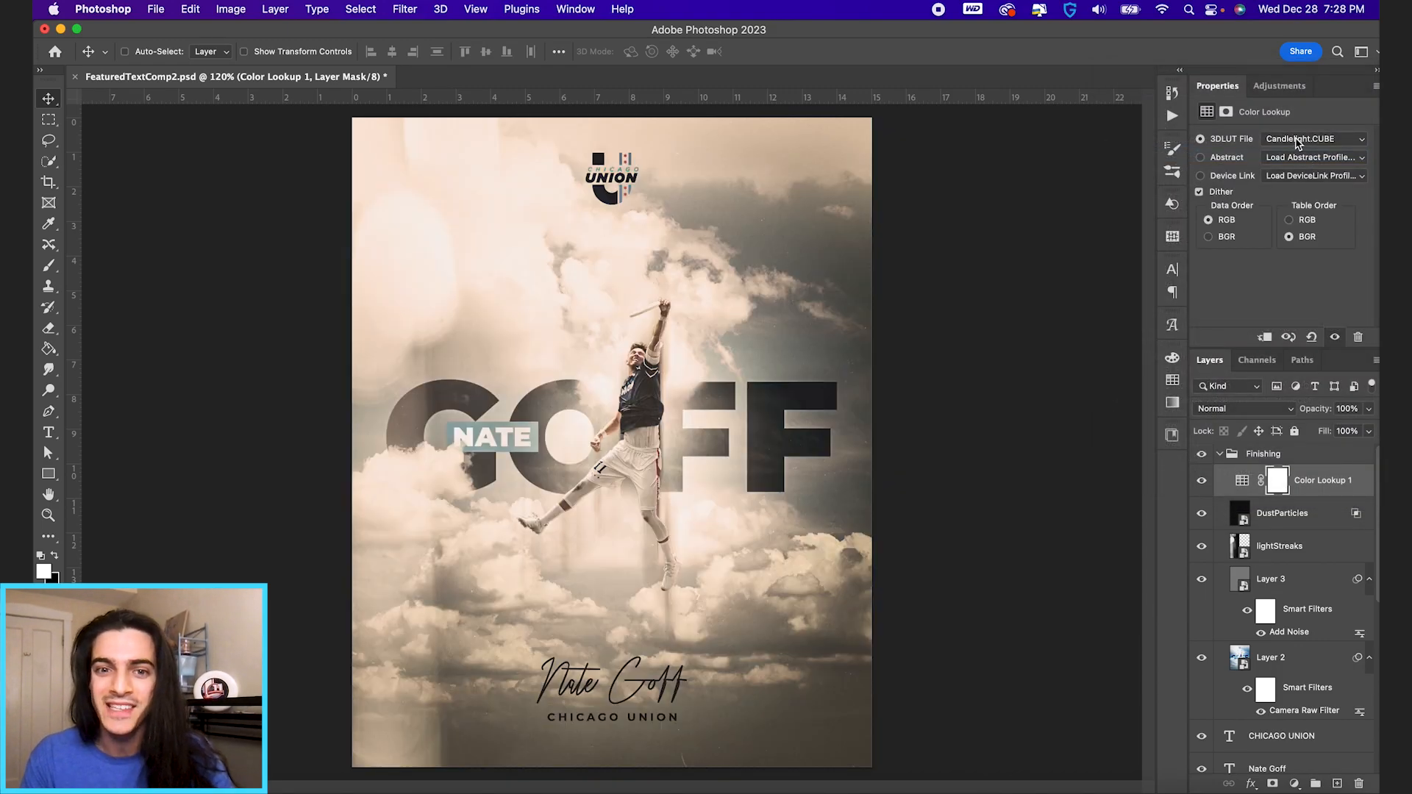
Settle the Color Lookup layer on the cool blue 3Strip.look.
click(1313, 139)
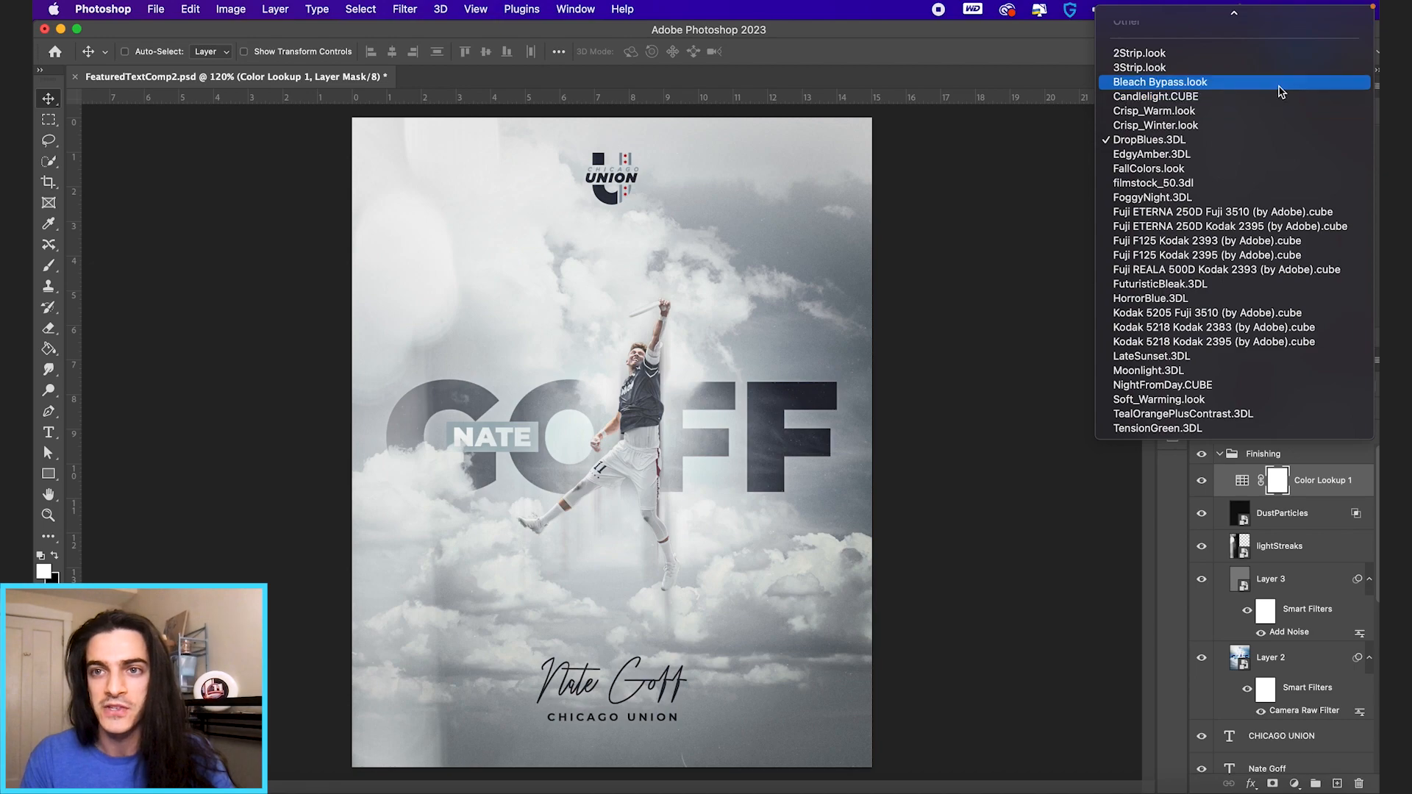
click(1138, 67)
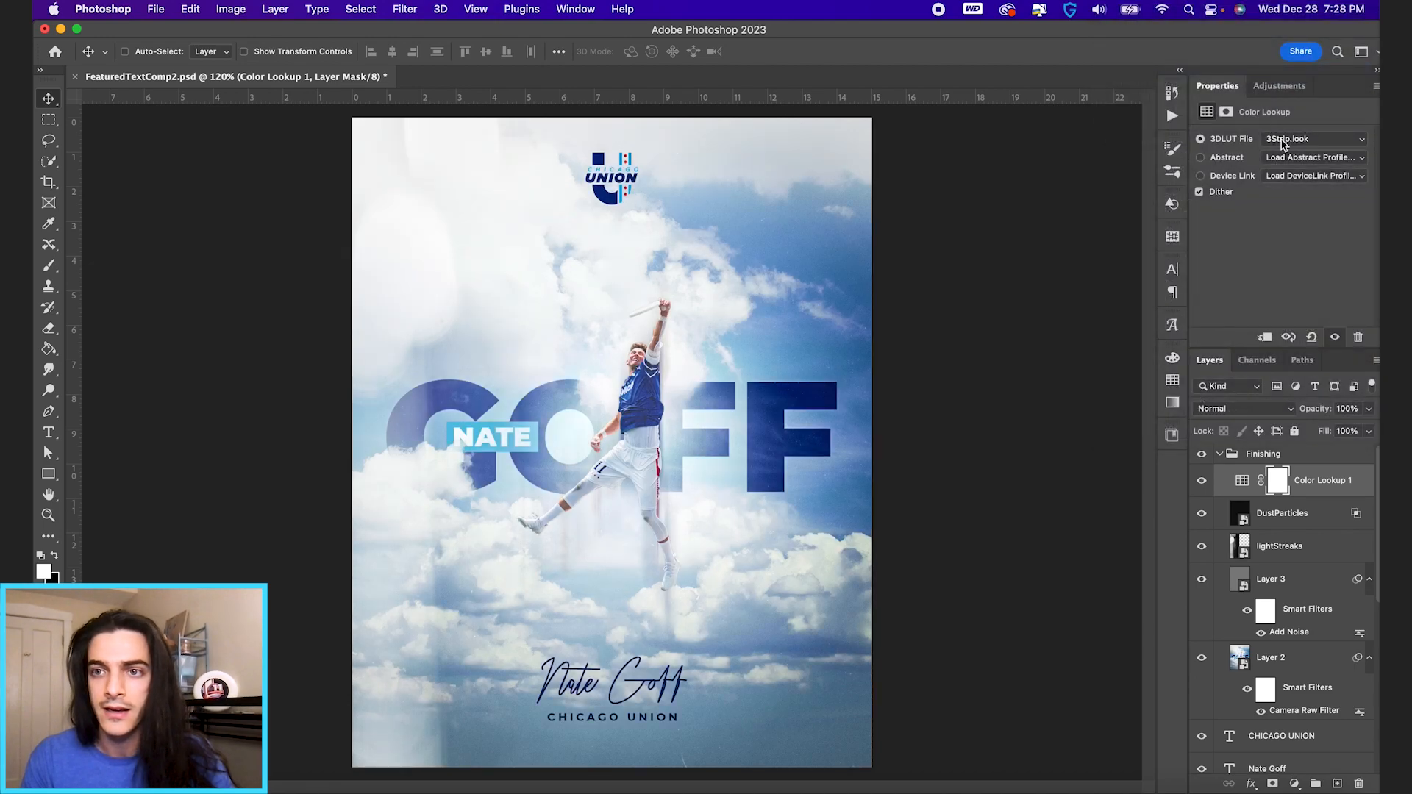
click(1313, 138)
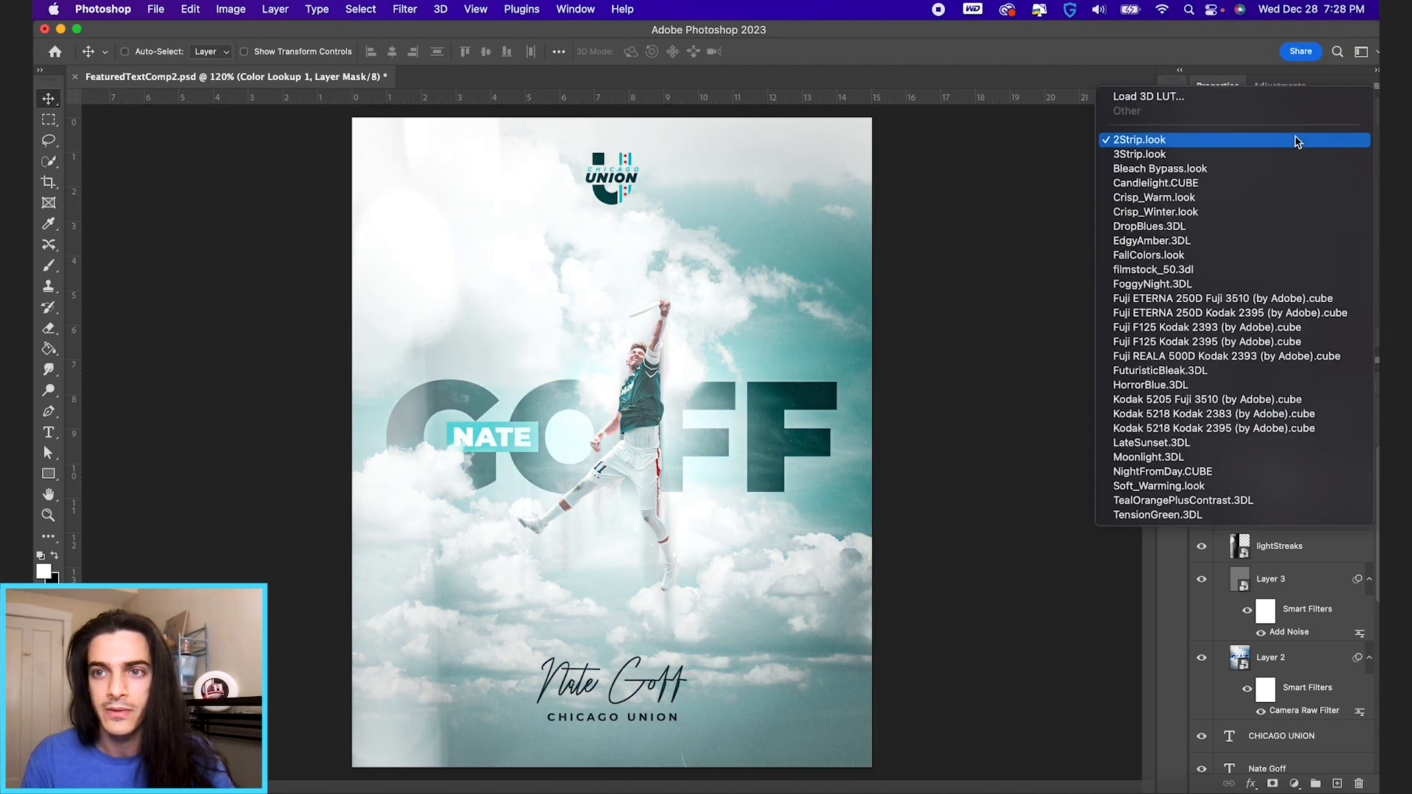
click(1138, 153)
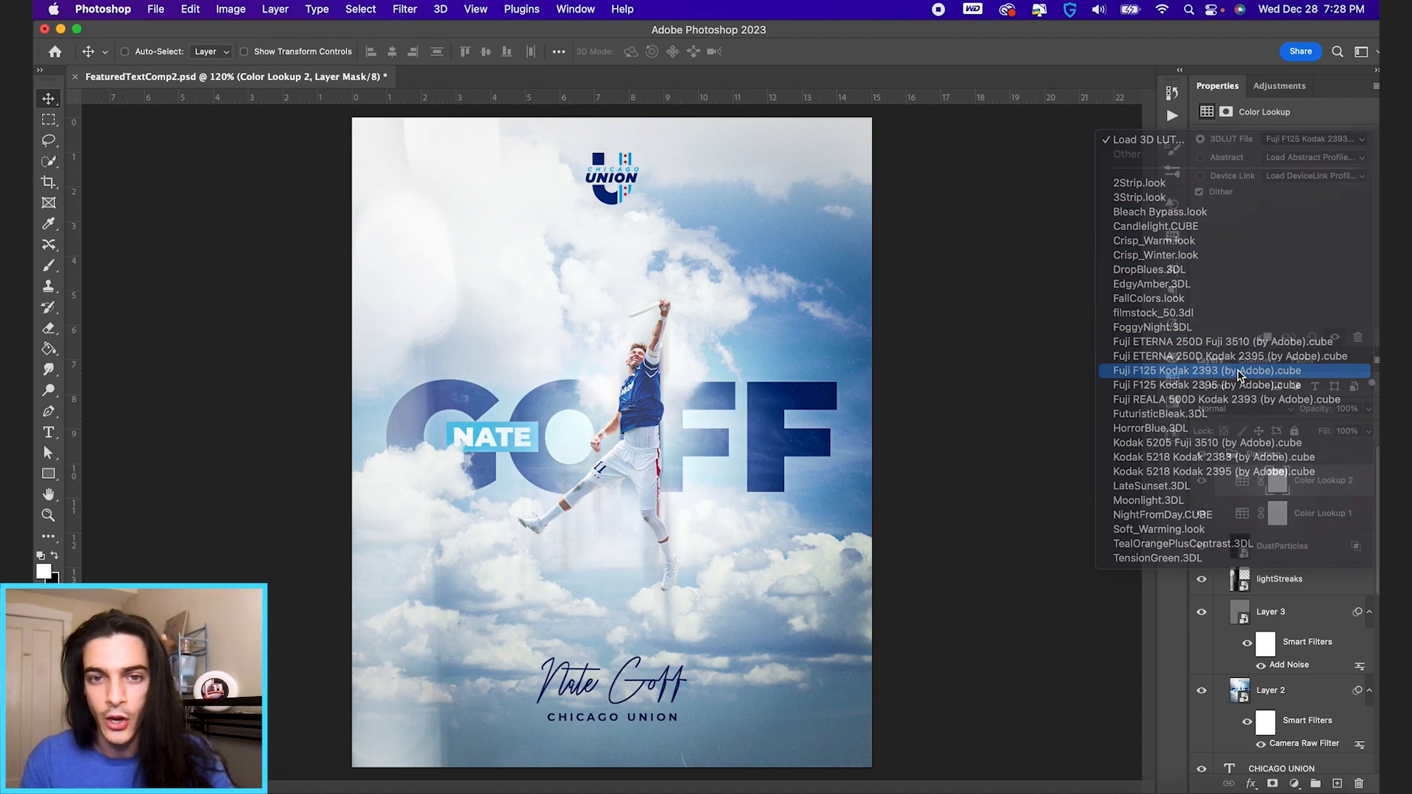
Give the second Color Lookup the Fuji F125 Kodak 2395 look at 70% opacity.
click(1208, 384)
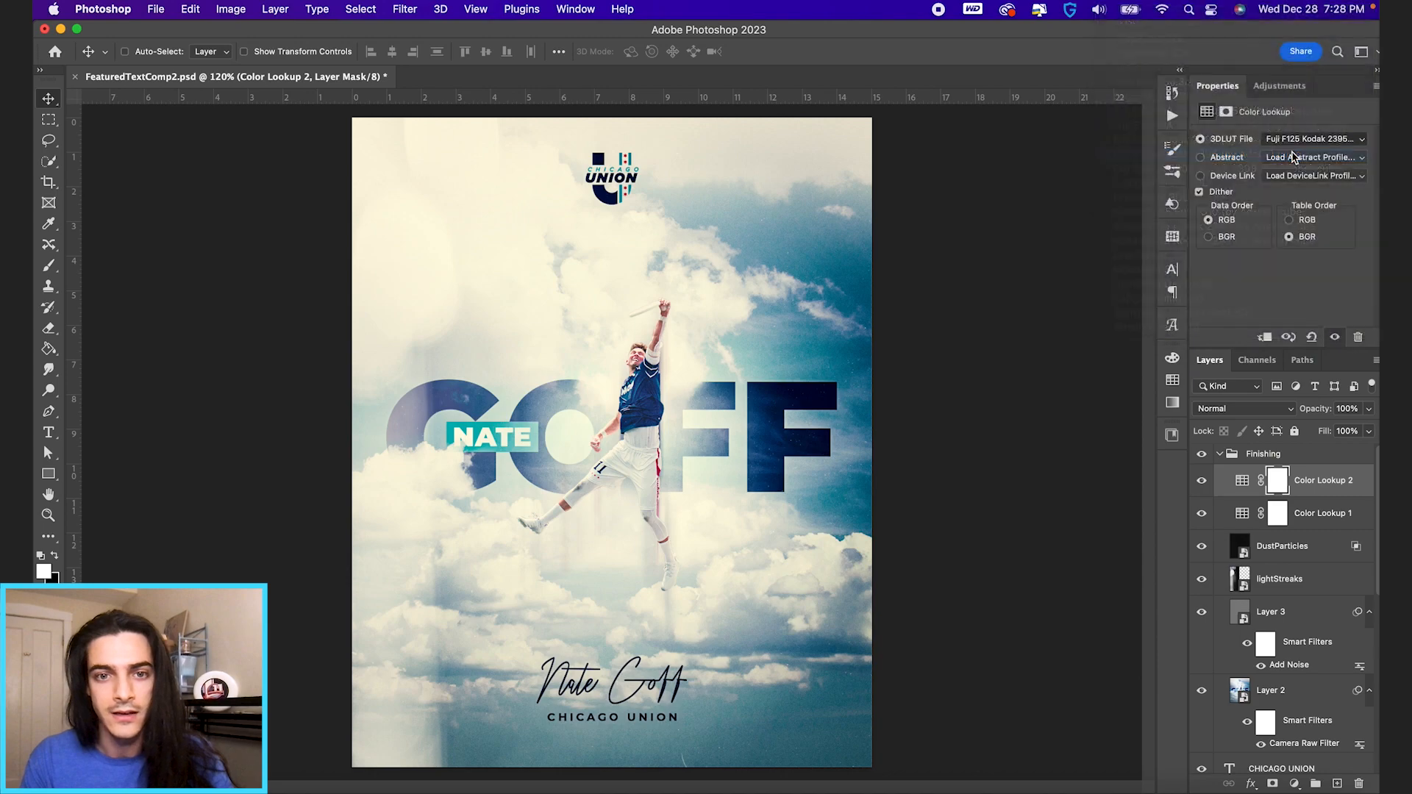
click(1202, 479)
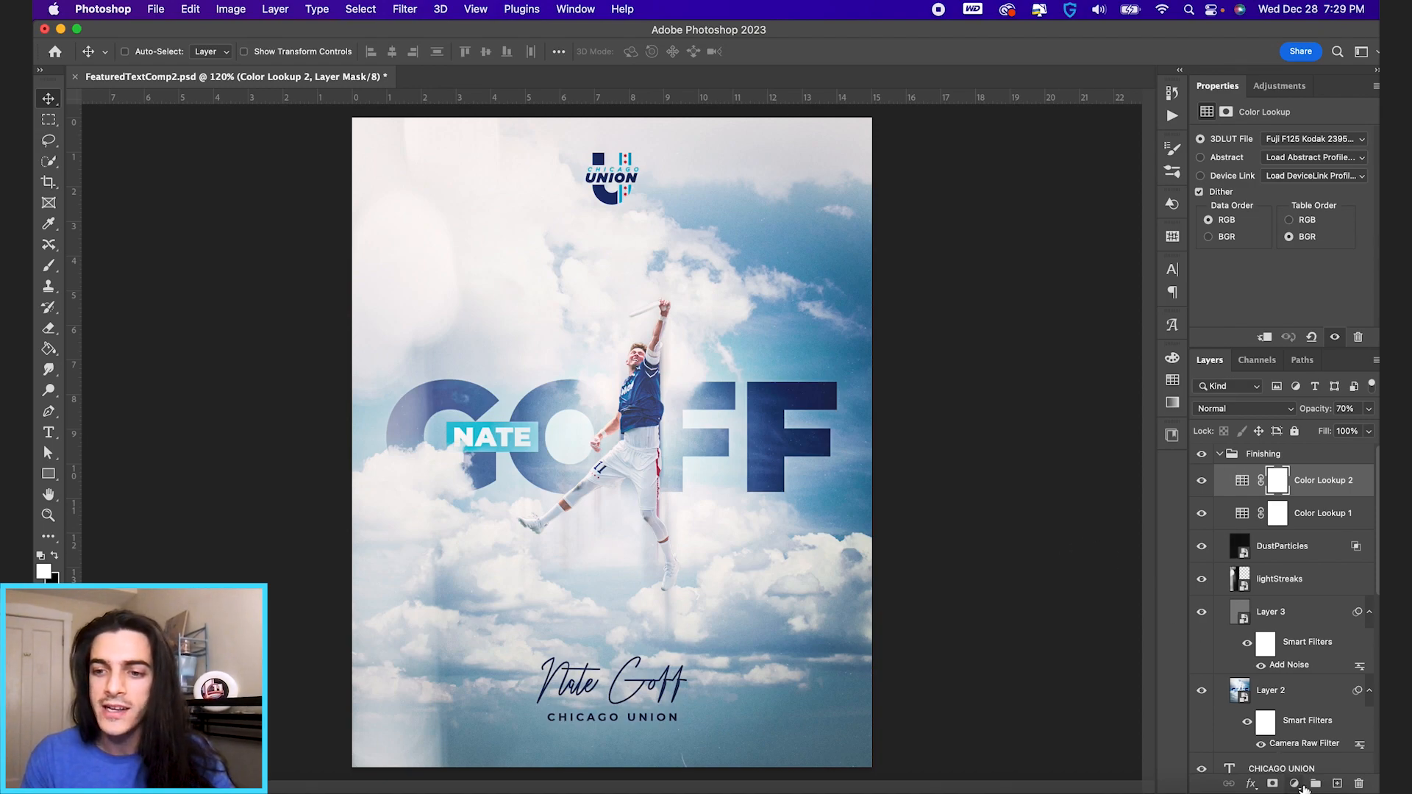
Add a Gradient Map adjustment to the Finishing group and try purple and pink presets.
click(1291, 782)
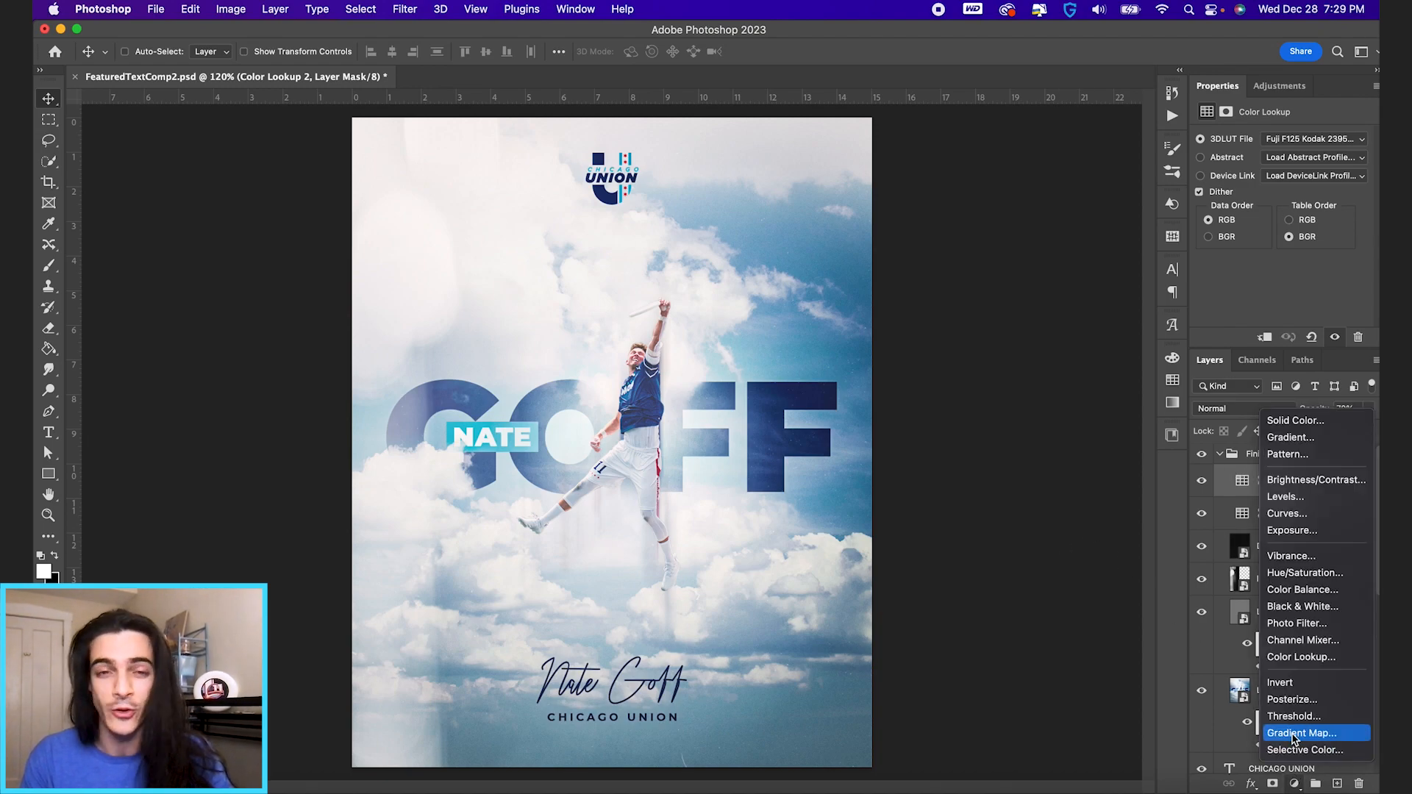
click(1300, 732)
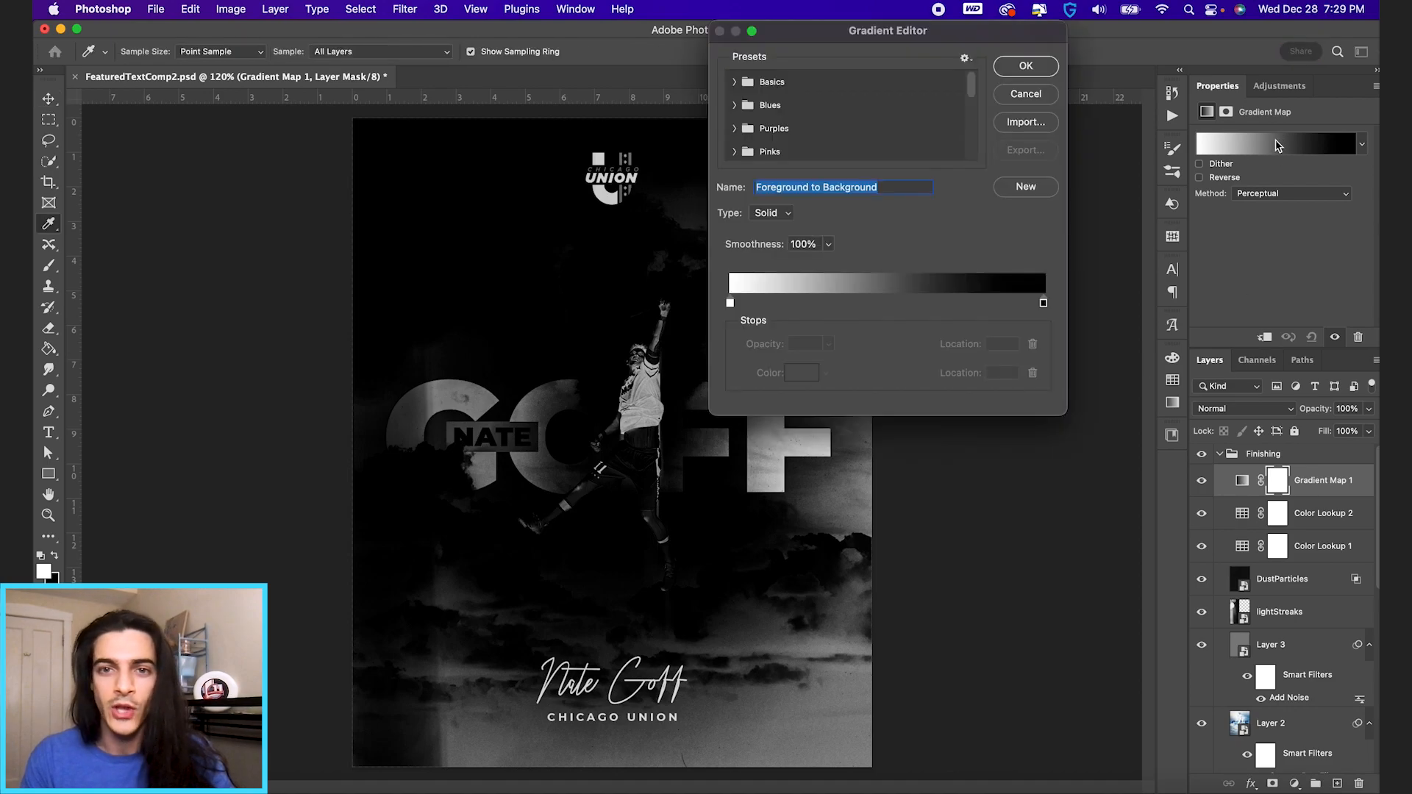
scroll(down, 3)
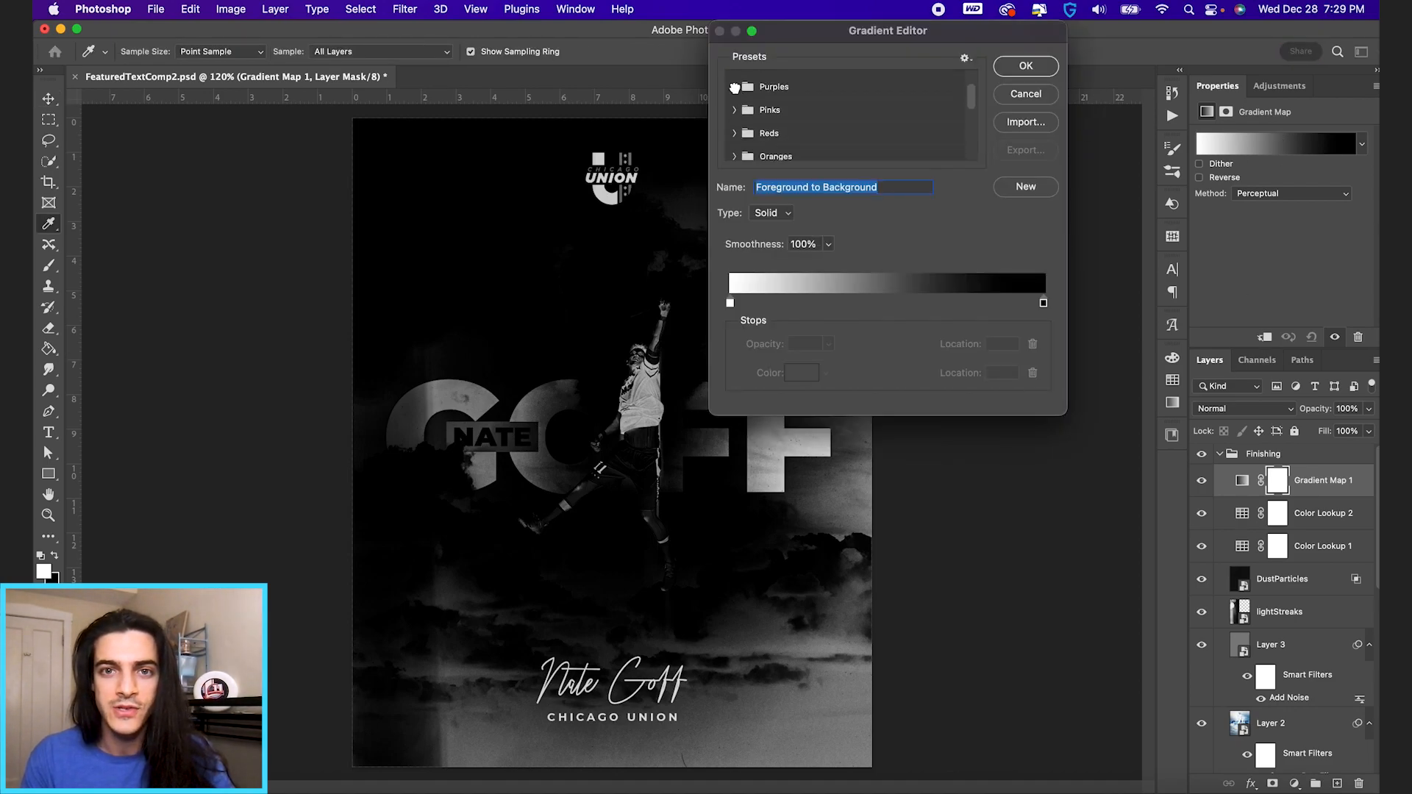
click(779, 135)
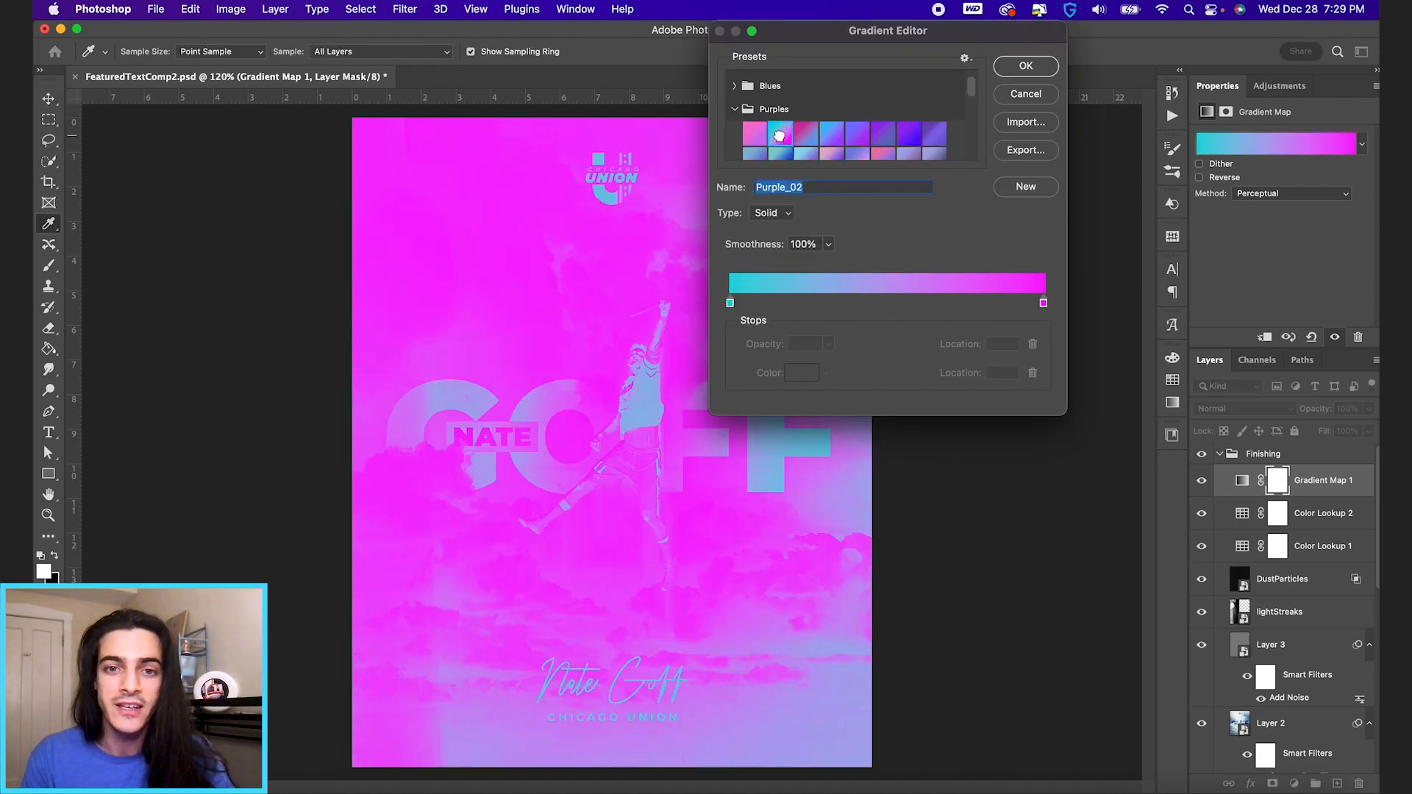
click(856, 125)
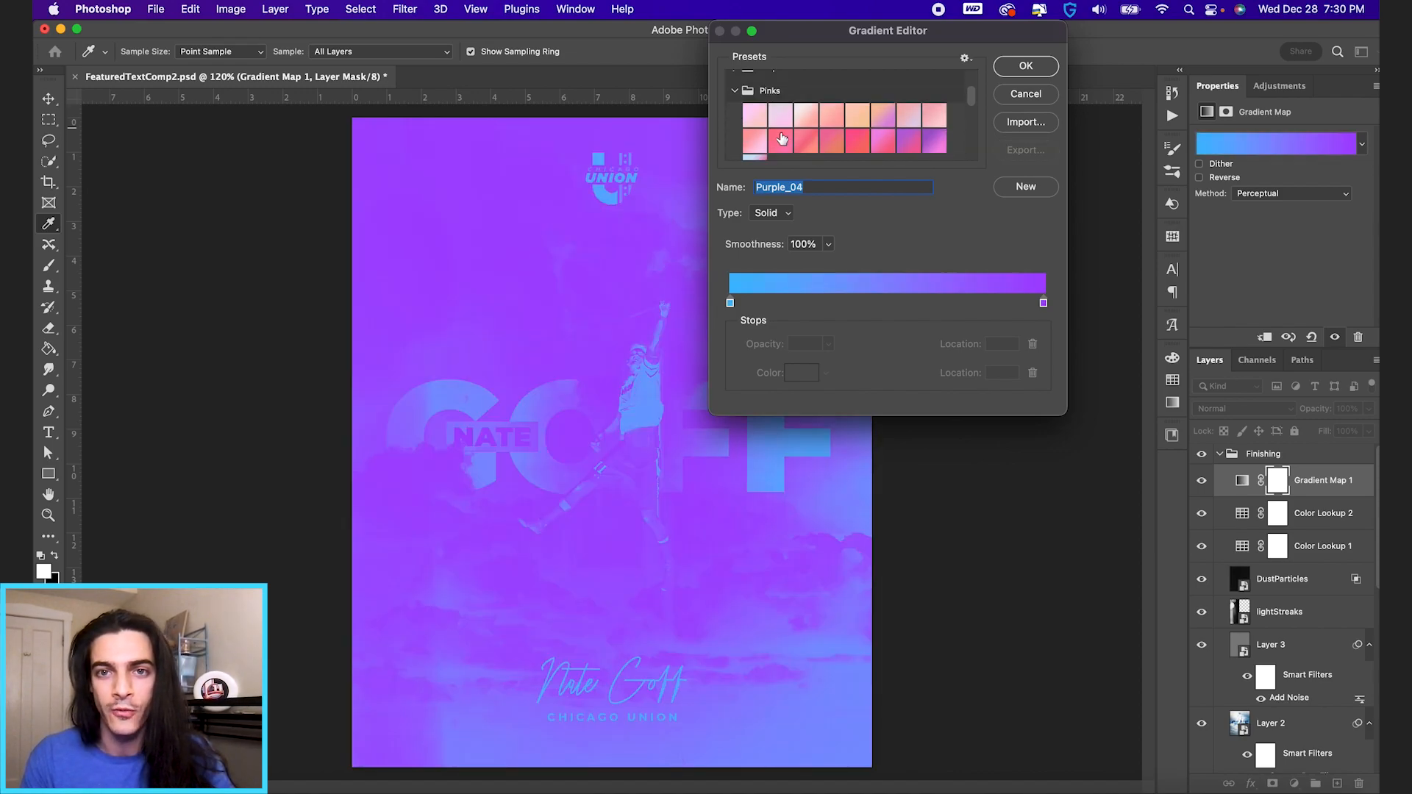
click(907, 115)
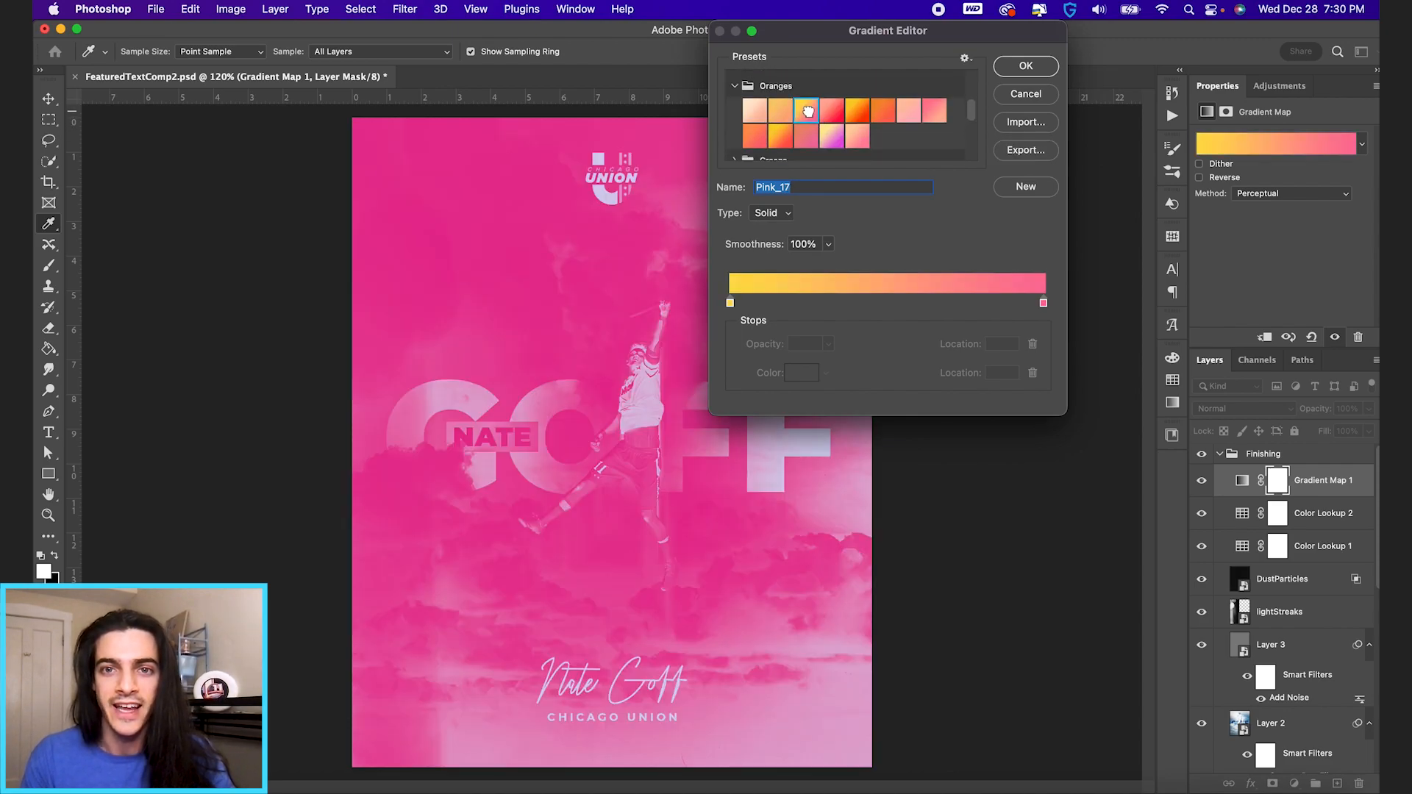
Settle on the yellow-to-pink Orange_03 gradient and fade the layer to 31% opacity.
click(853, 110)
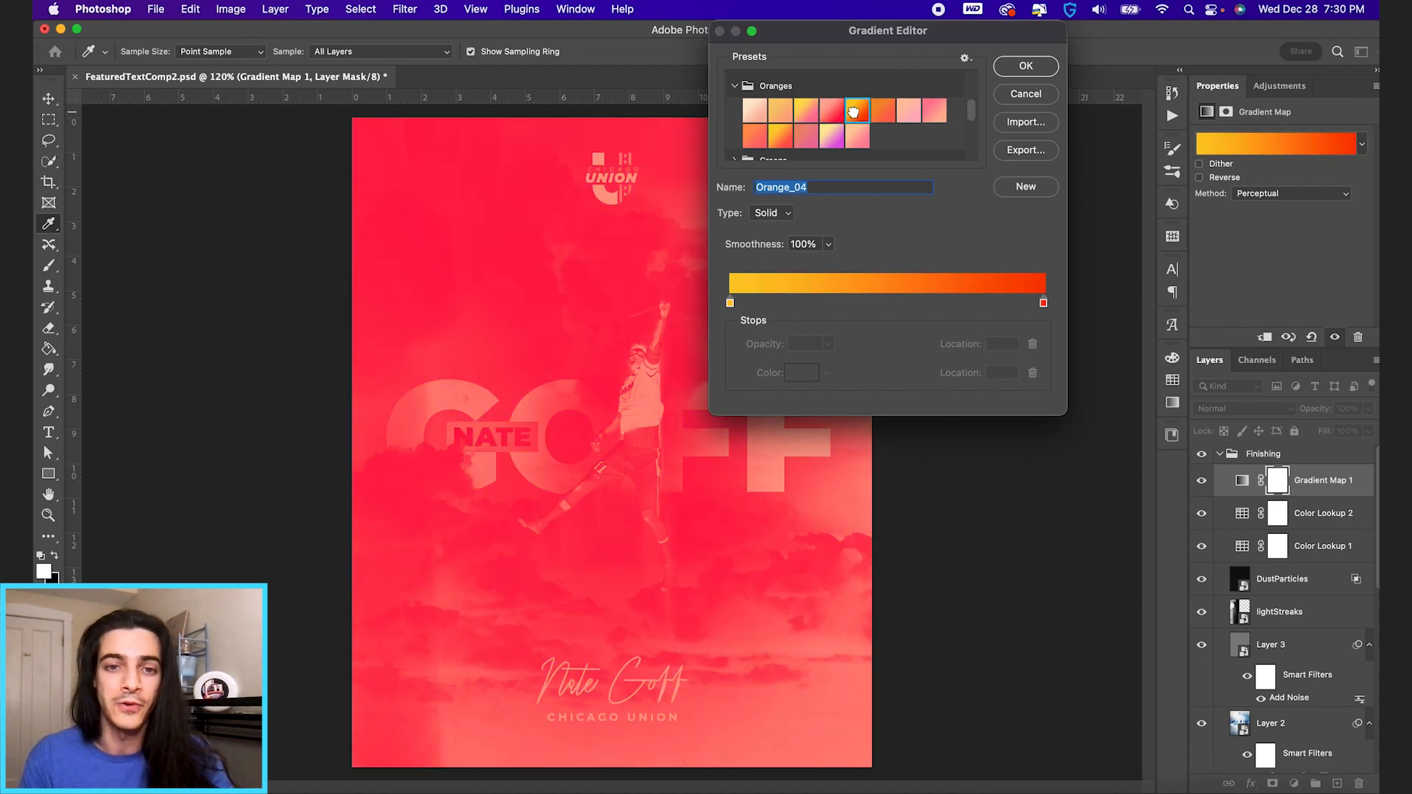
click(882, 111)
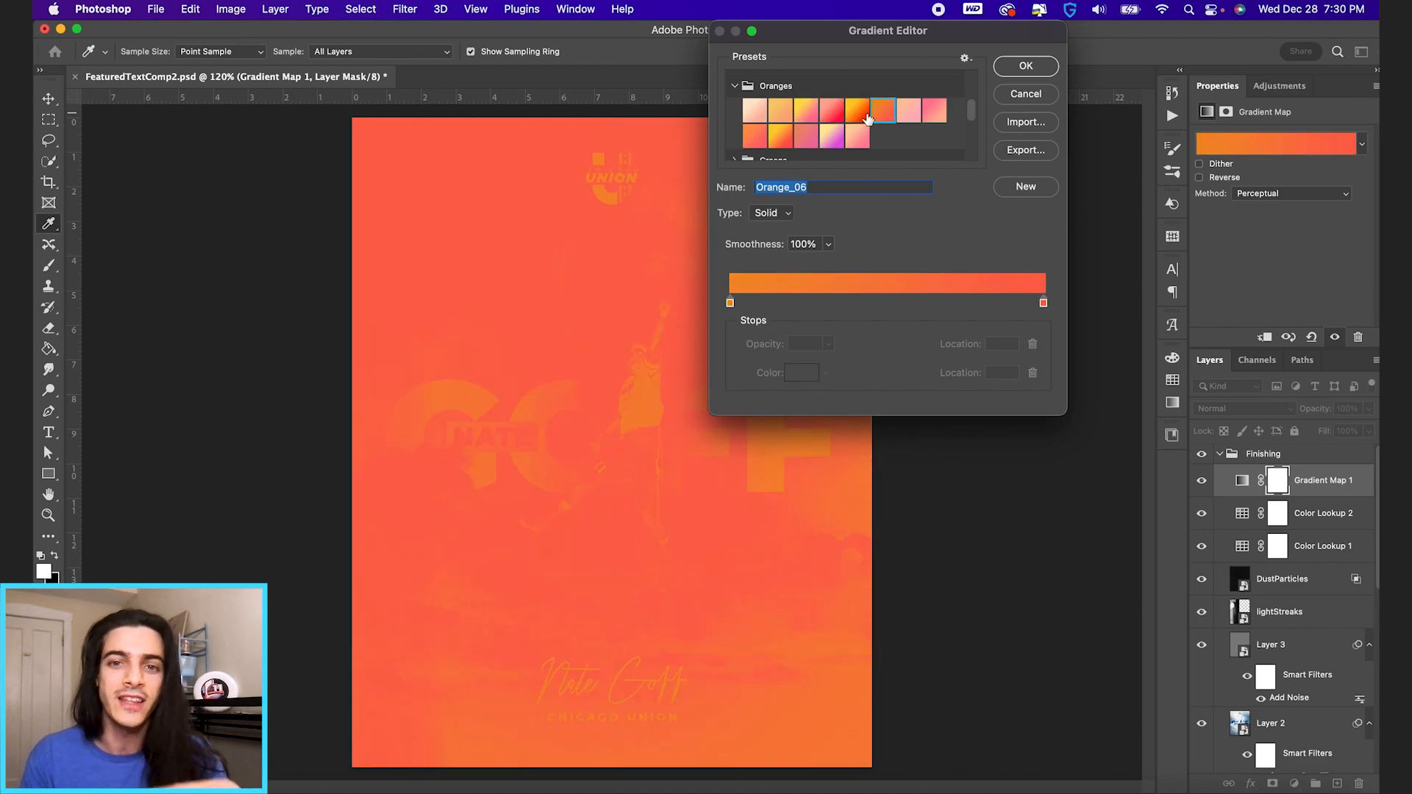
click(805, 109)
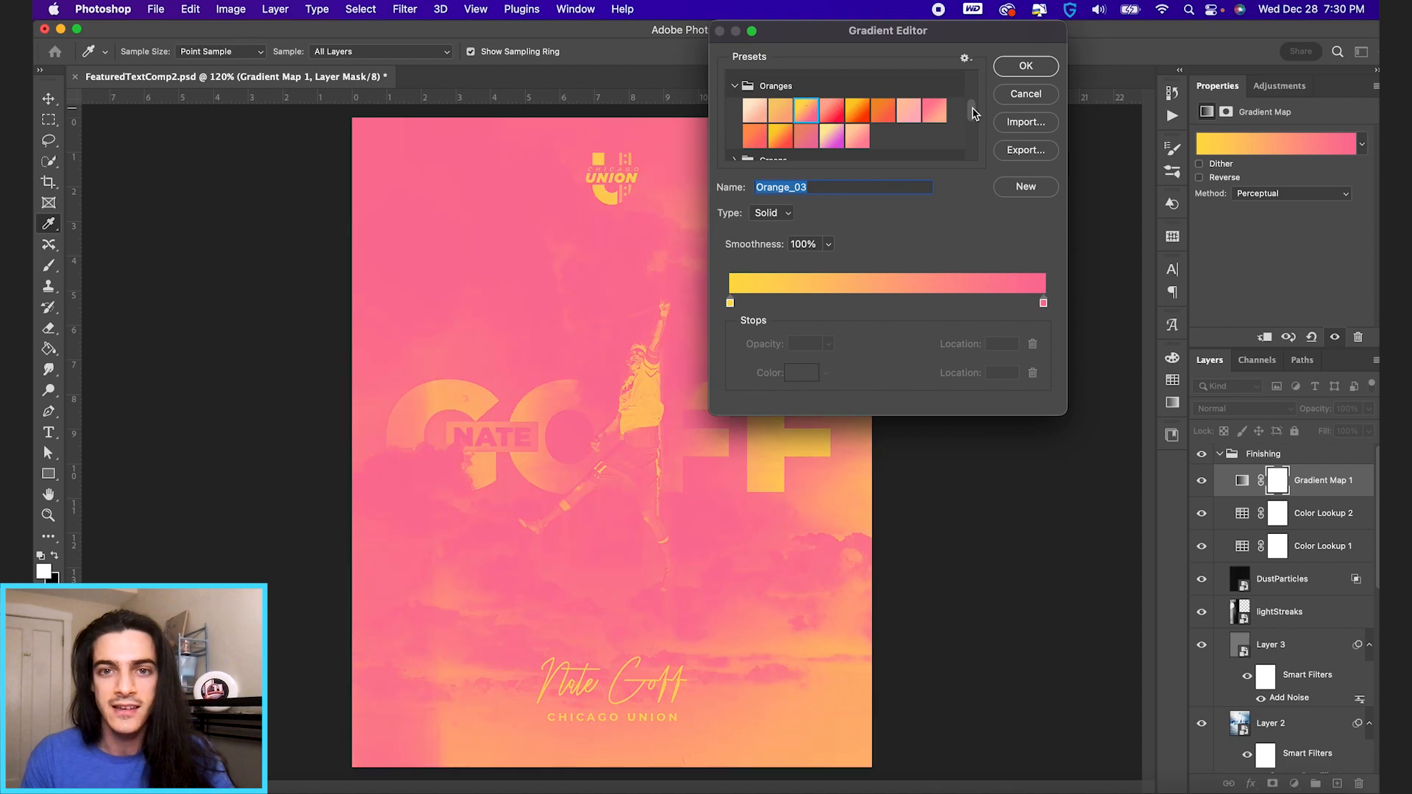
click(1025, 66)
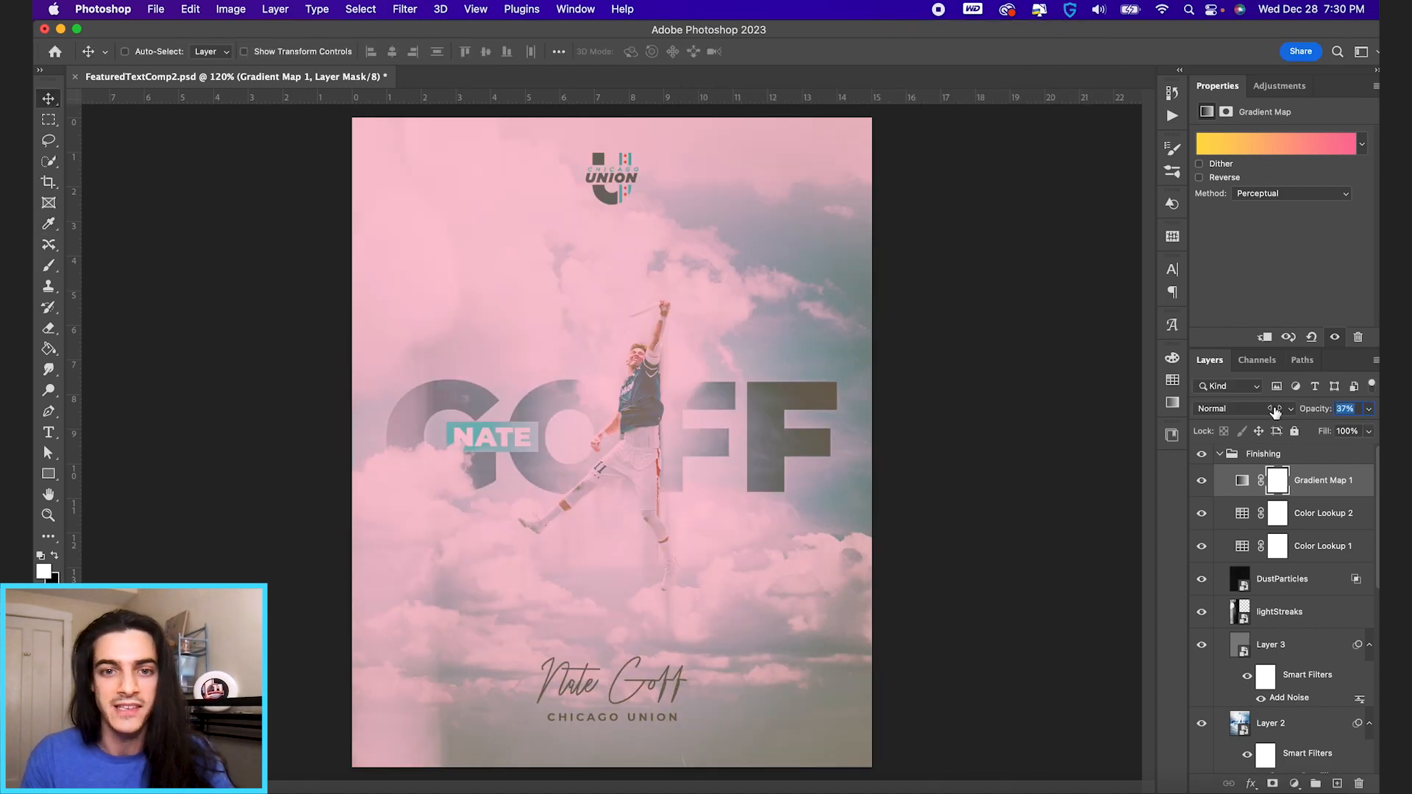
drag(1343, 407, 1323, 407)
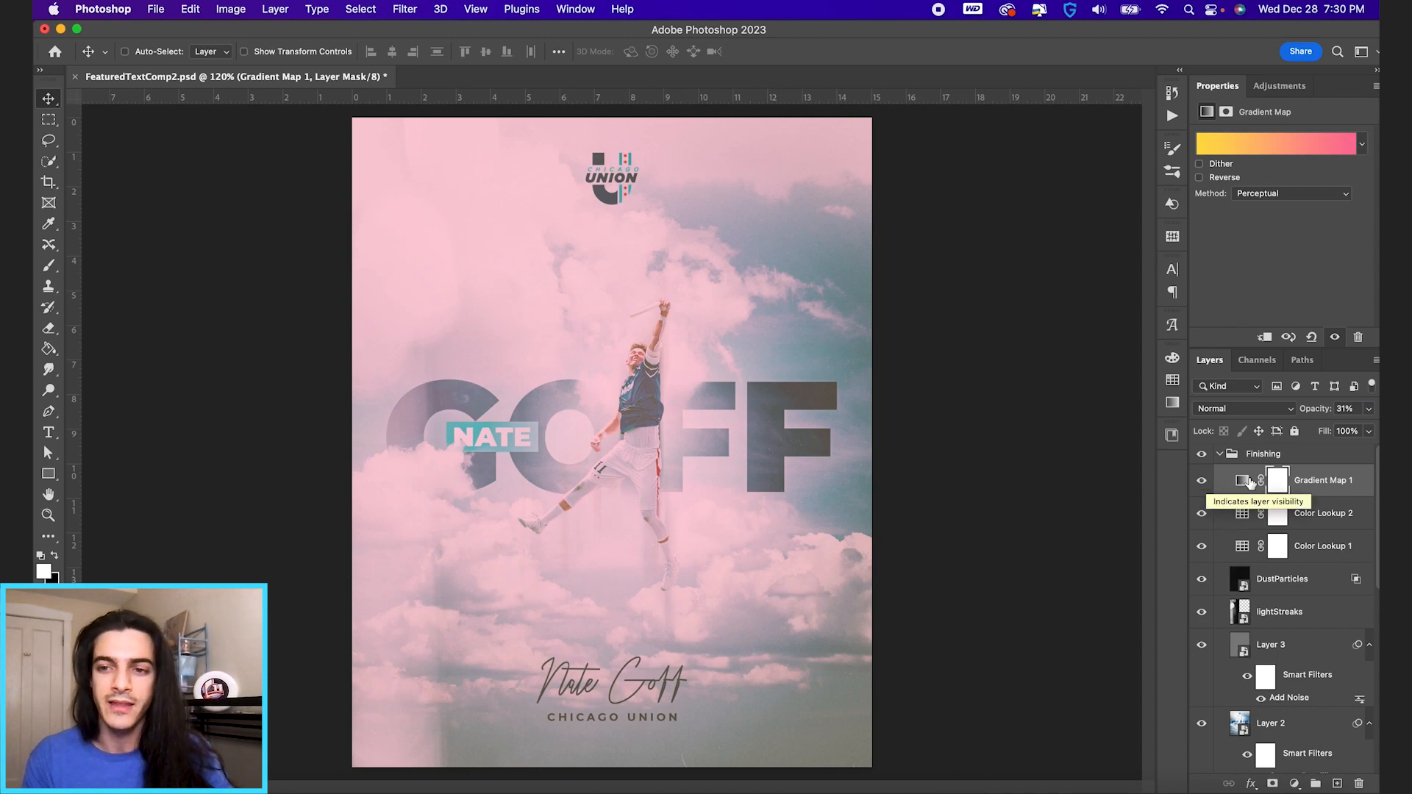
Hide Gradient Map 1 to restore the blue grade and collapse the Finishing group.
click(1201, 479)
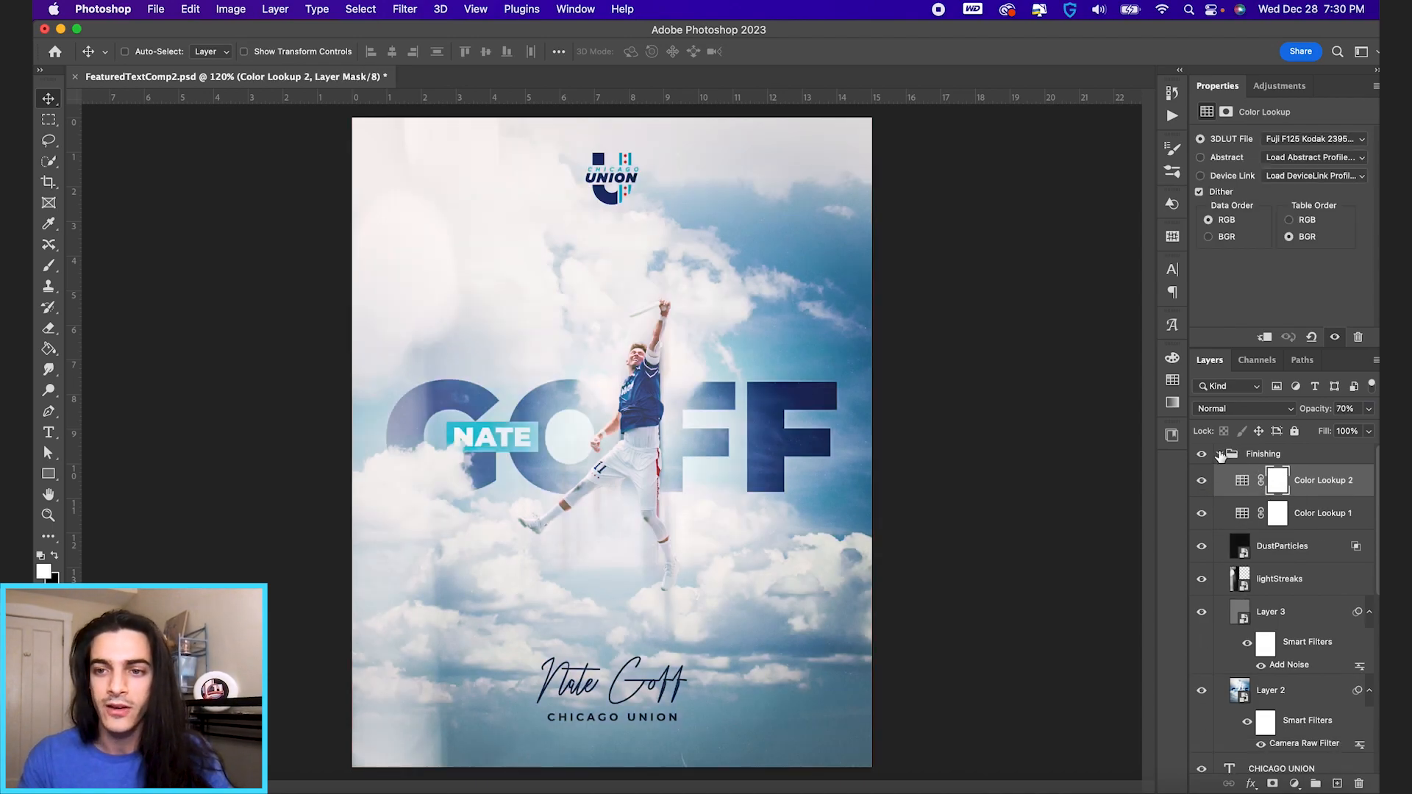
click(1219, 454)
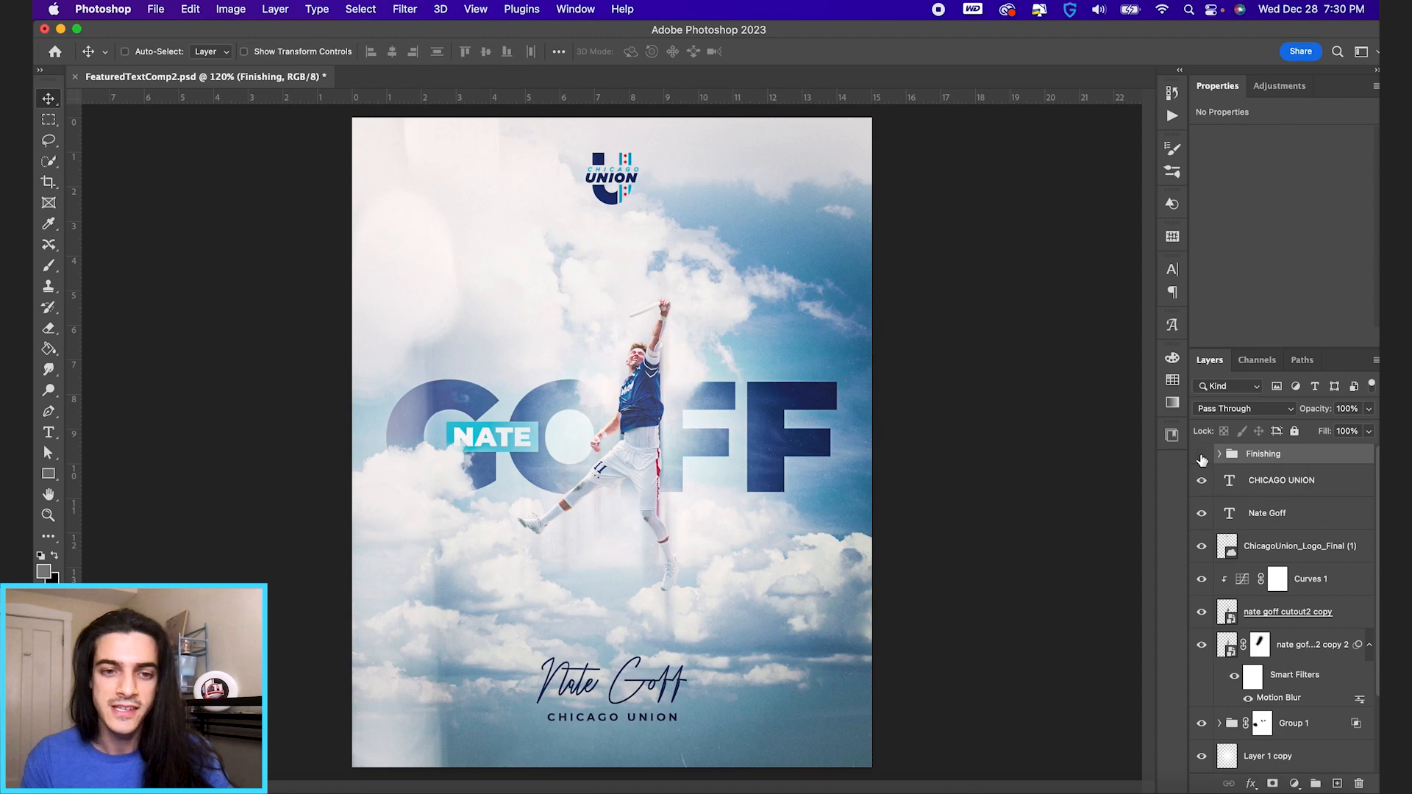
click(1201, 459)
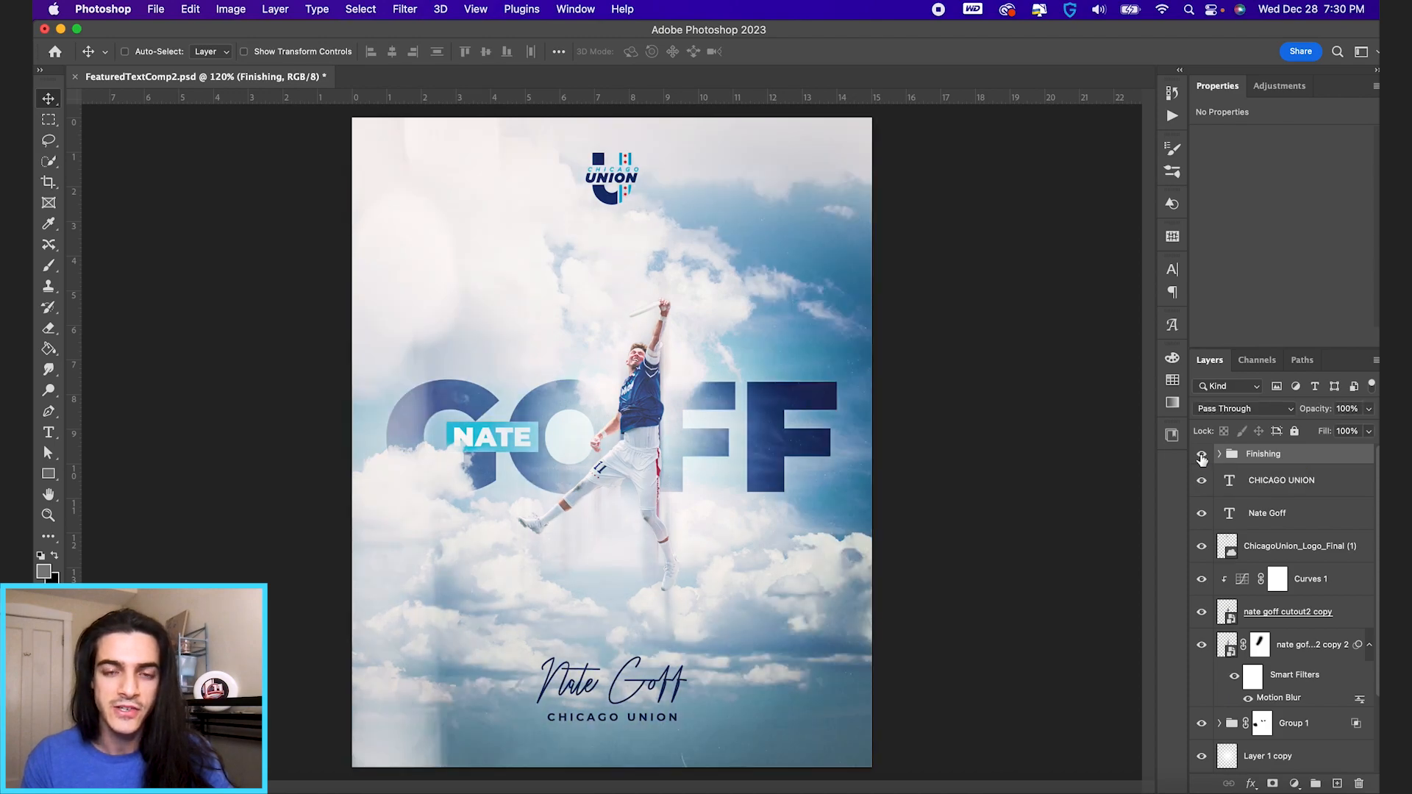